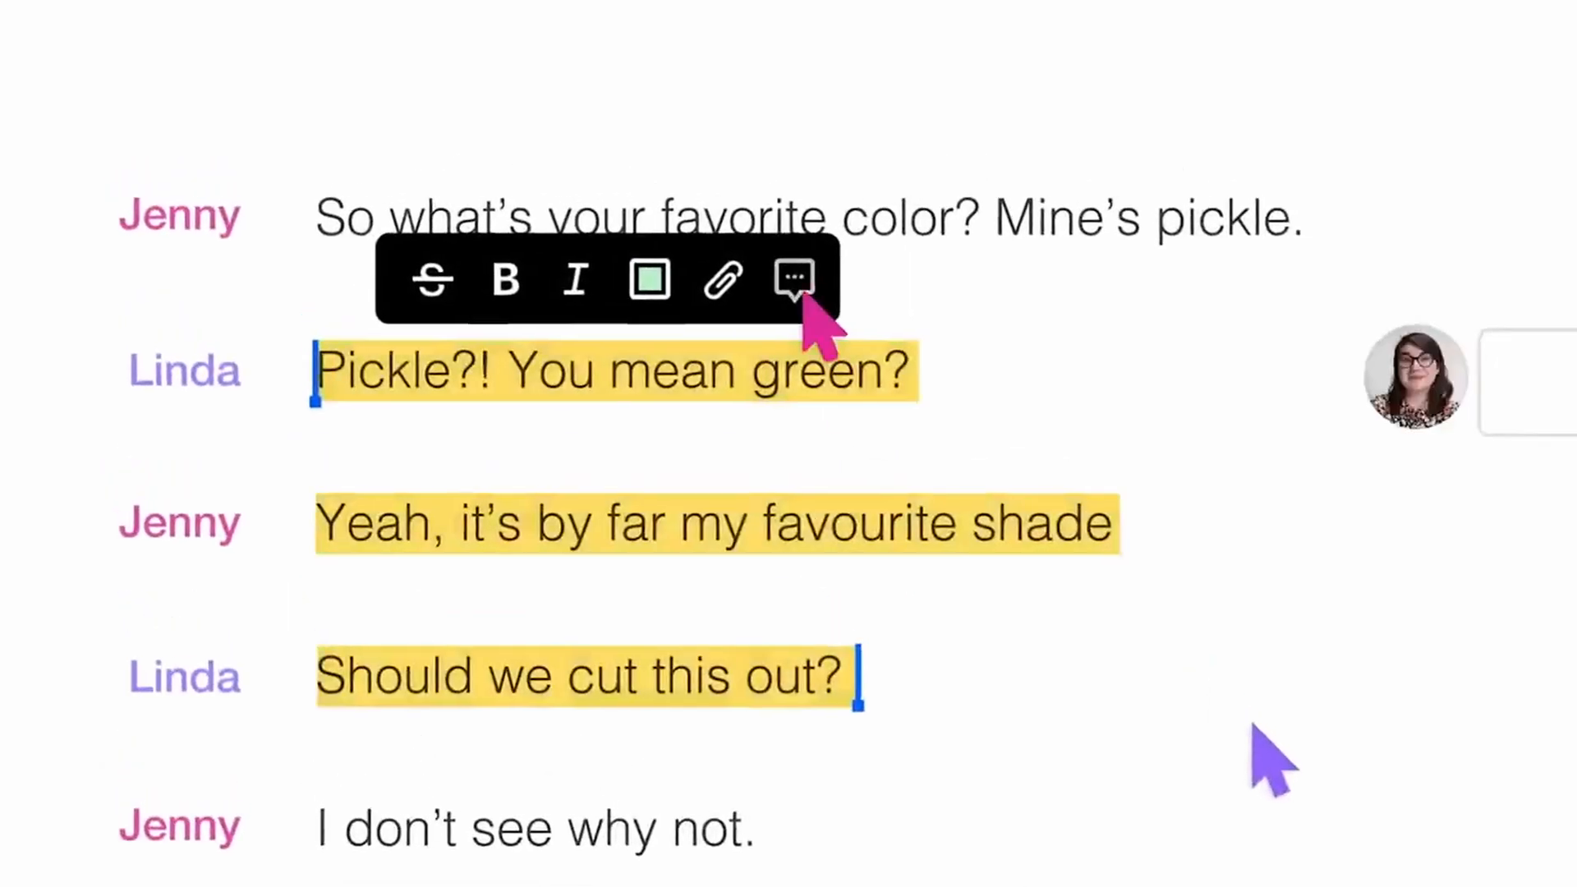
# - Browse Quick recordings and the New Project choices, then land on the Learn Descript tutorials page
pyautogui.click(793, 279)
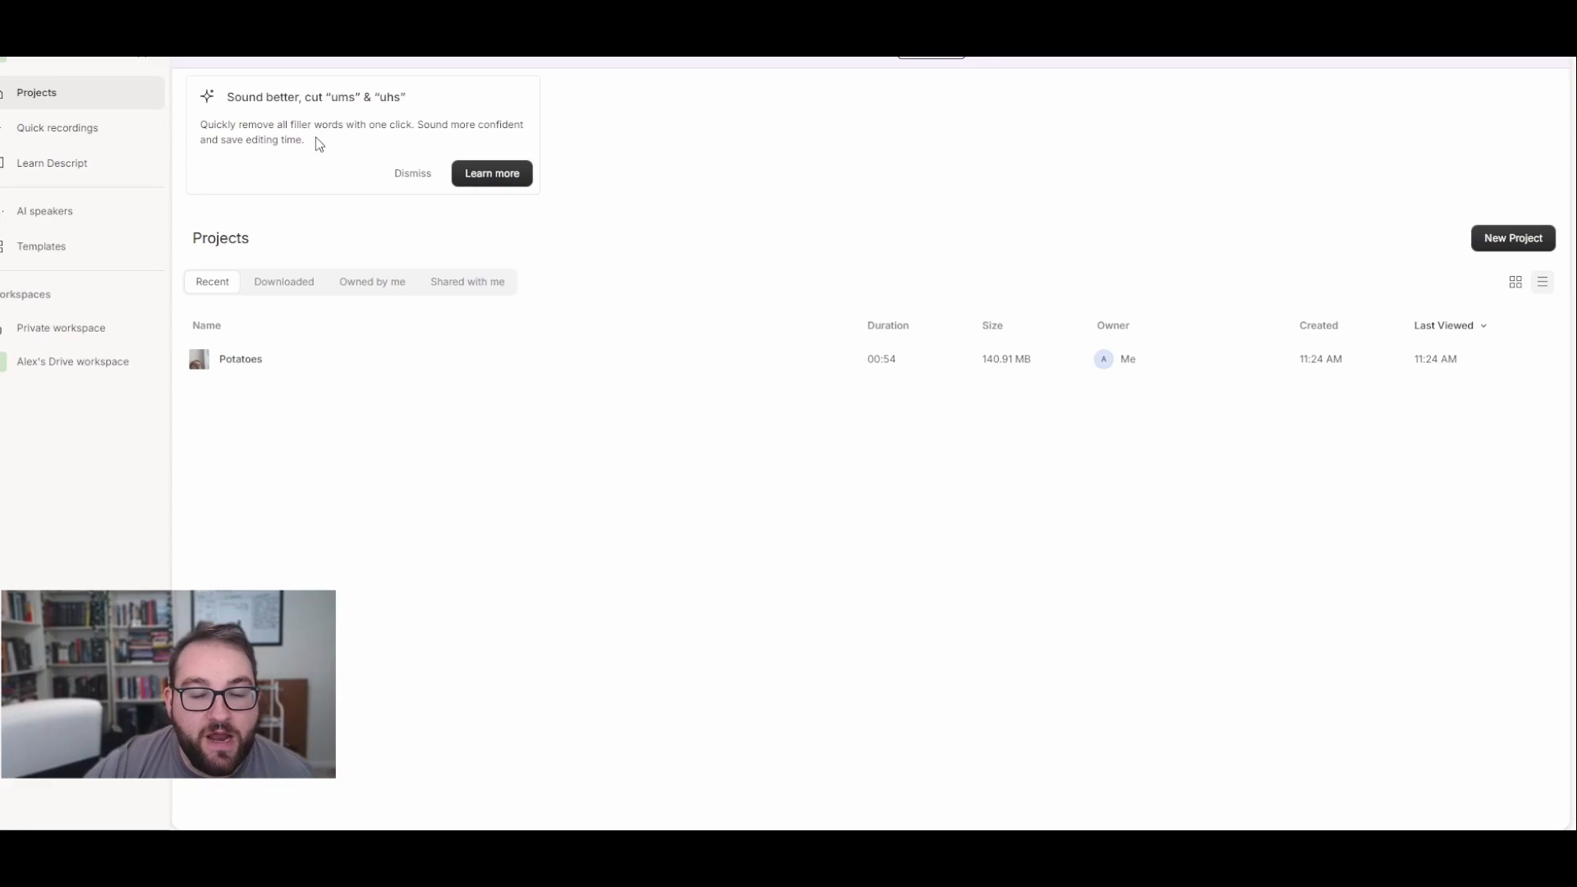
pyautogui.moveTo(275, 131)
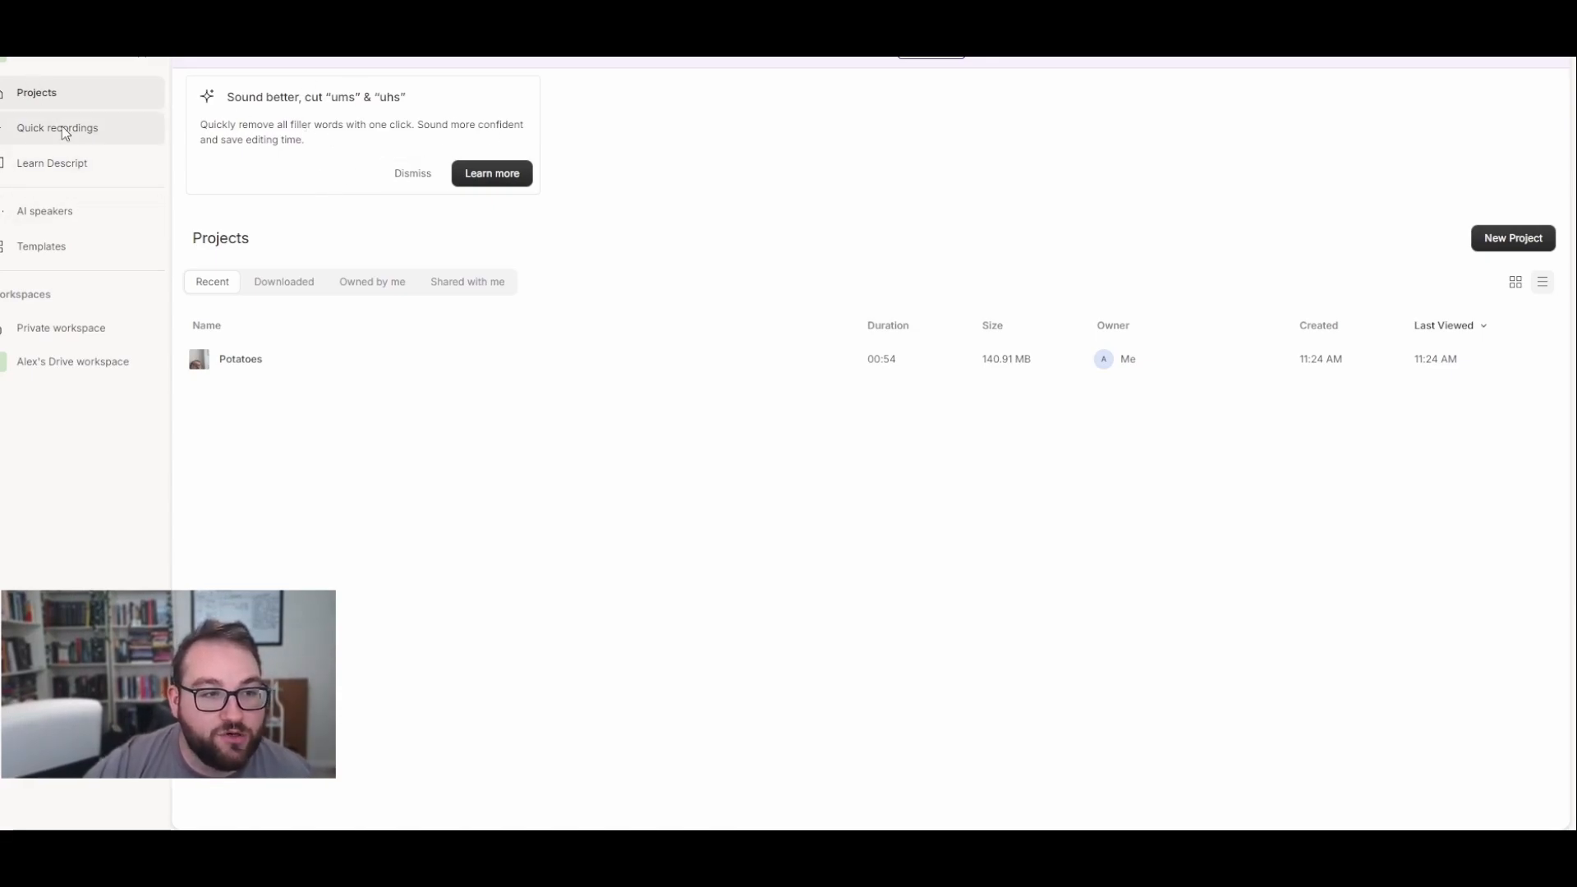
pyautogui.click(57, 129)
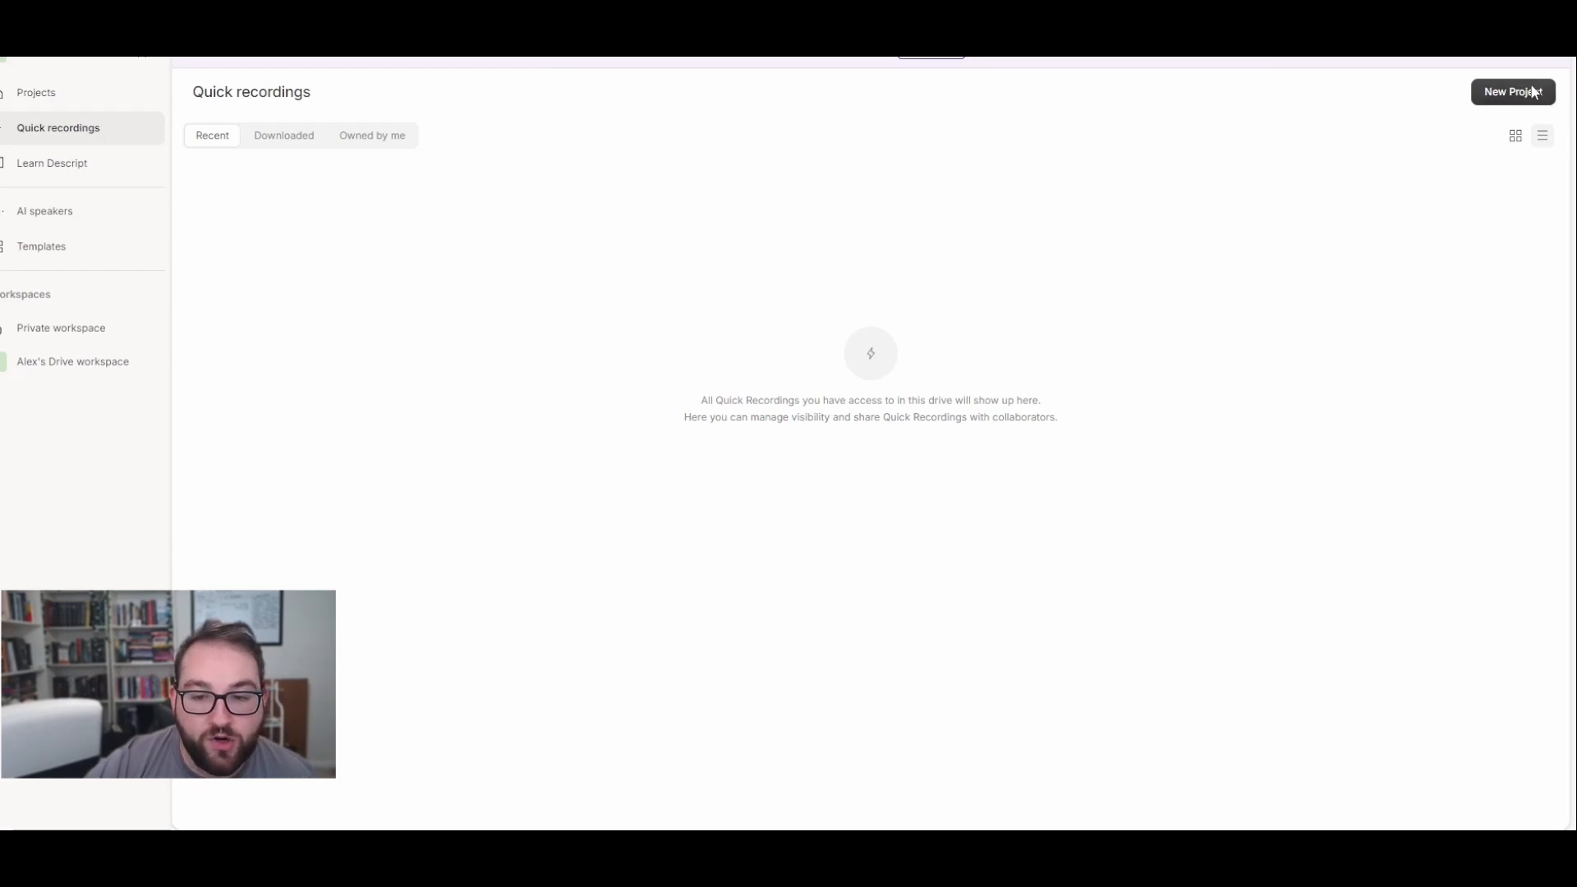
pyautogui.click(1511, 92)
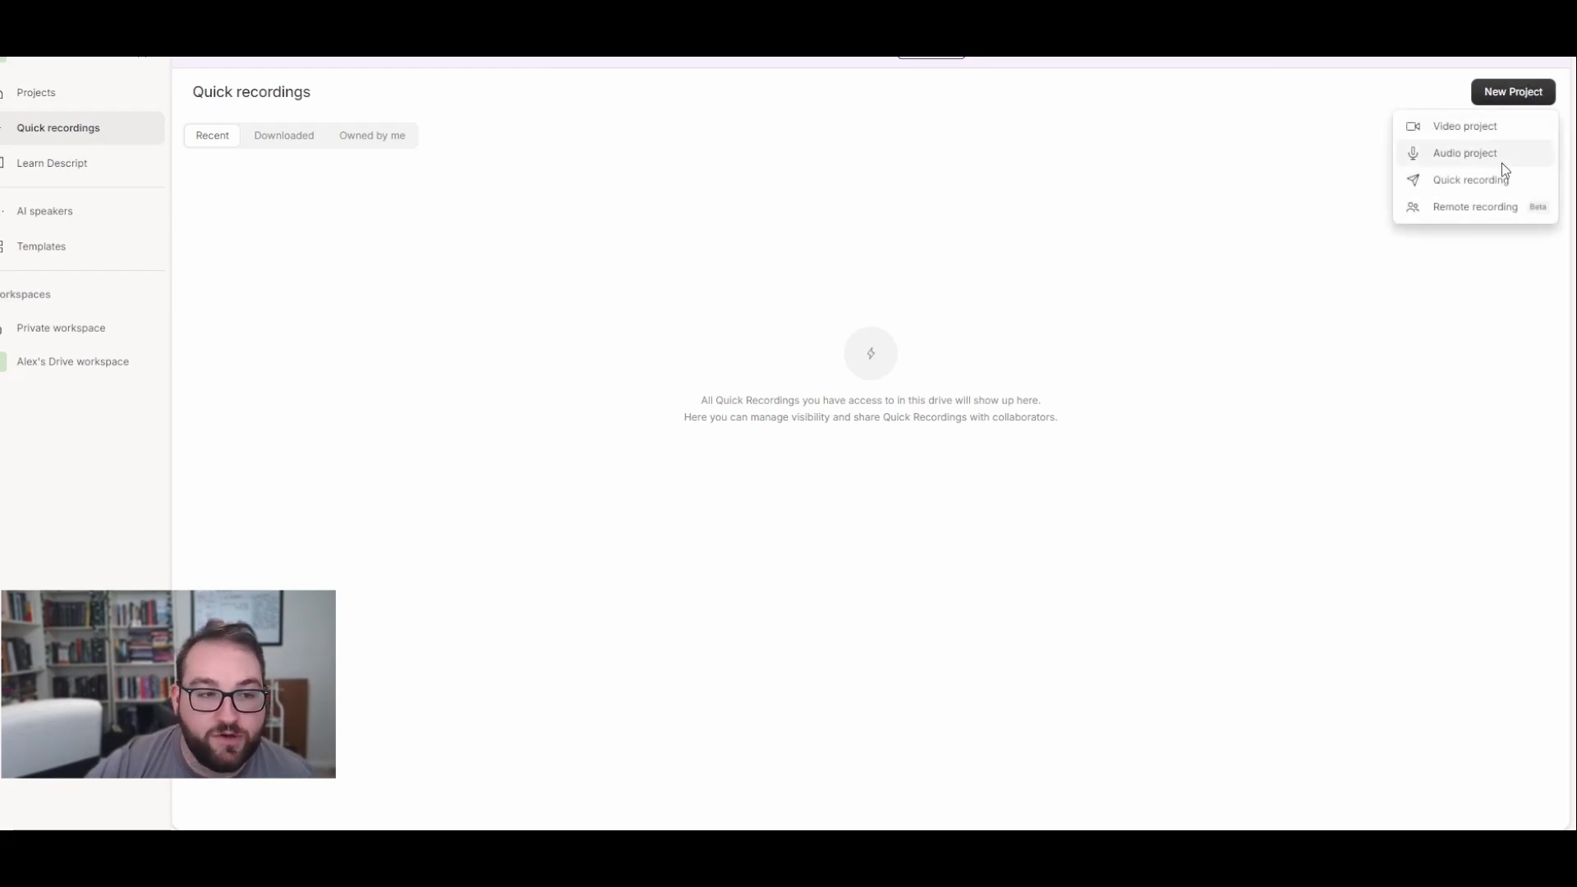
pyautogui.click(402, 293)
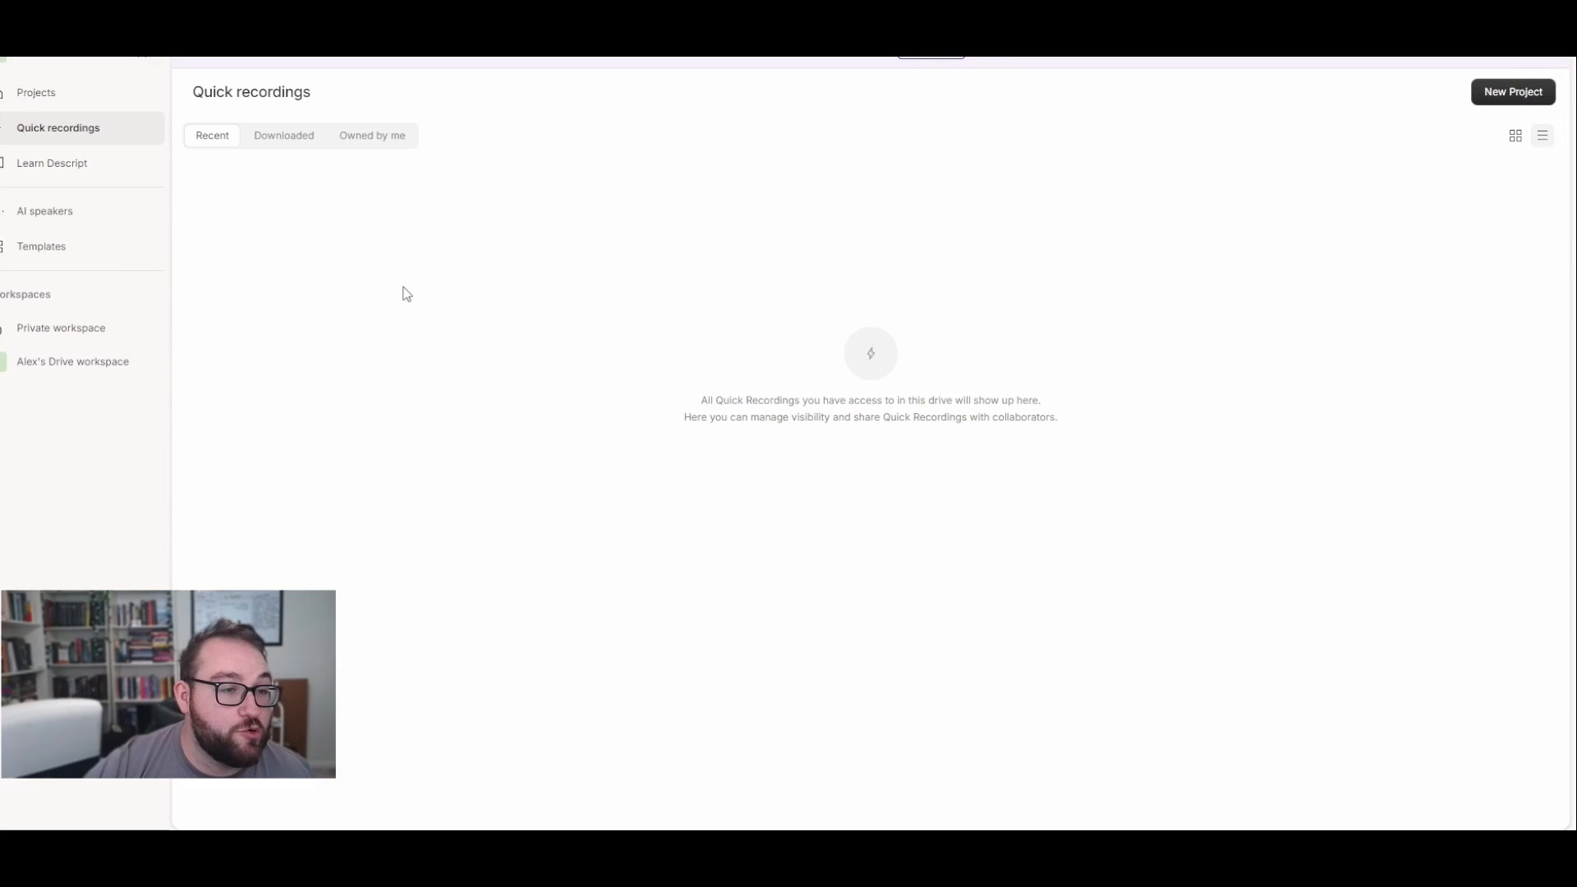
pyautogui.click(51, 162)
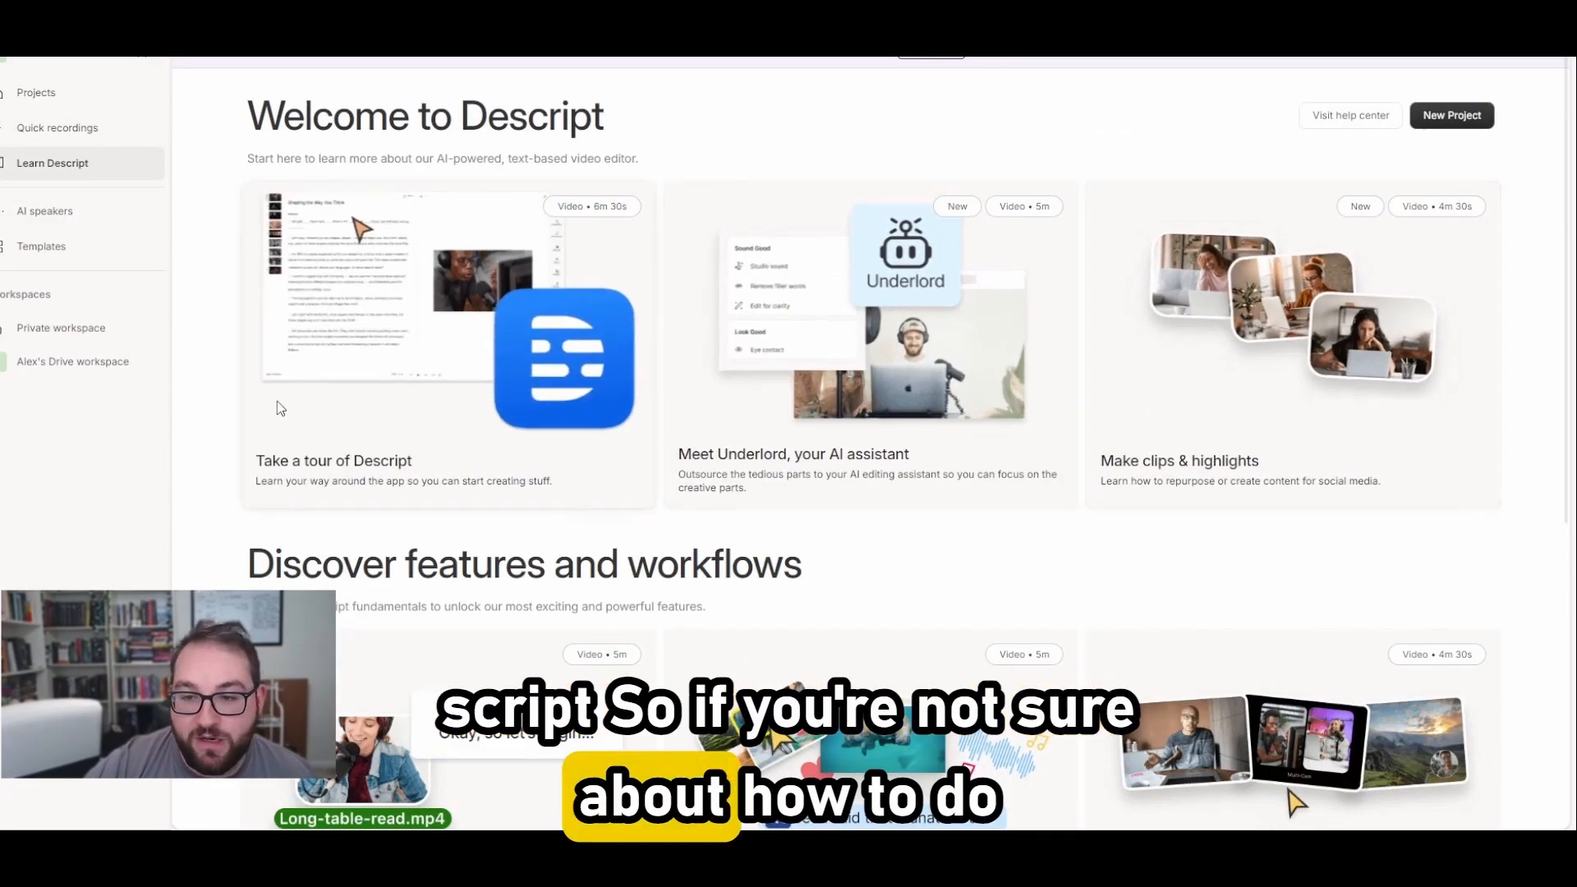
# - Scroll the tutorials, revisit Projects and Learn Descript, then go to the AI speakers page
pyautogui.scroll(-3)
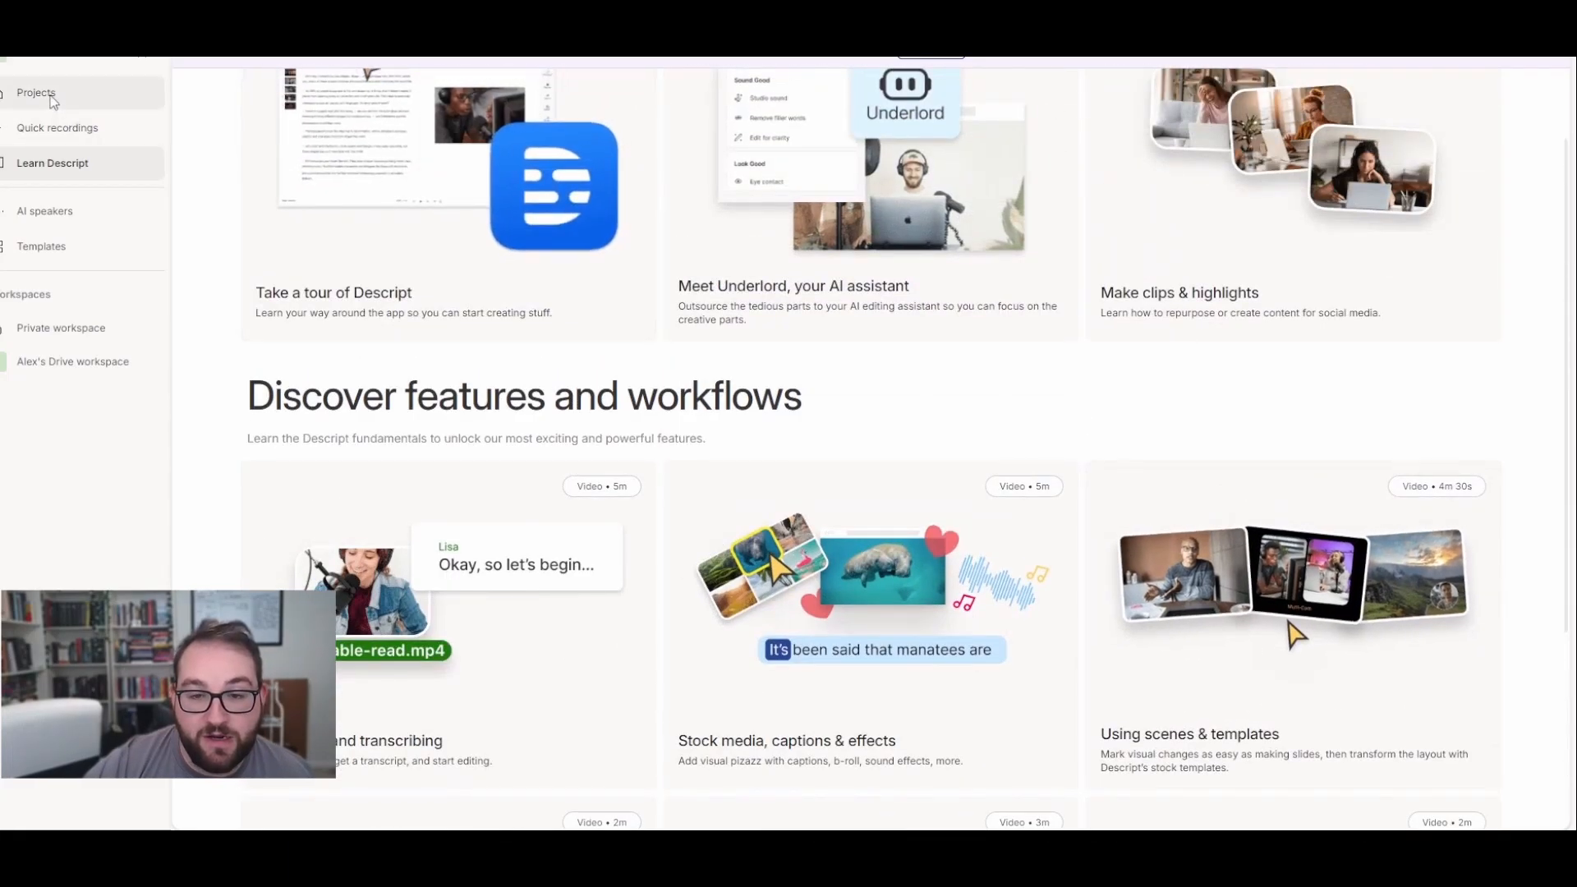
pyautogui.click(36, 92)
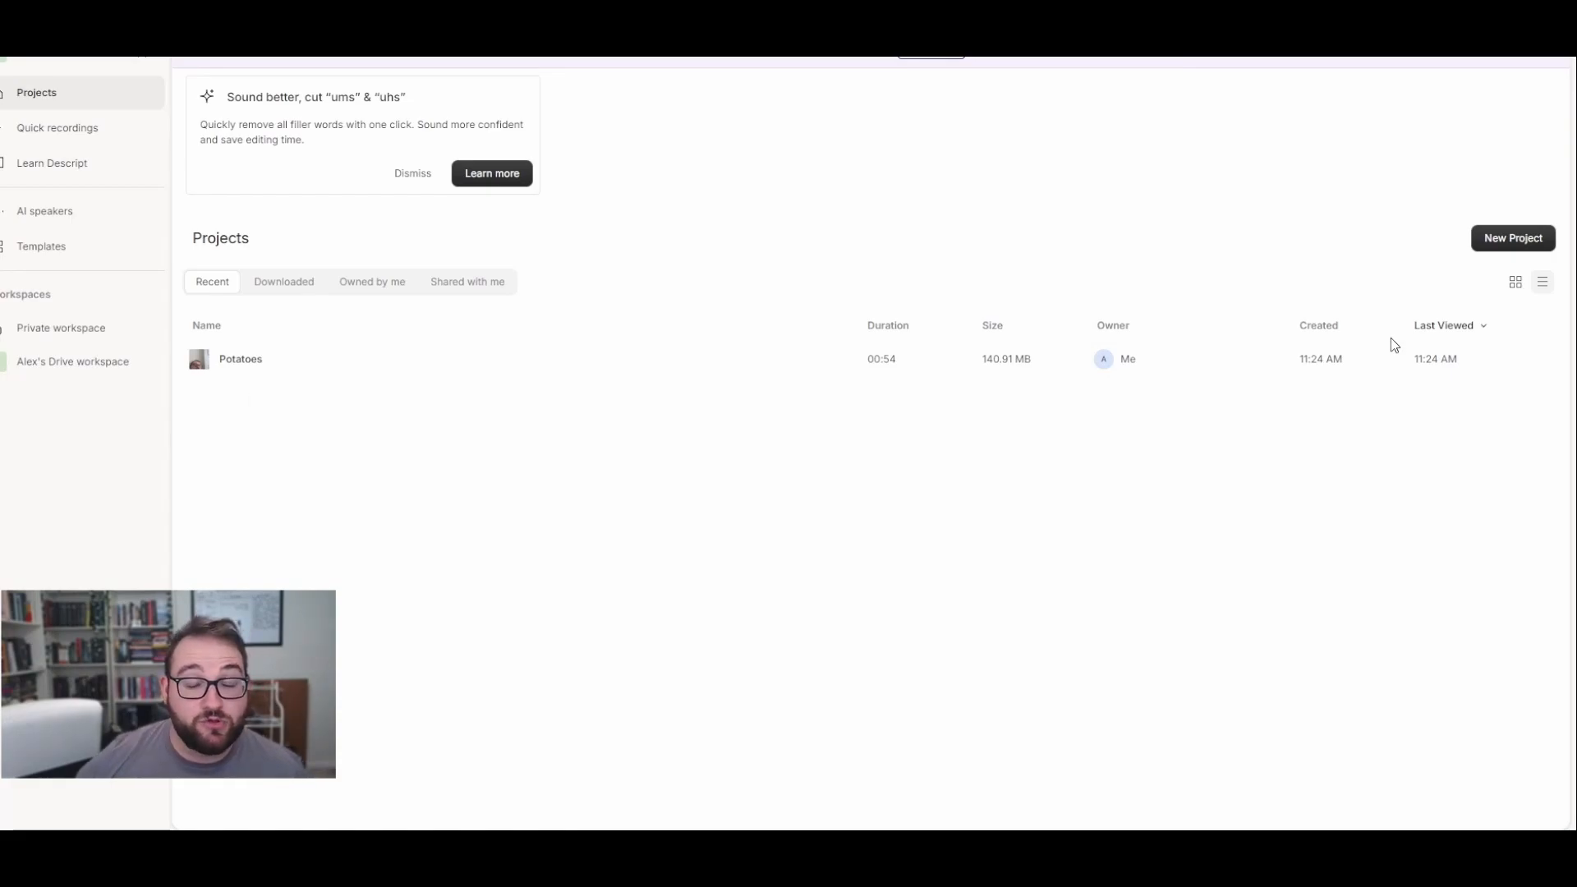
pyautogui.click(51, 163)
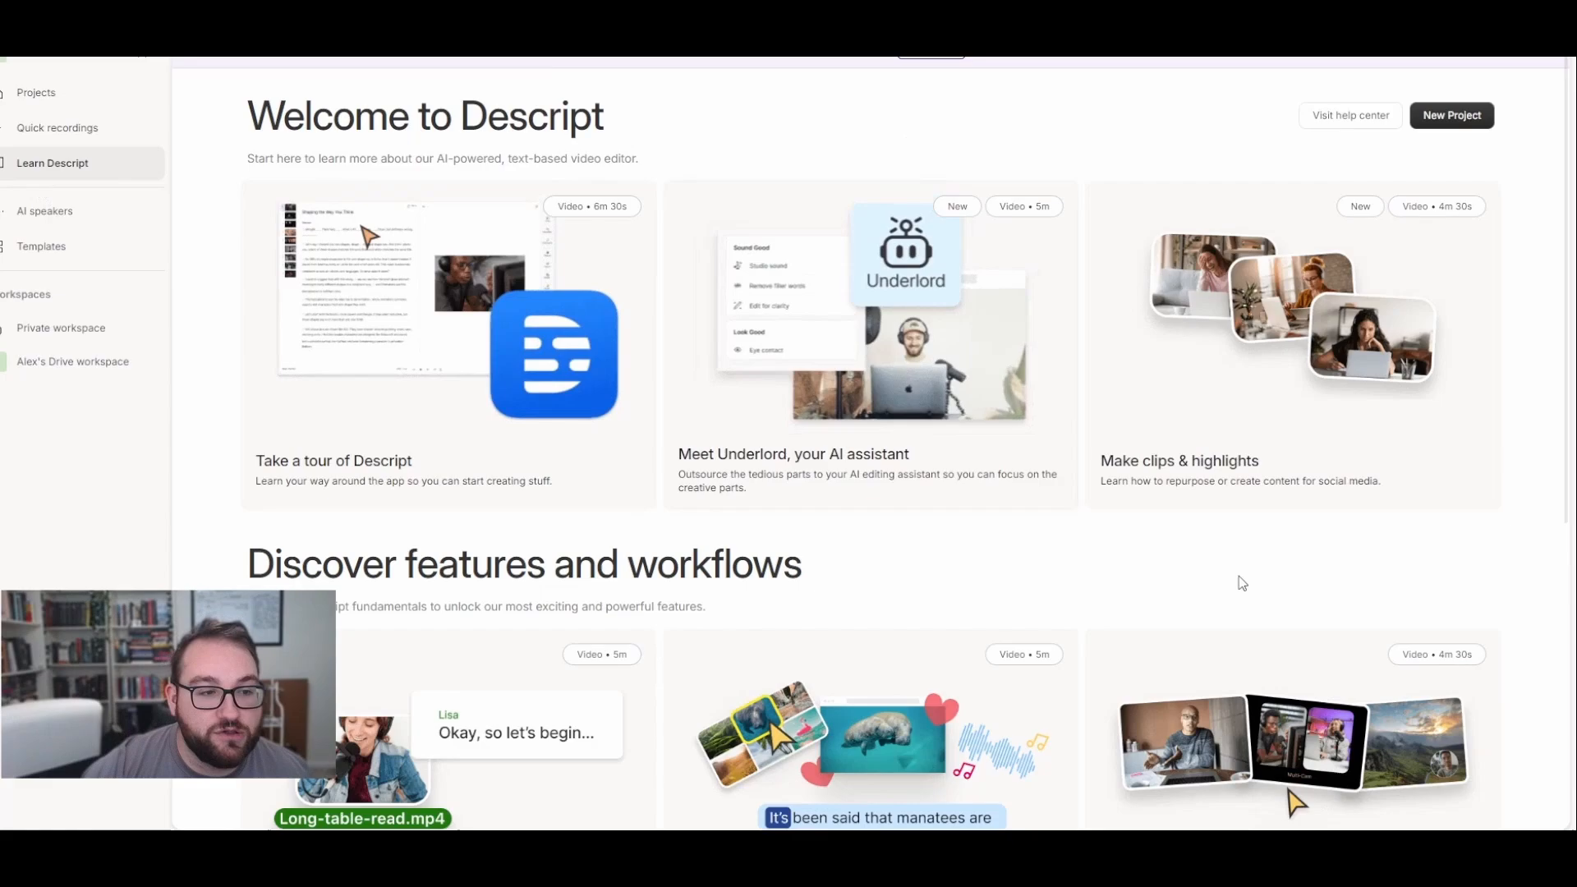
pyautogui.scroll(-3)
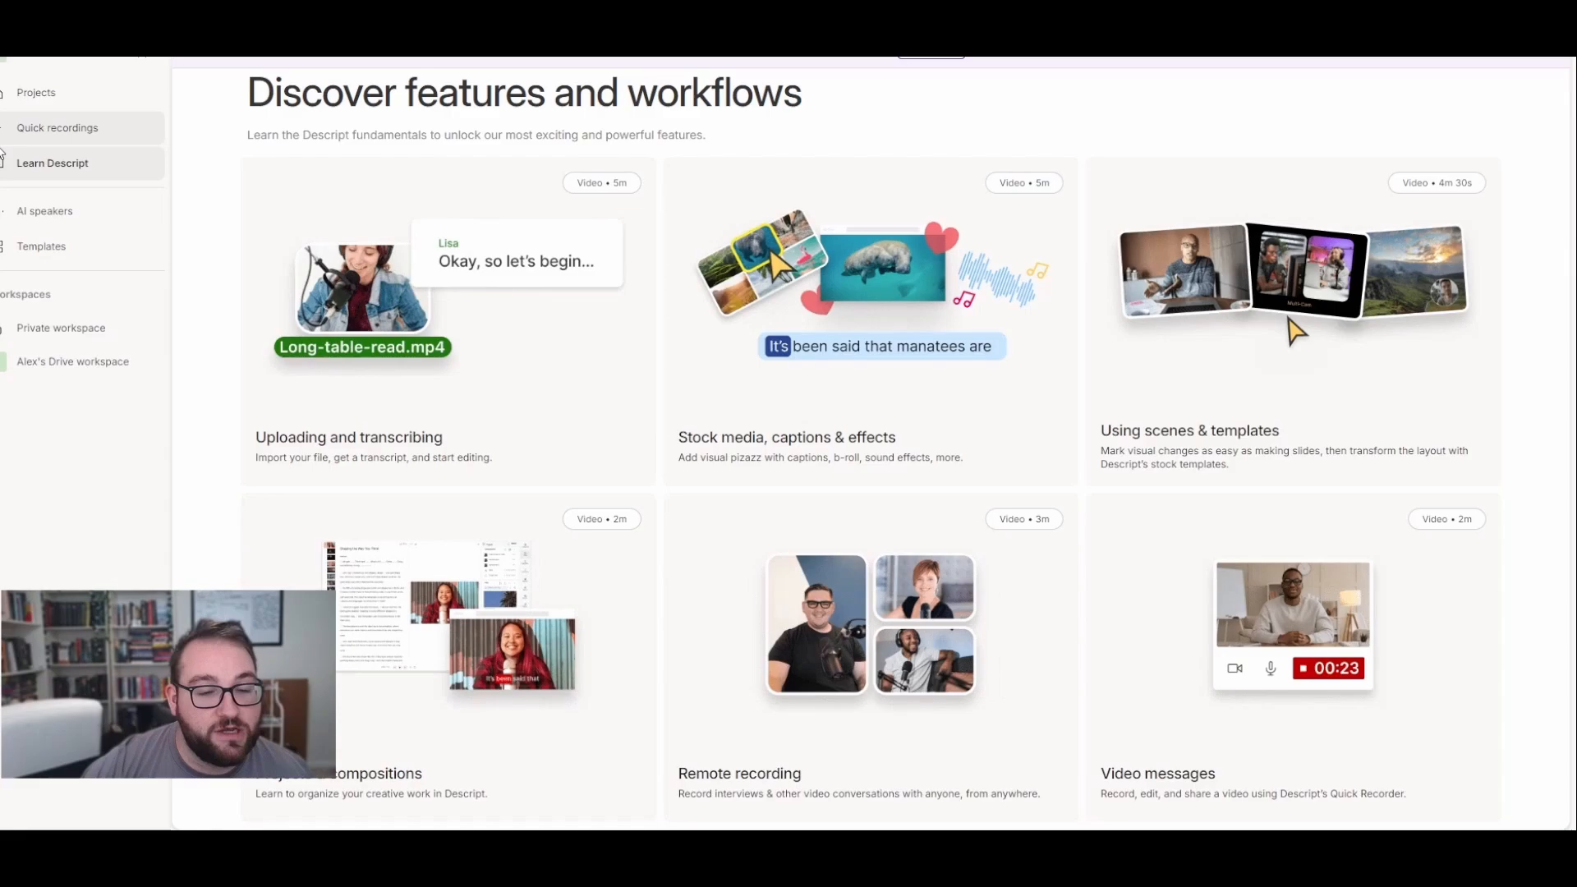
pyautogui.click(44, 211)
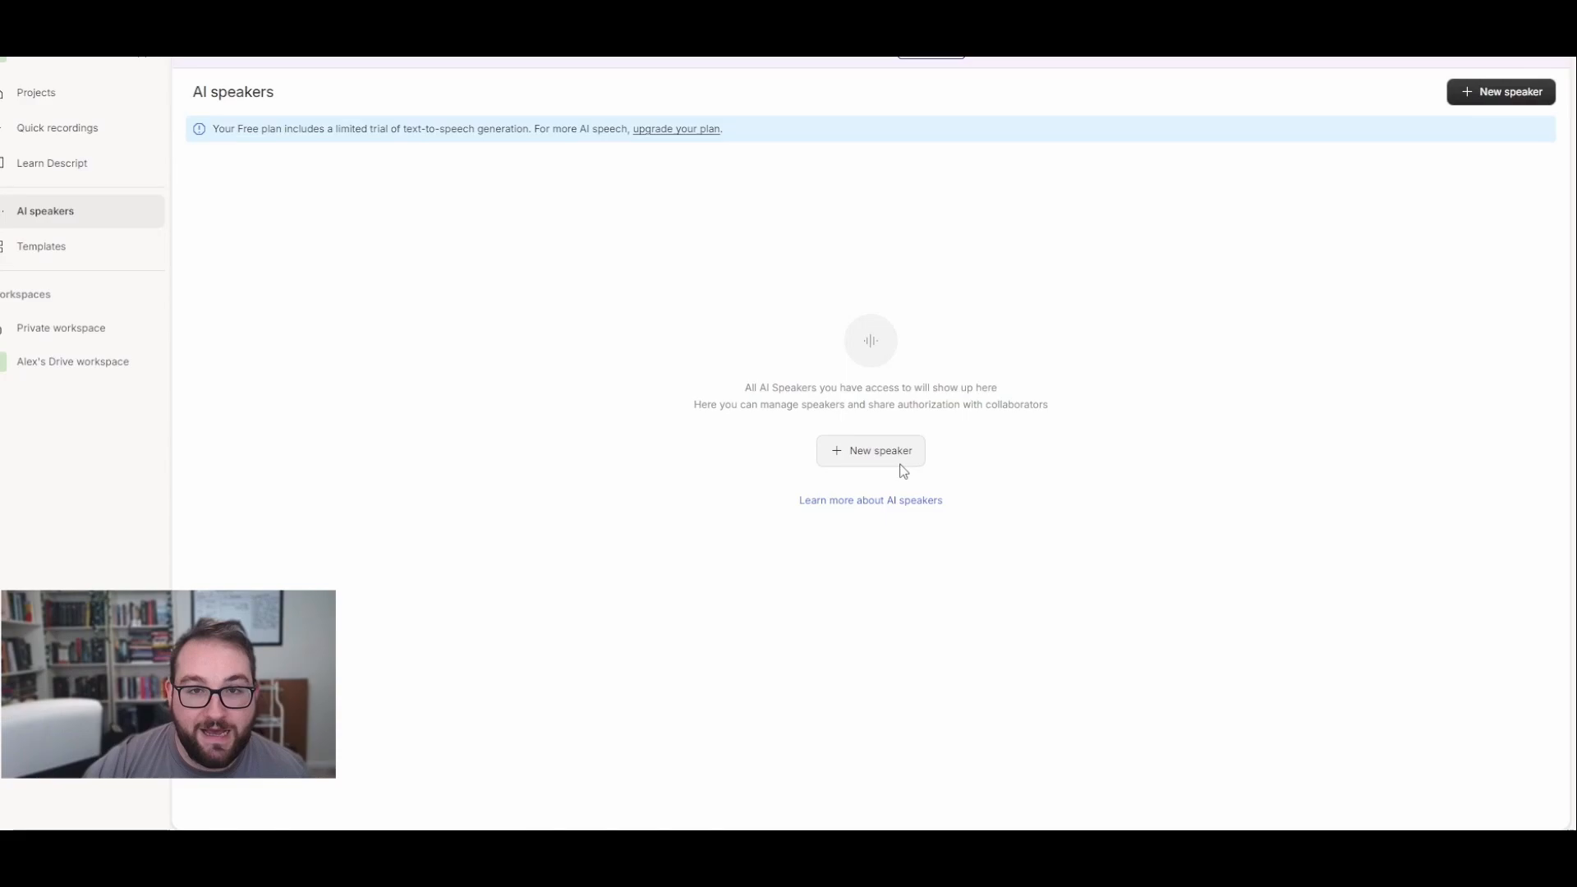
pyautogui.click(871, 451)
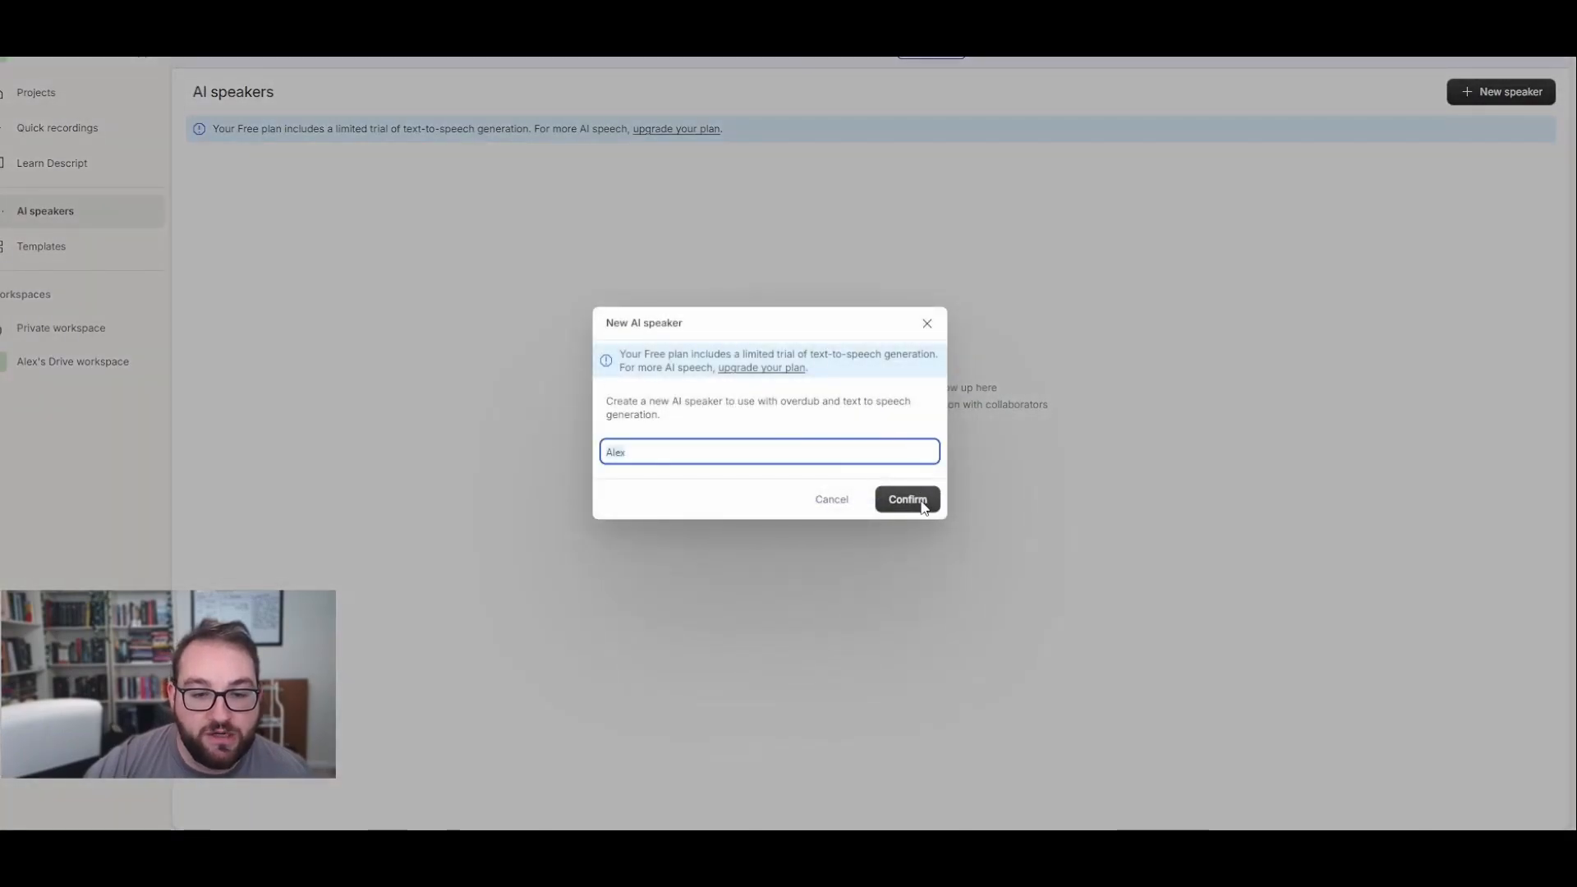
pyautogui.click(904, 499)
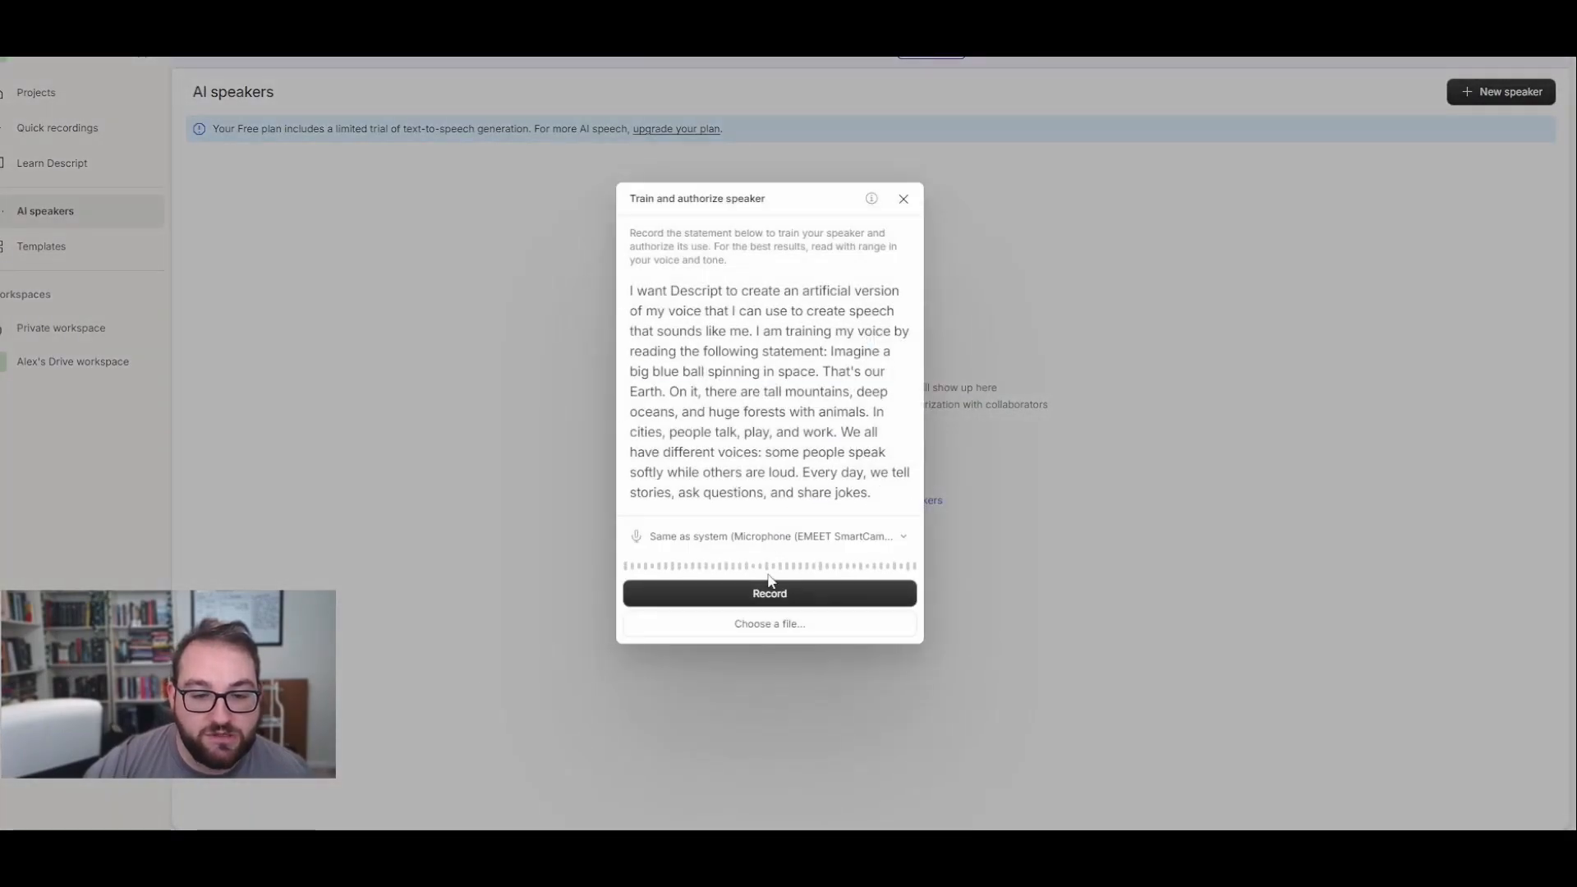
pyautogui.click(902, 198)
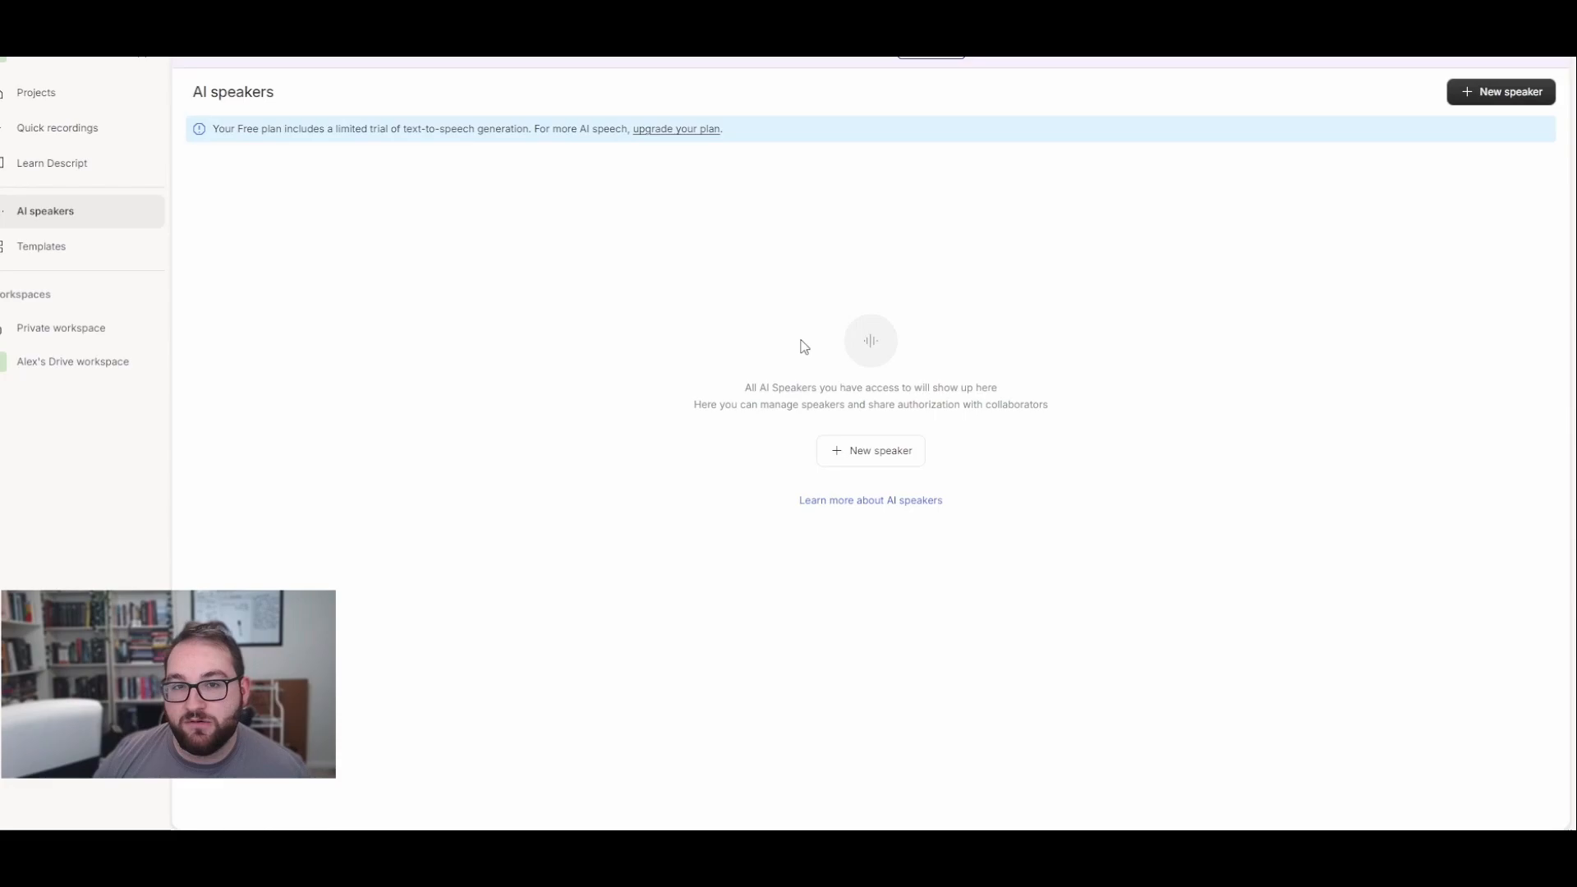
pyautogui.moveTo(840, 389)
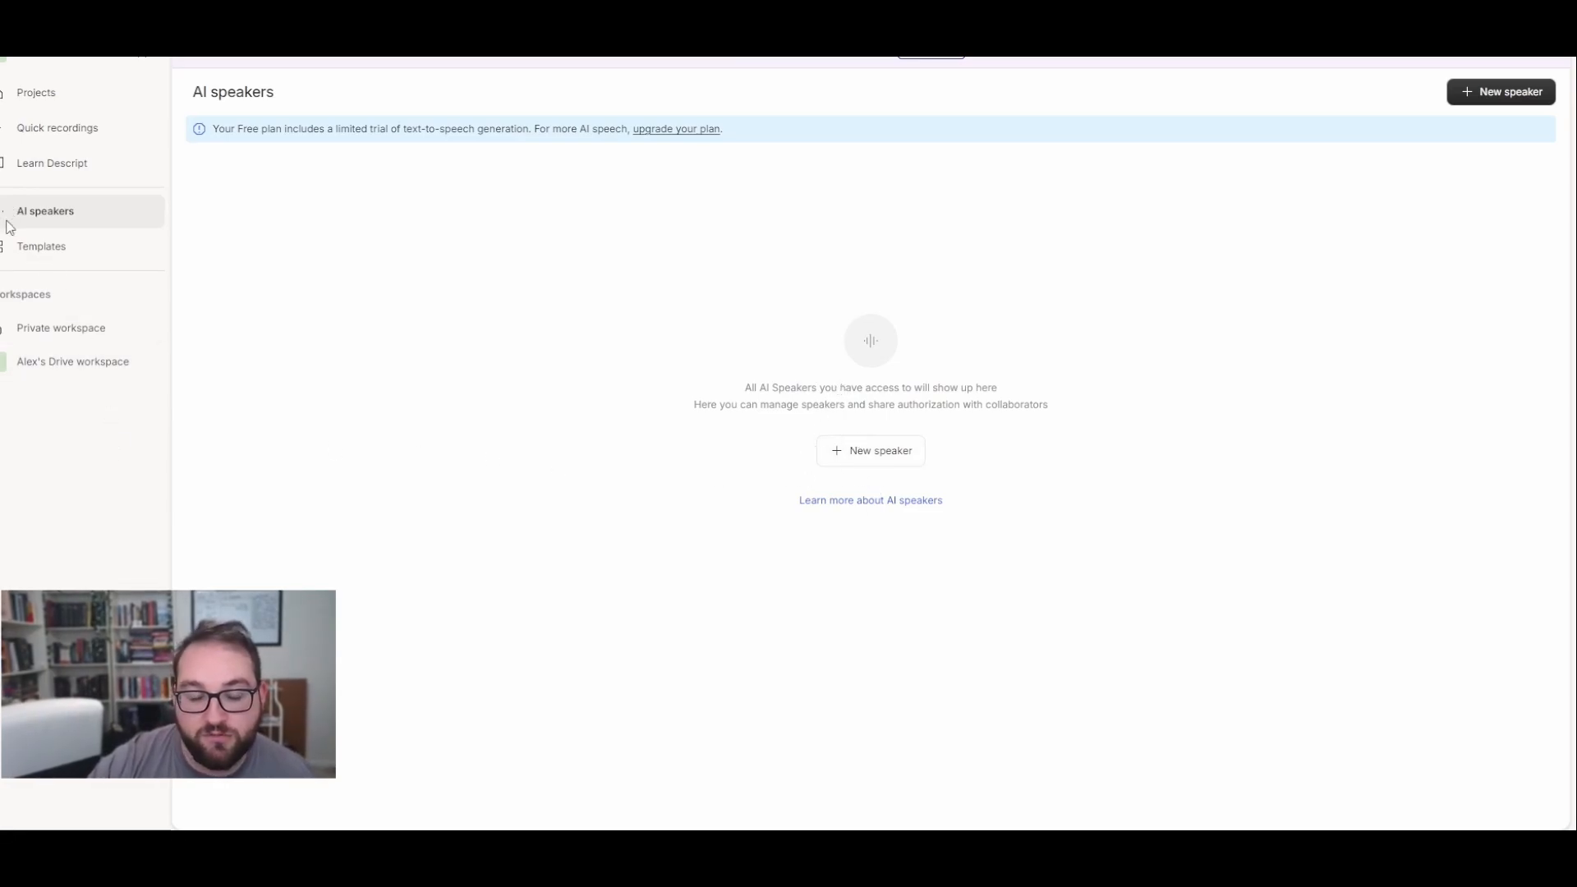
# - Look at the Drive workspace with Potatoes, then switch to the Private workspace with its Recordings folder
pyautogui.click(73, 361)
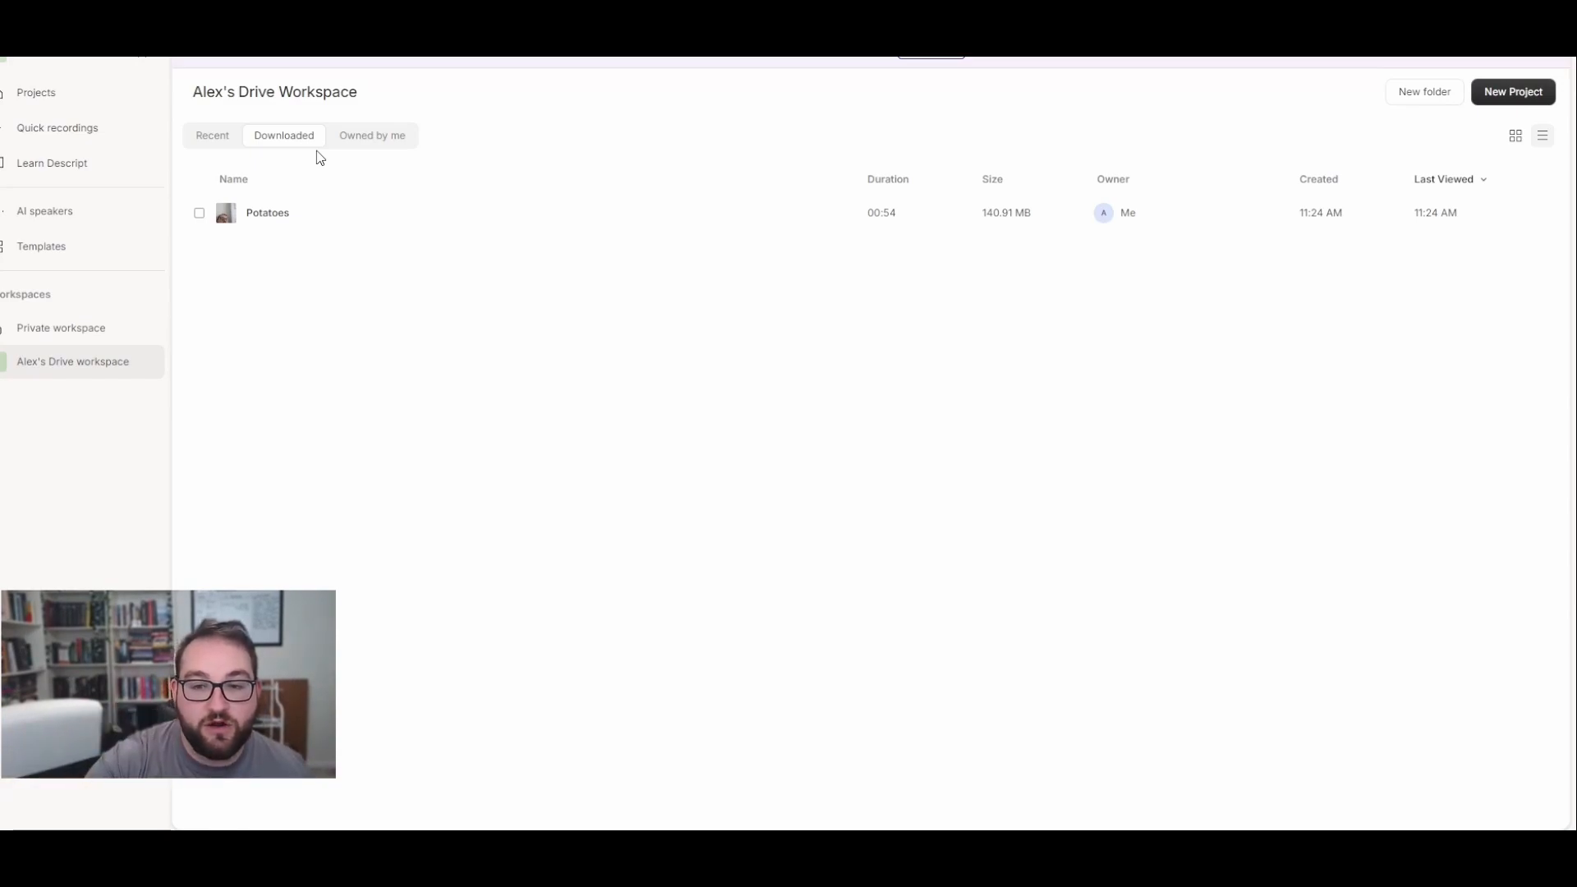
pyautogui.moveTo(360, 317)
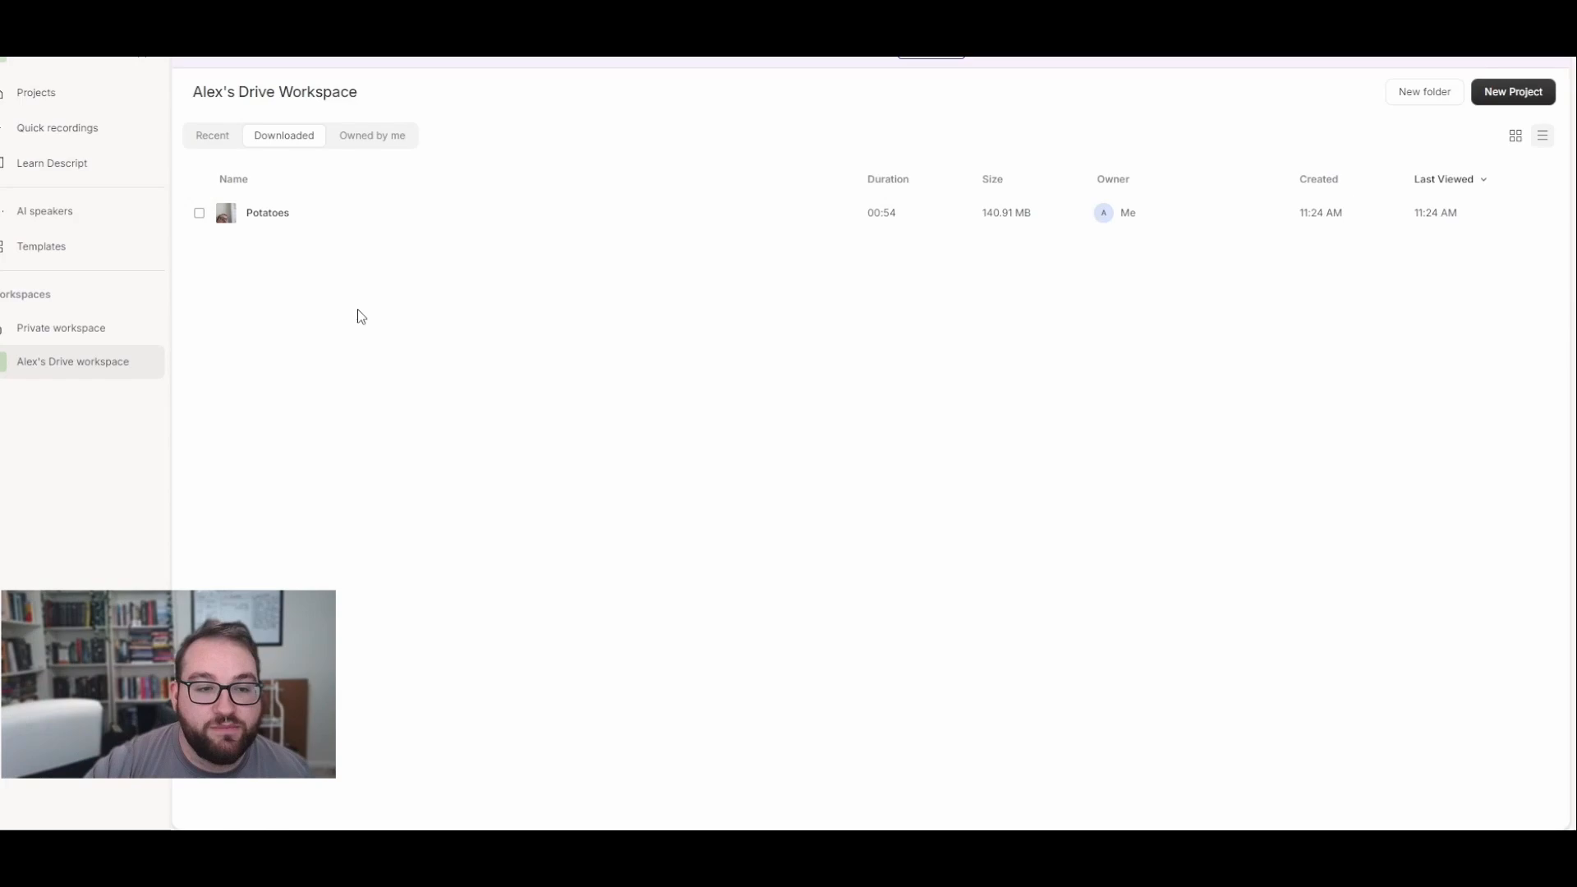
pyautogui.click(61, 327)
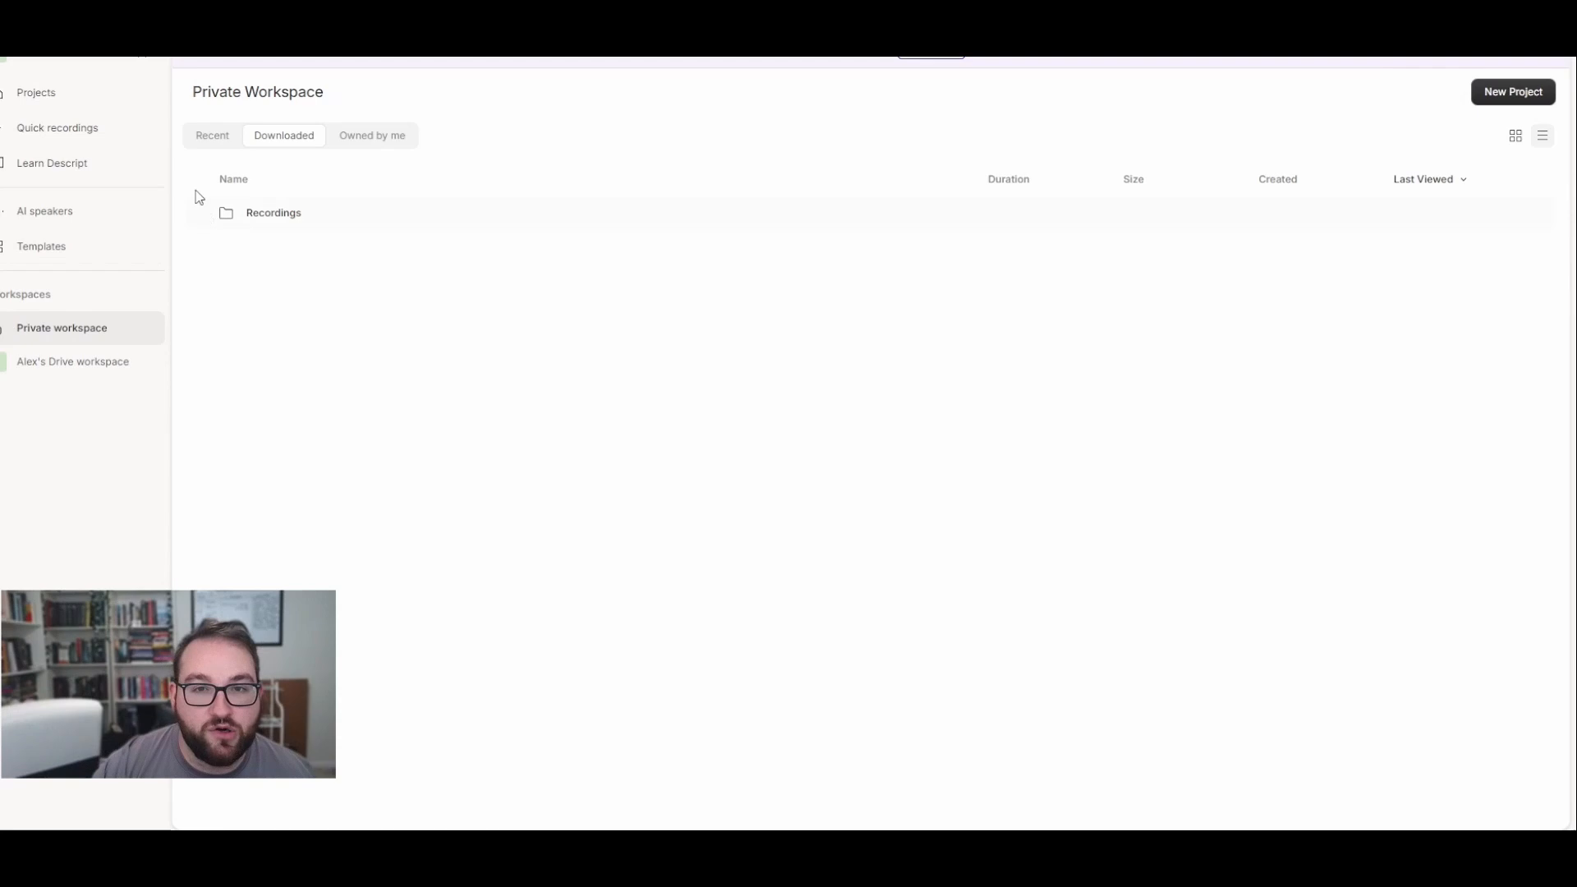
# - Start a new empty untitled video project from the projects list
pyautogui.click(1512, 92)
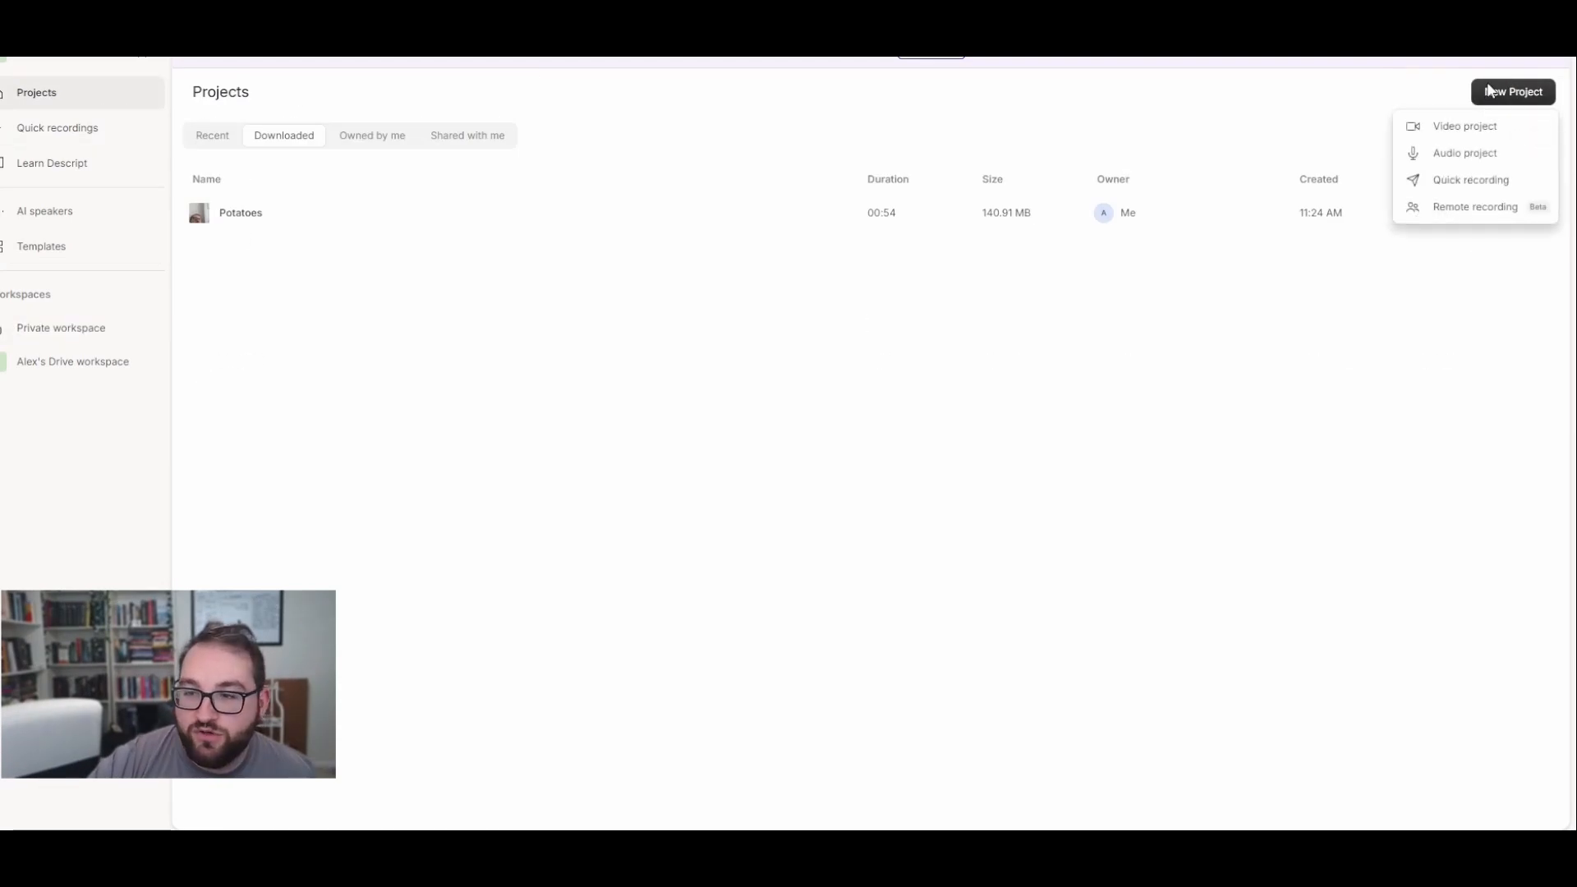
pyautogui.moveTo(1464, 126)
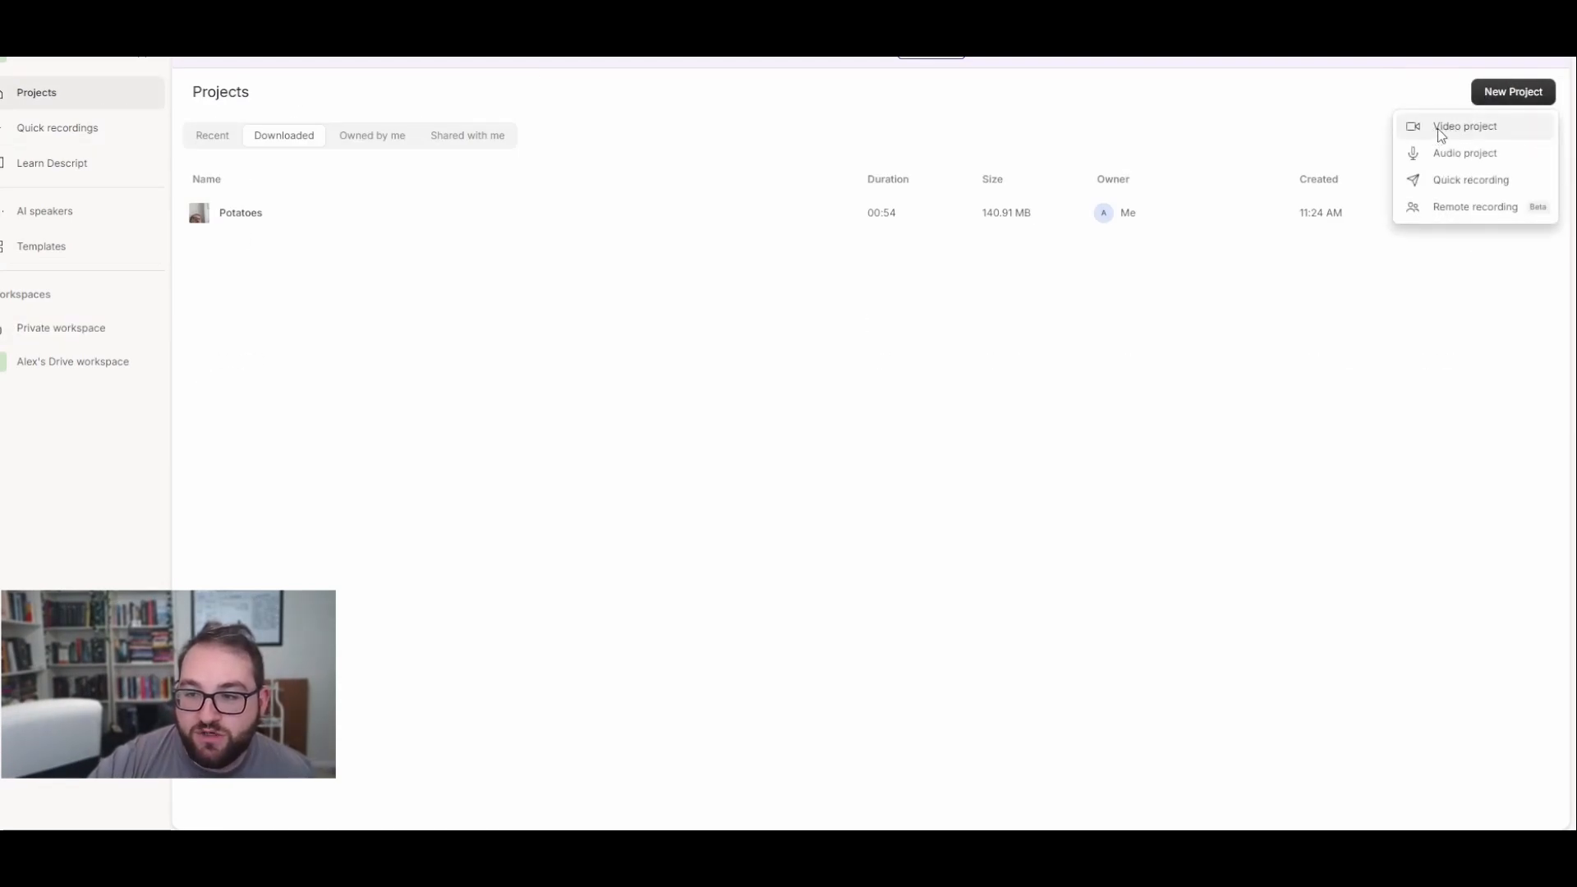
pyautogui.click(1466, 126)
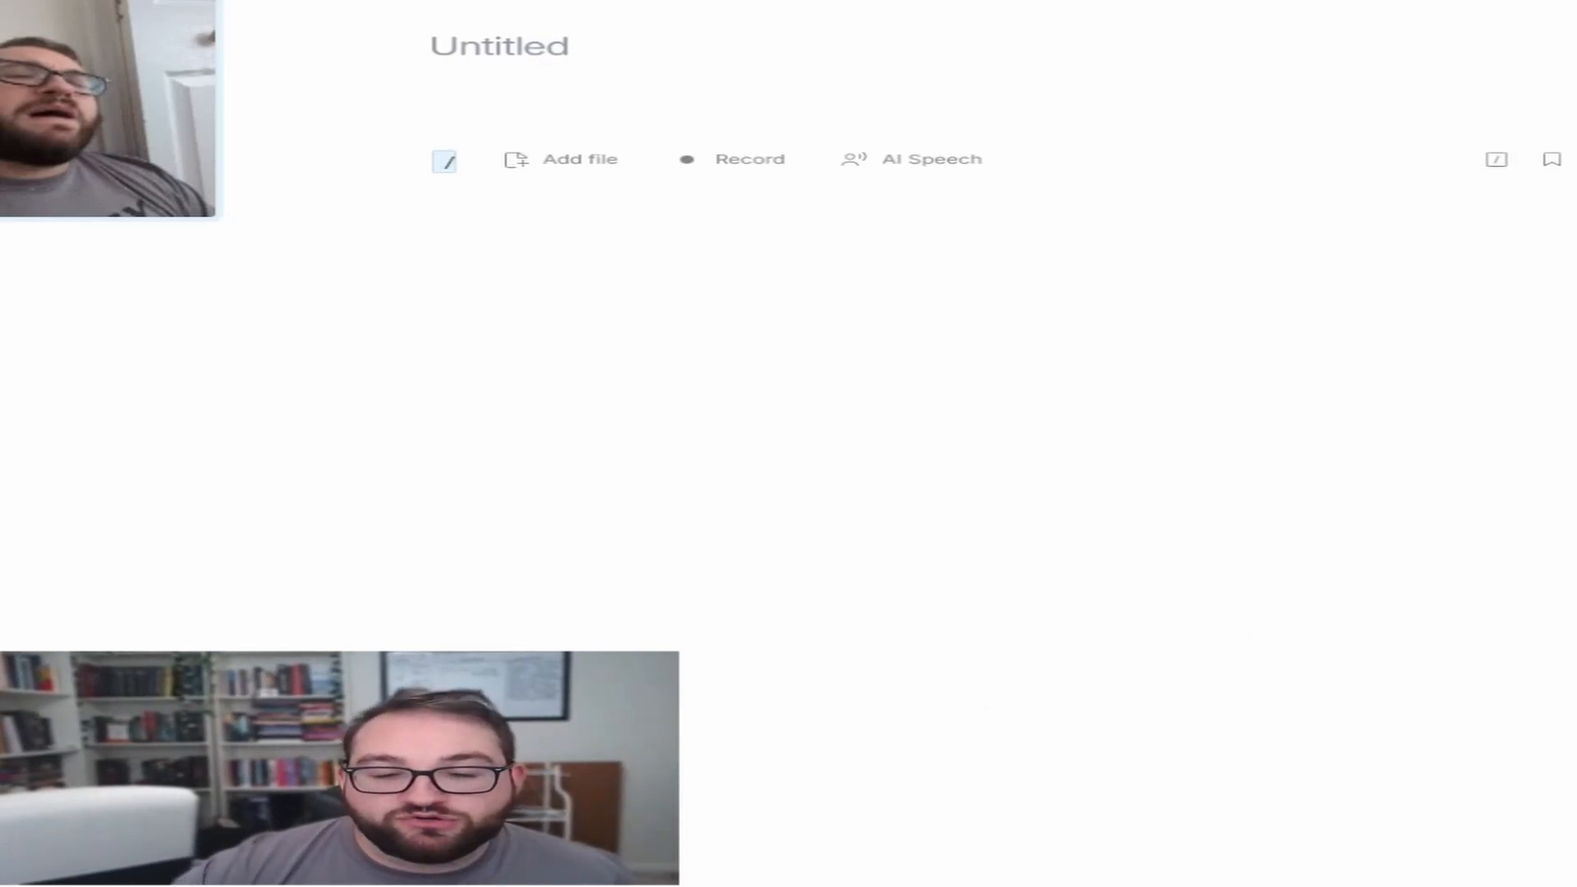
pyautogui.moveTo(1497, 160)
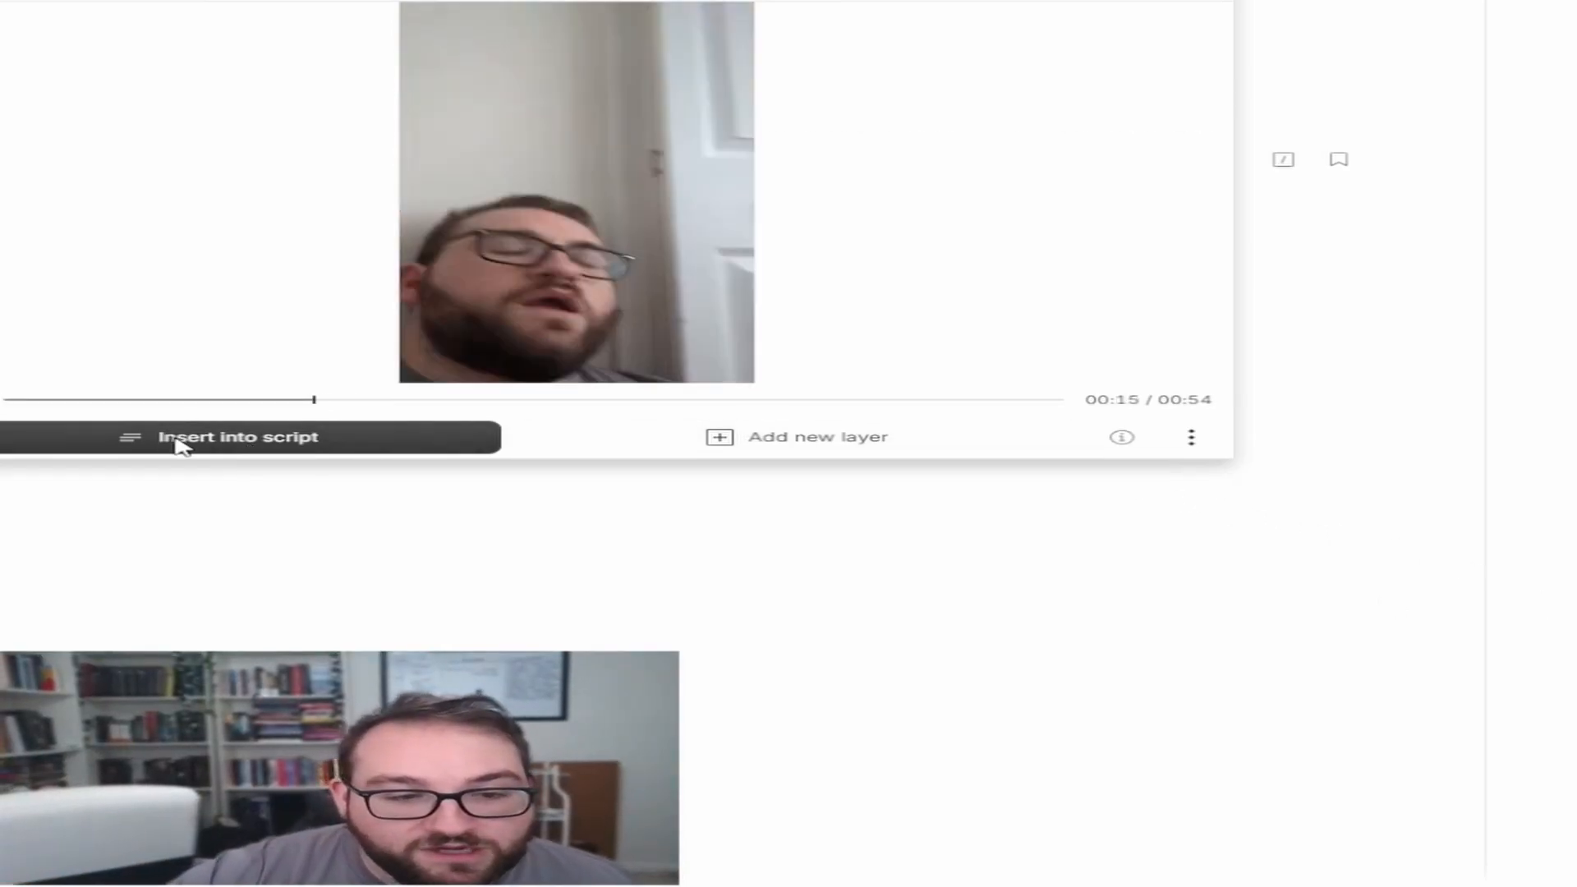
# - Insert the selfie clip's transcript into the script
pyautogui.click(238, 437)
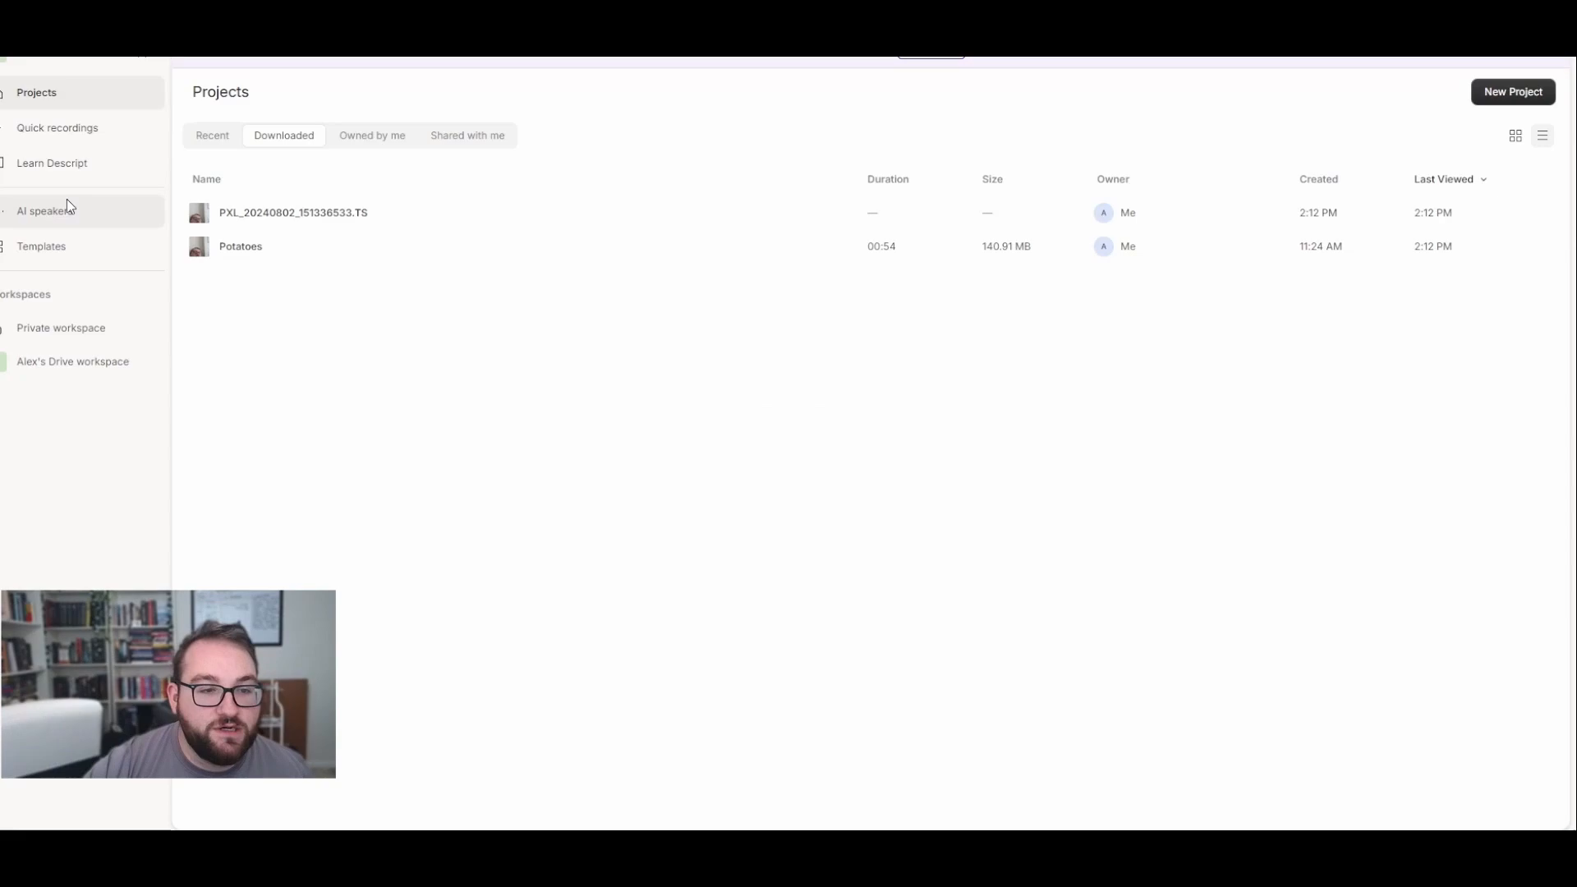
# - Create a new AI speaker named Alex and reach its voice-training statement
pyautogui.click(46, 210)
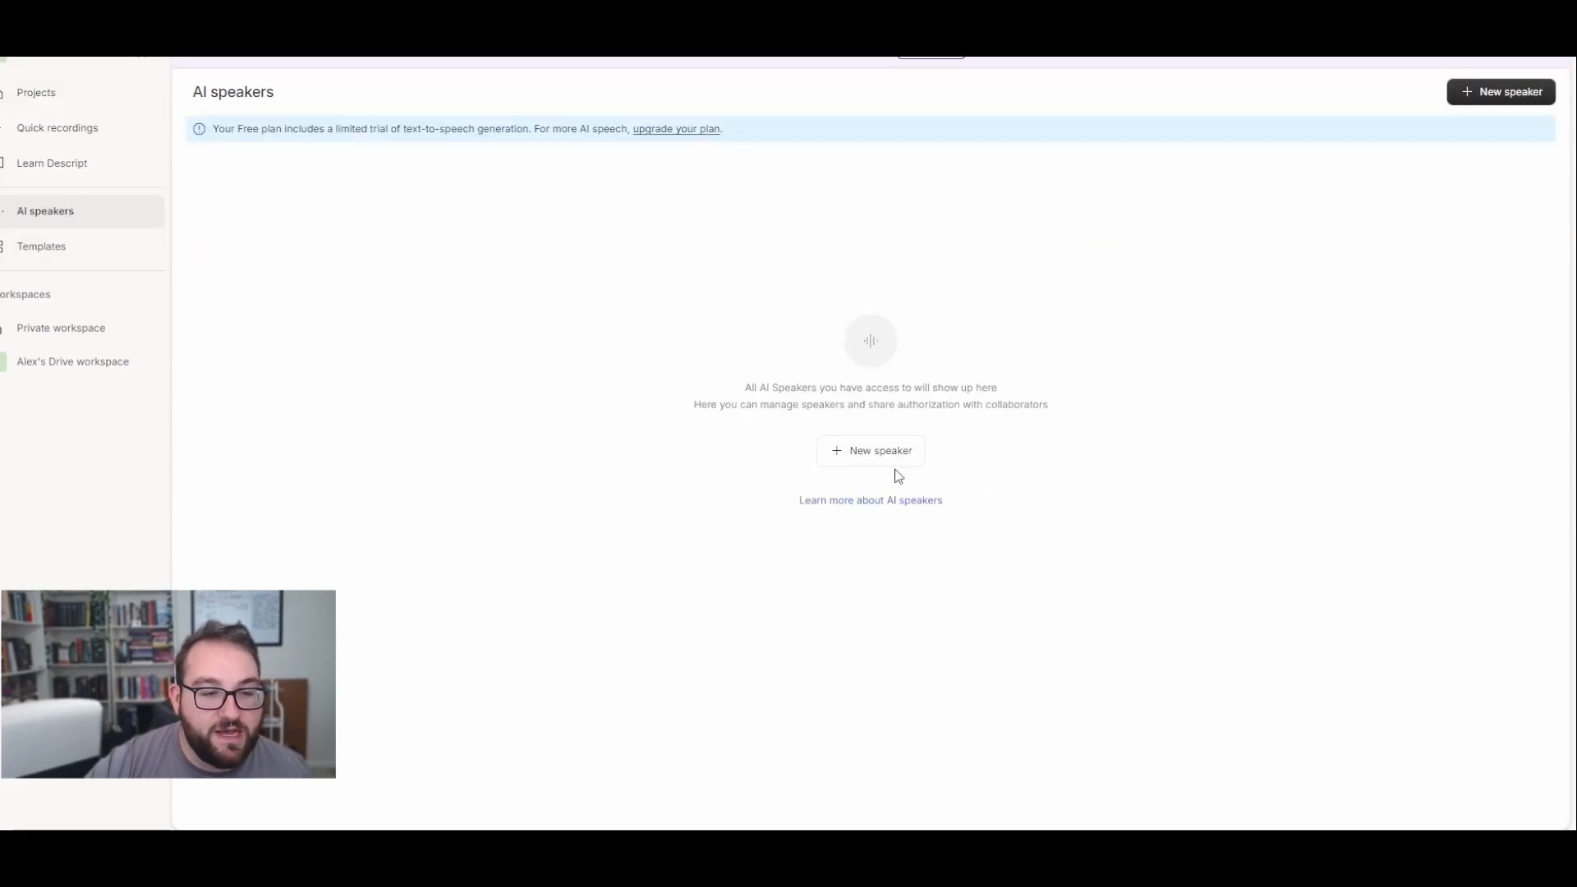
pyautogui.click(871, 450)
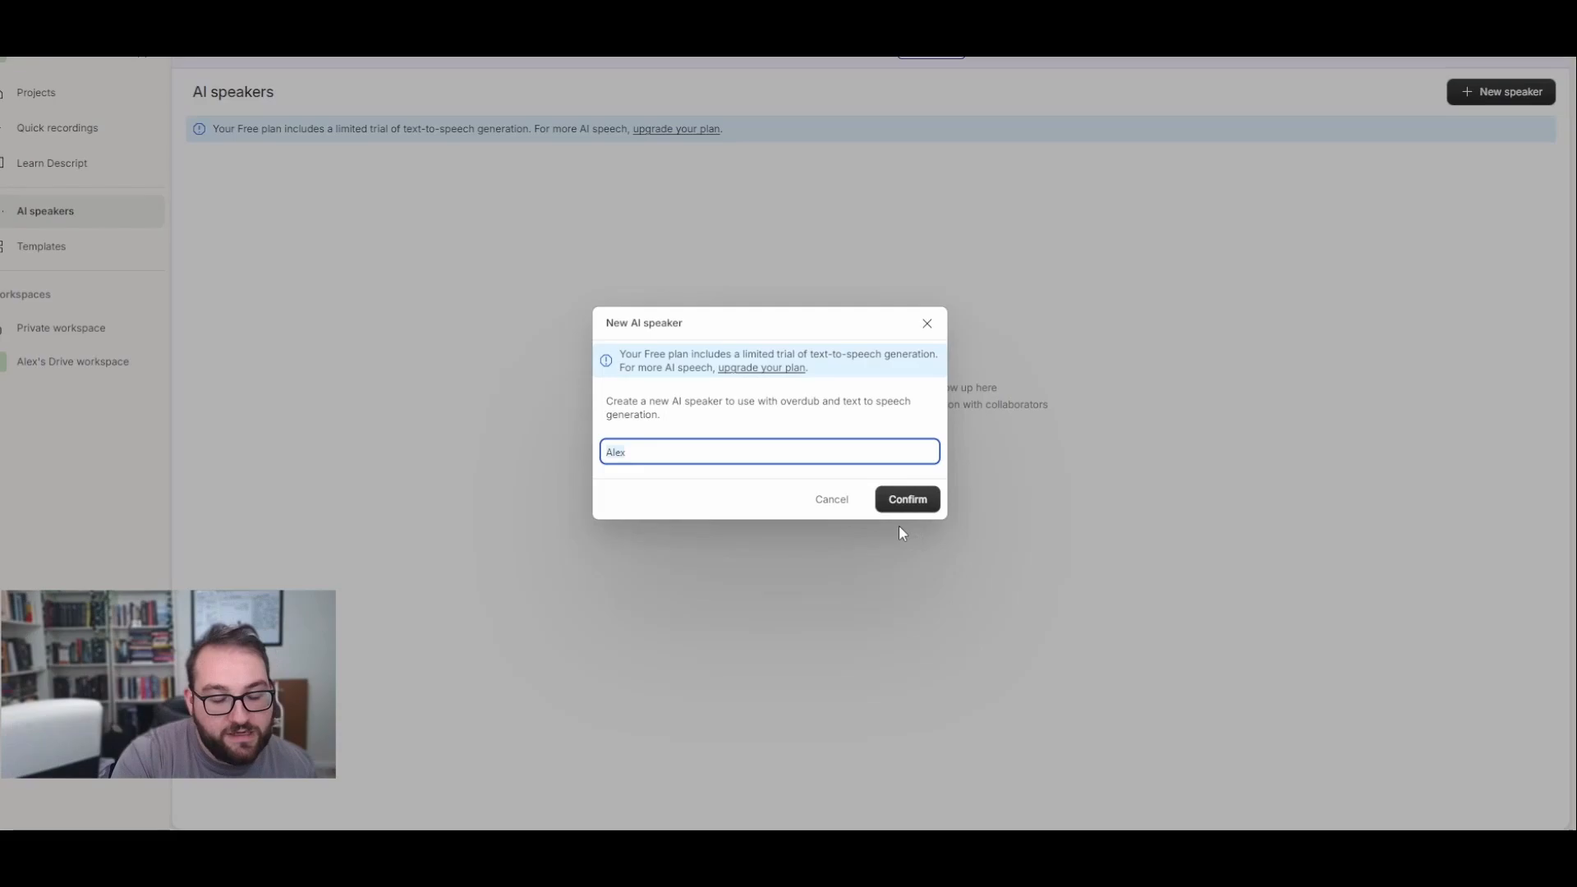
pyautogui.click(904, 499)
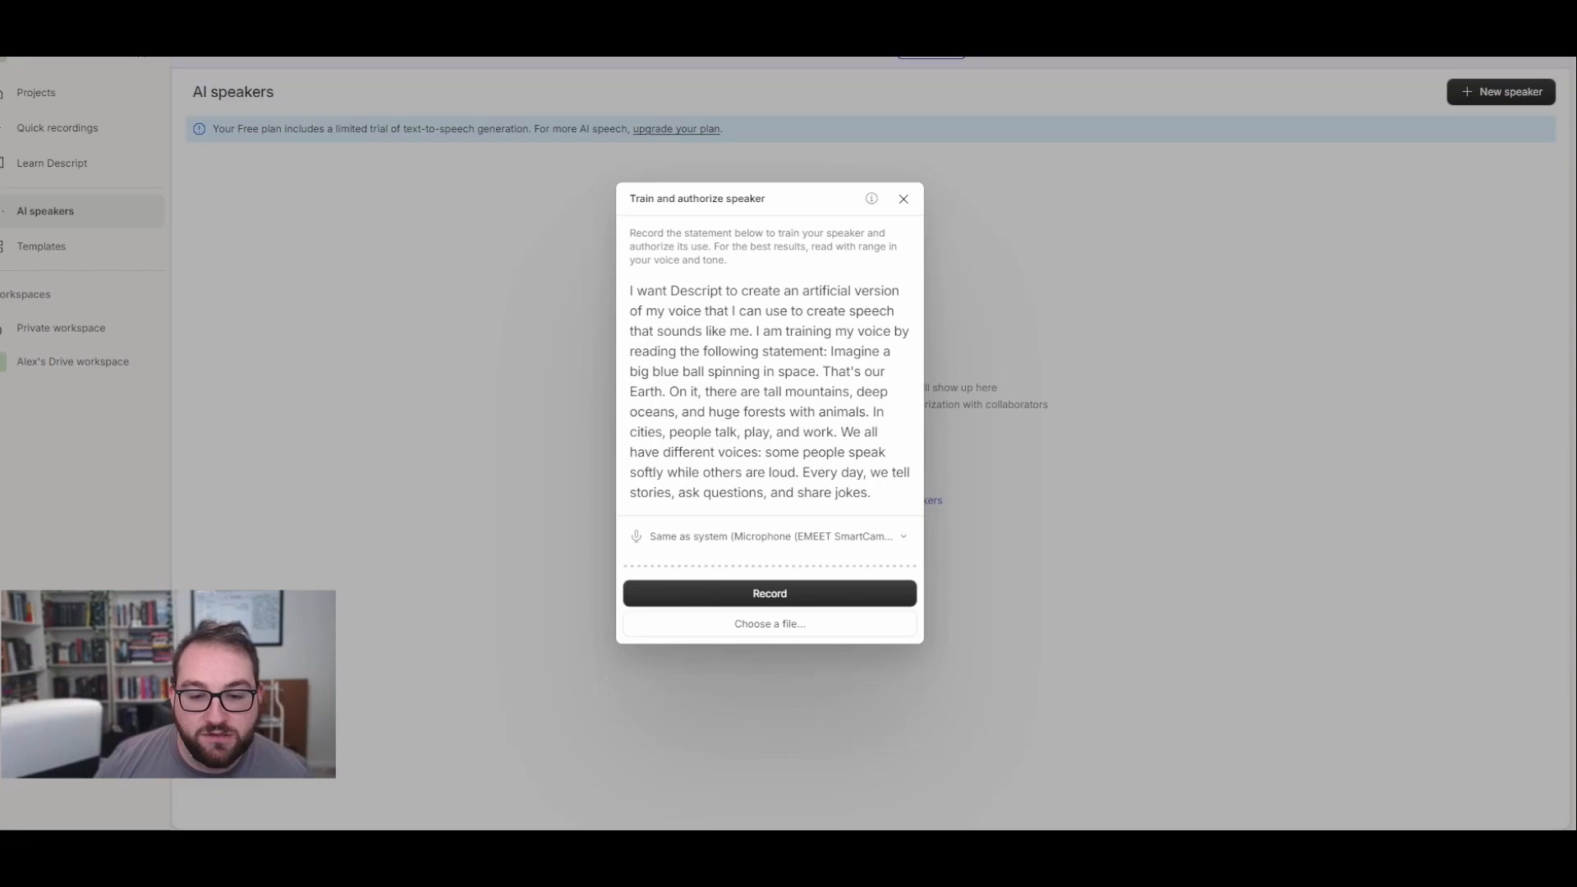
# - Record the training statement aloud as a 37-second voice sample for Alex
pyautogui.click(769, 593)
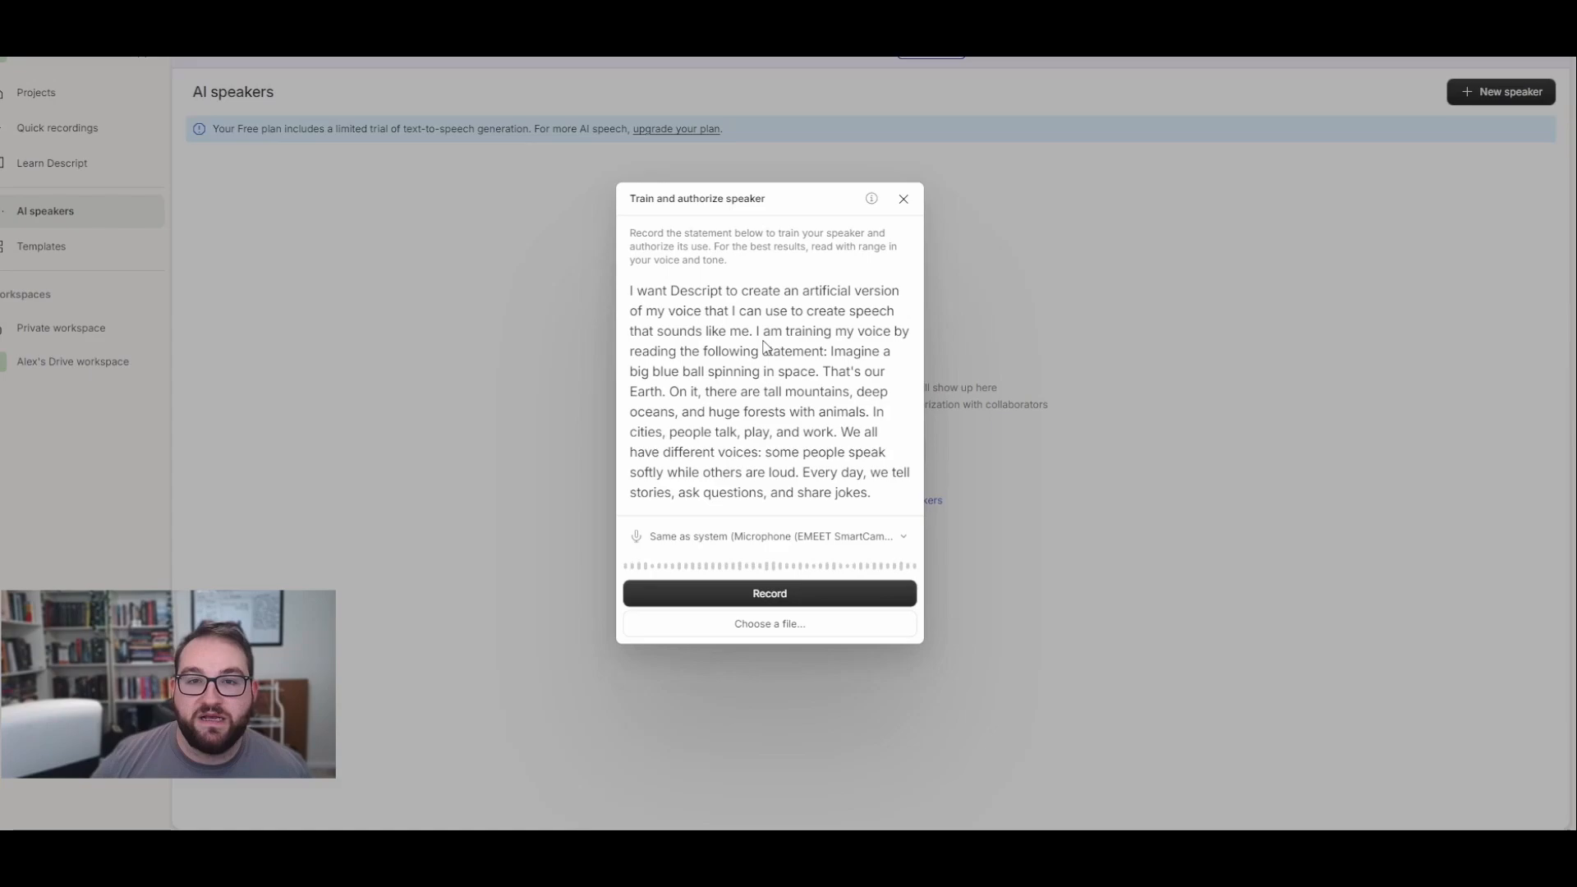
pyautogui.click(769, 593)
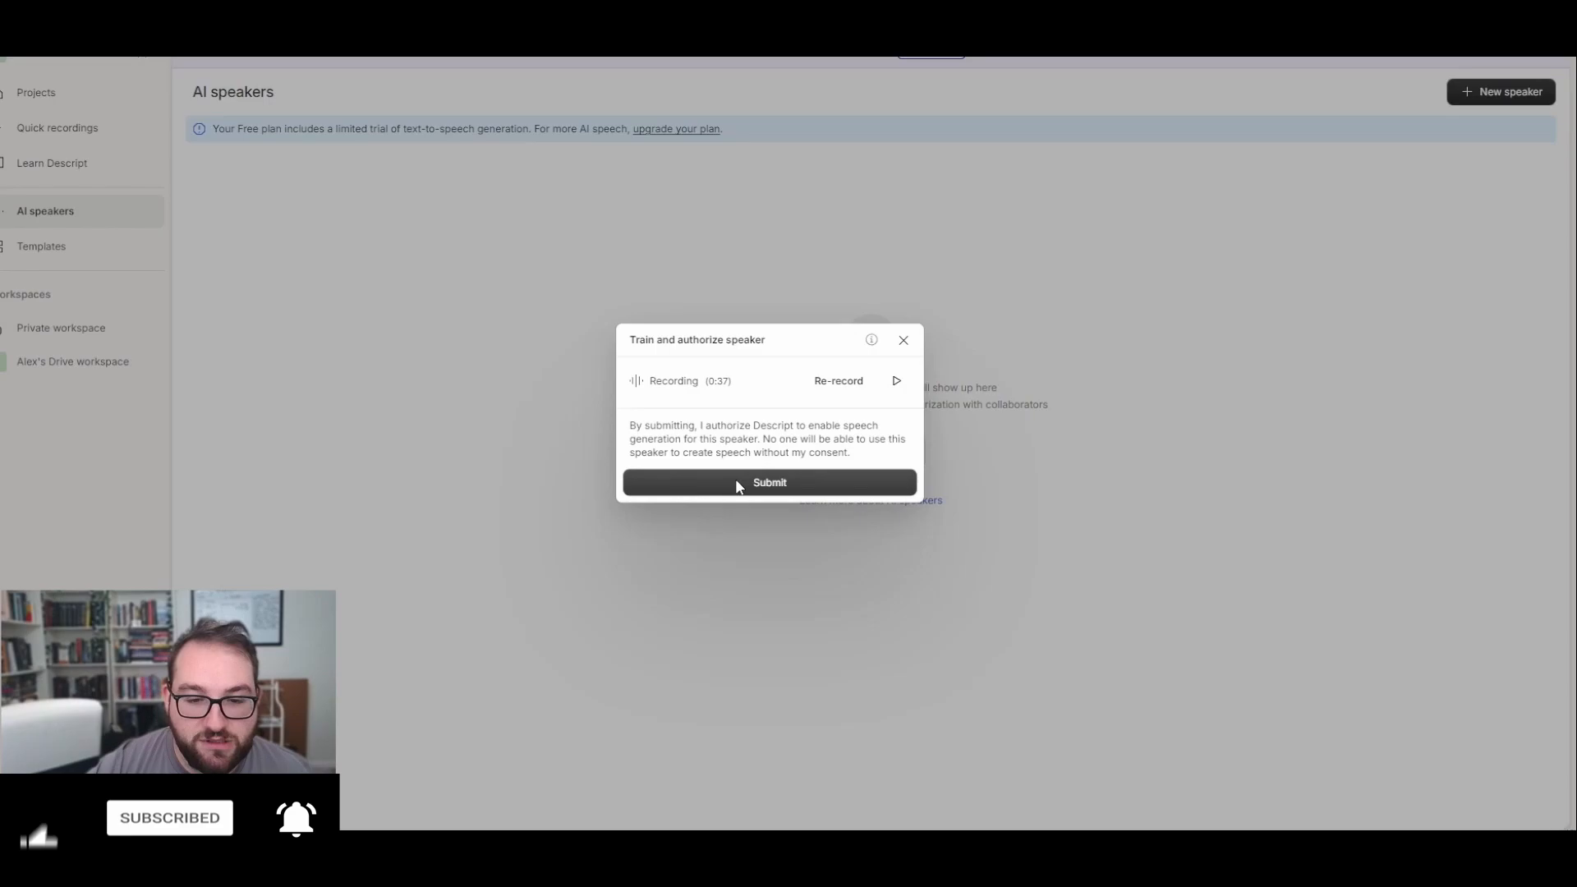
# - Submit the Alex voice authorization, reopen the PXL_20240802_151336533.TS project and begin adding a speaker
pyautogui.click(769, 481)
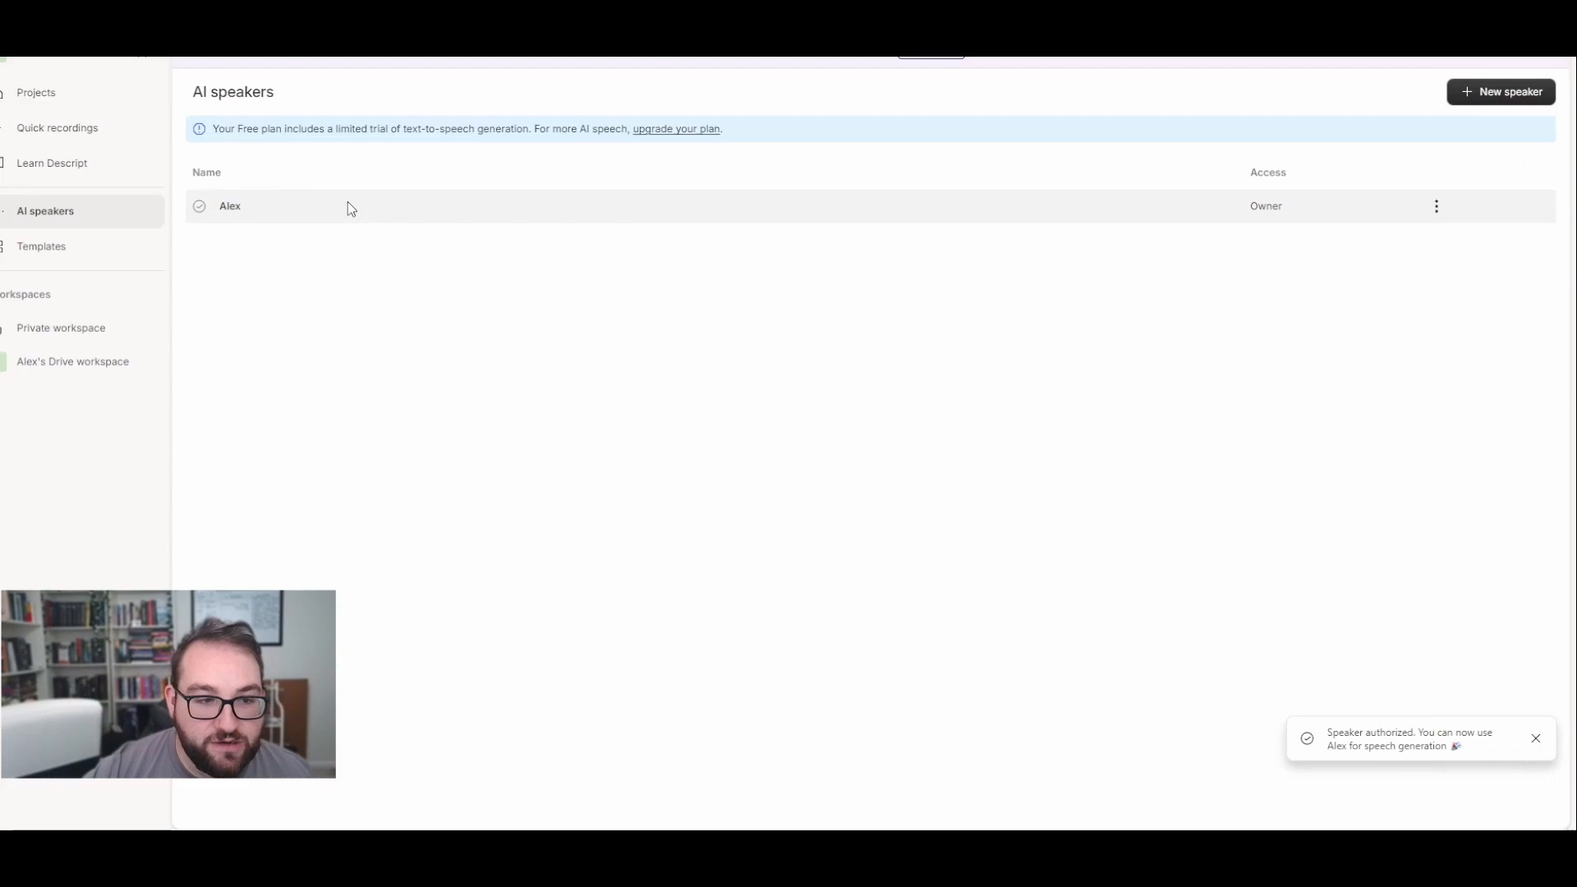
pyautogui.click(36, 92)
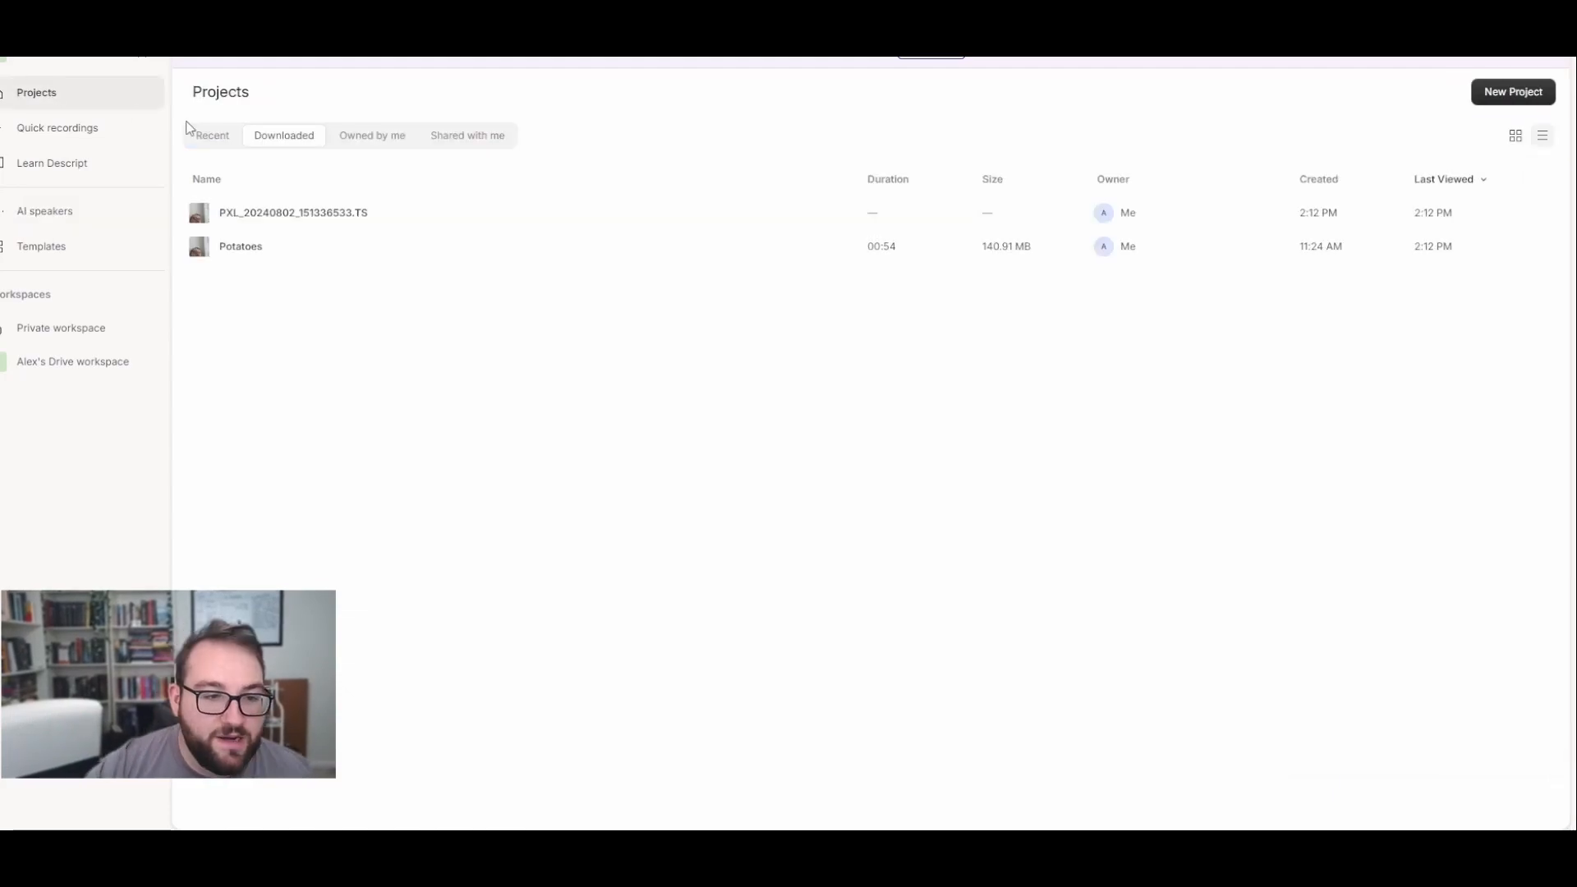
pyautogui.doubleClick(293, 212)
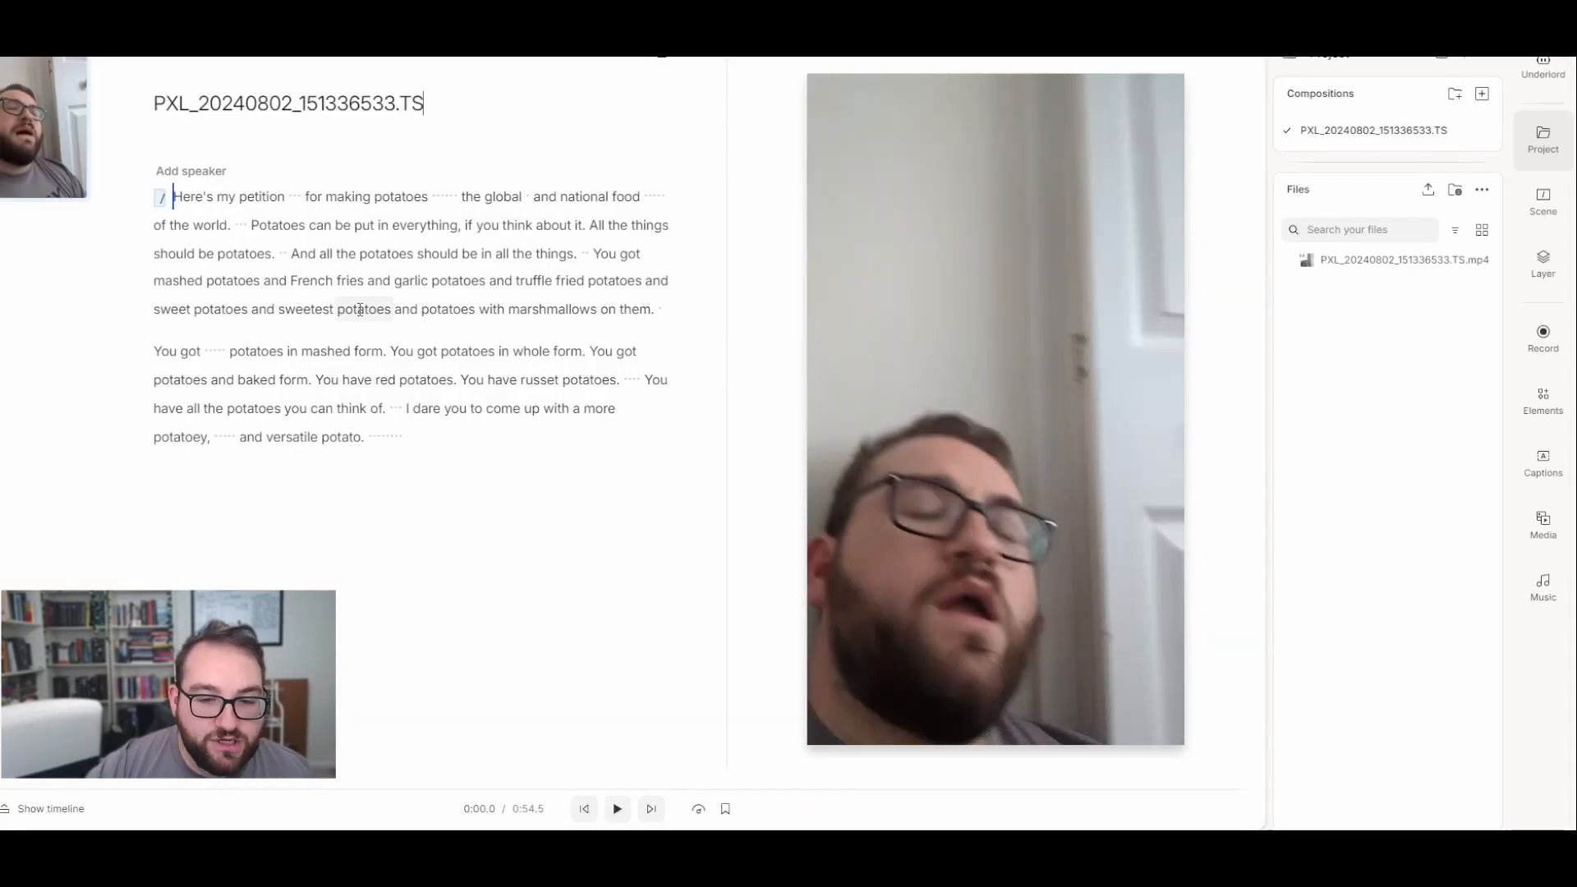
pyautogui.click(190, 170)
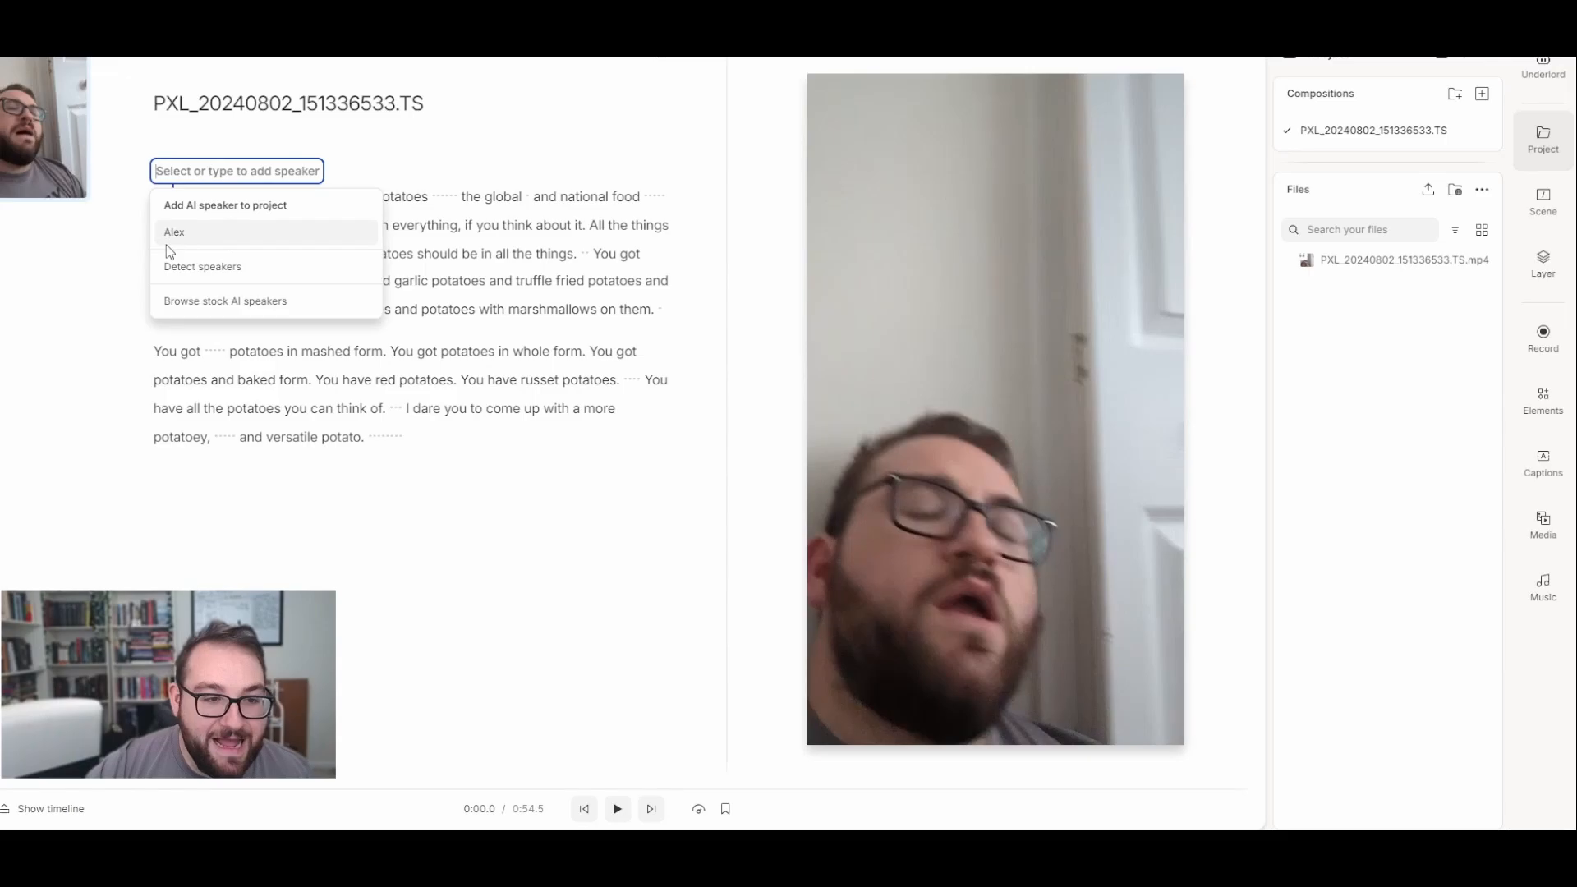
# - Assign Alex as speaker and overdub 'truffle fried potatoes' with 'parmesan truffle fries'
pyautogui.click(175, 232)
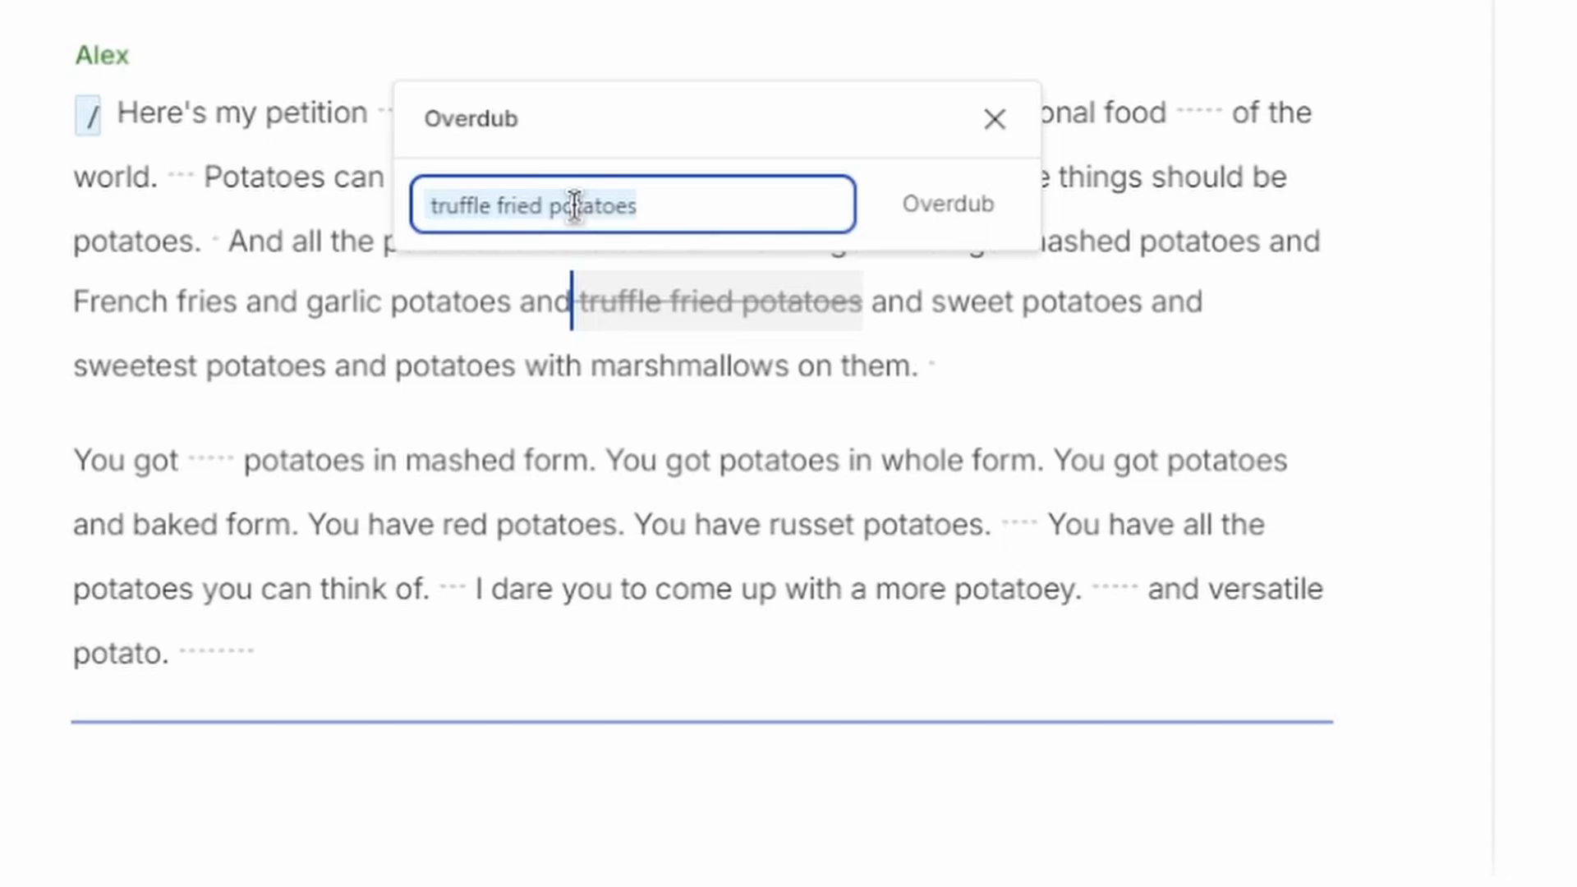
pyautogui.write('parmesan t')
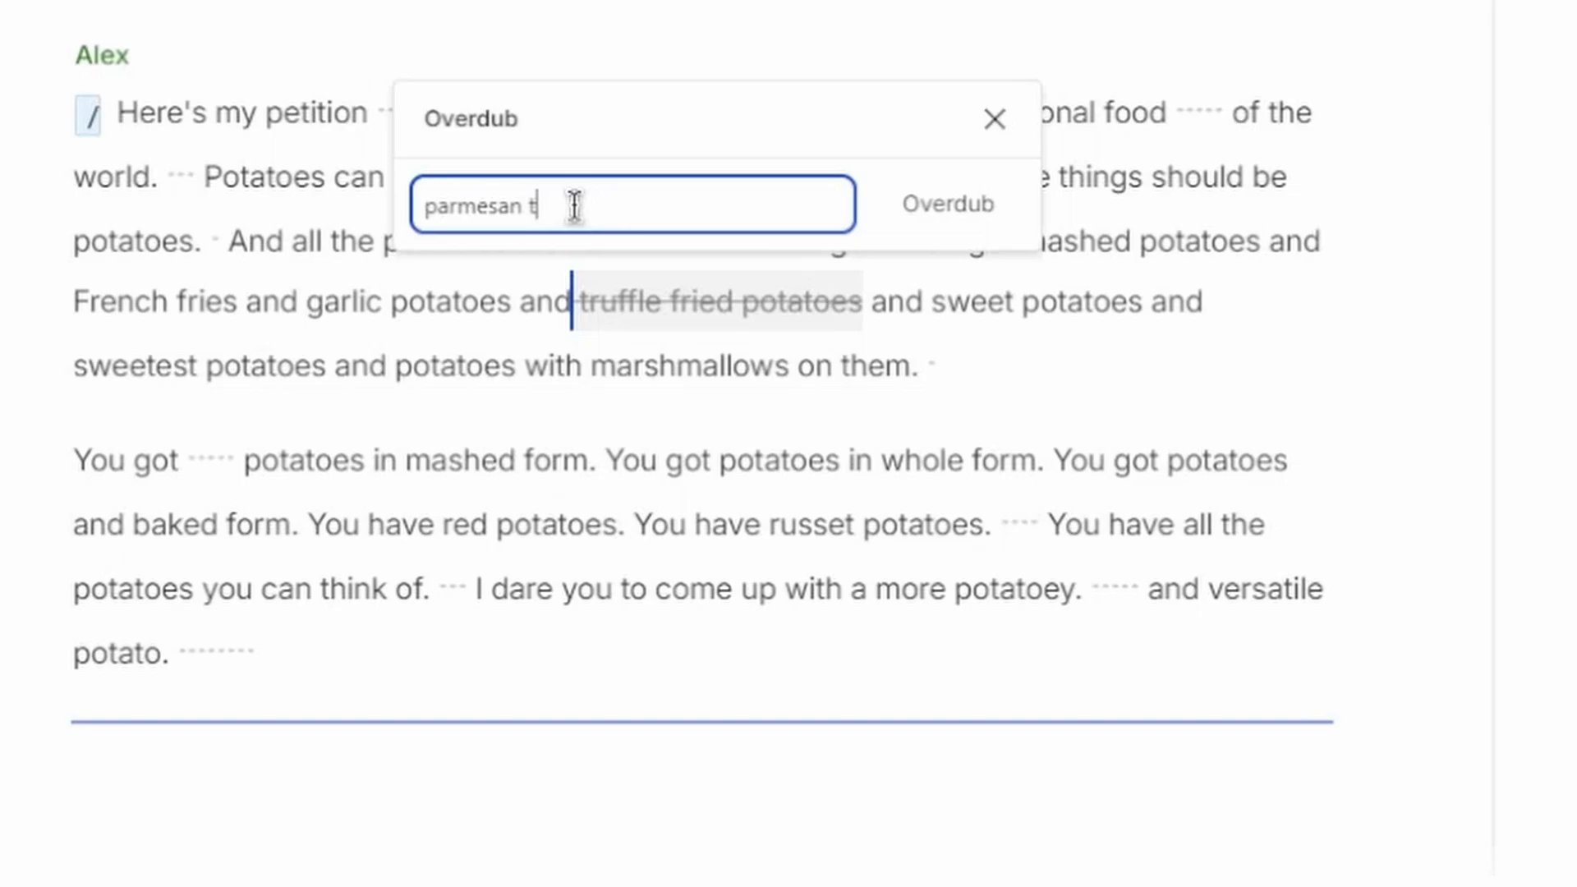
pyautogui.write('ruffle fries')
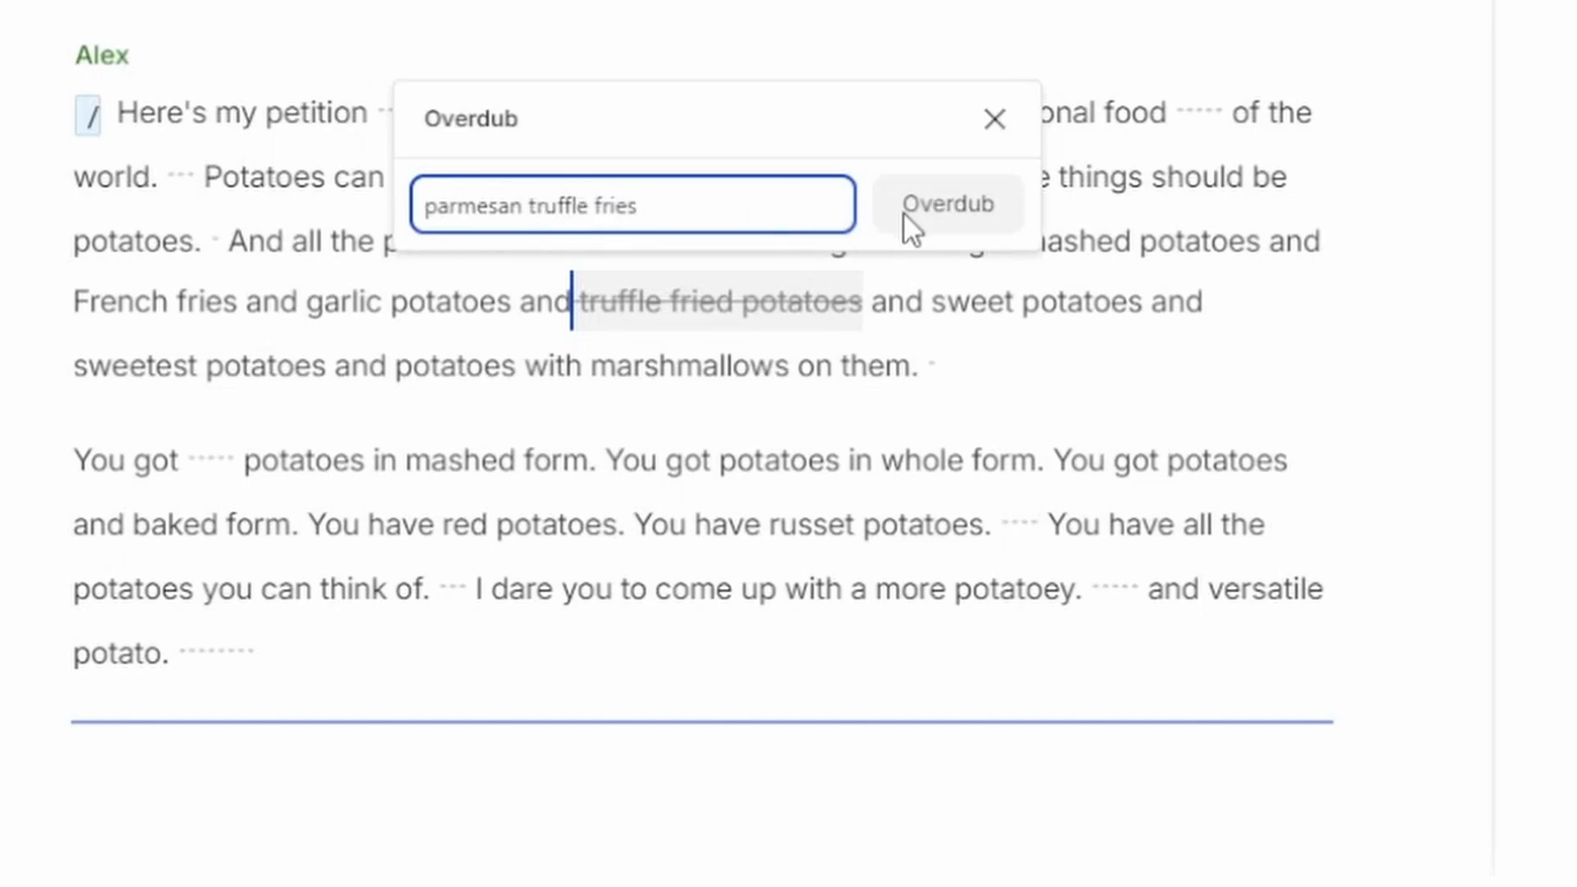
pyautogui.click(946, 204)
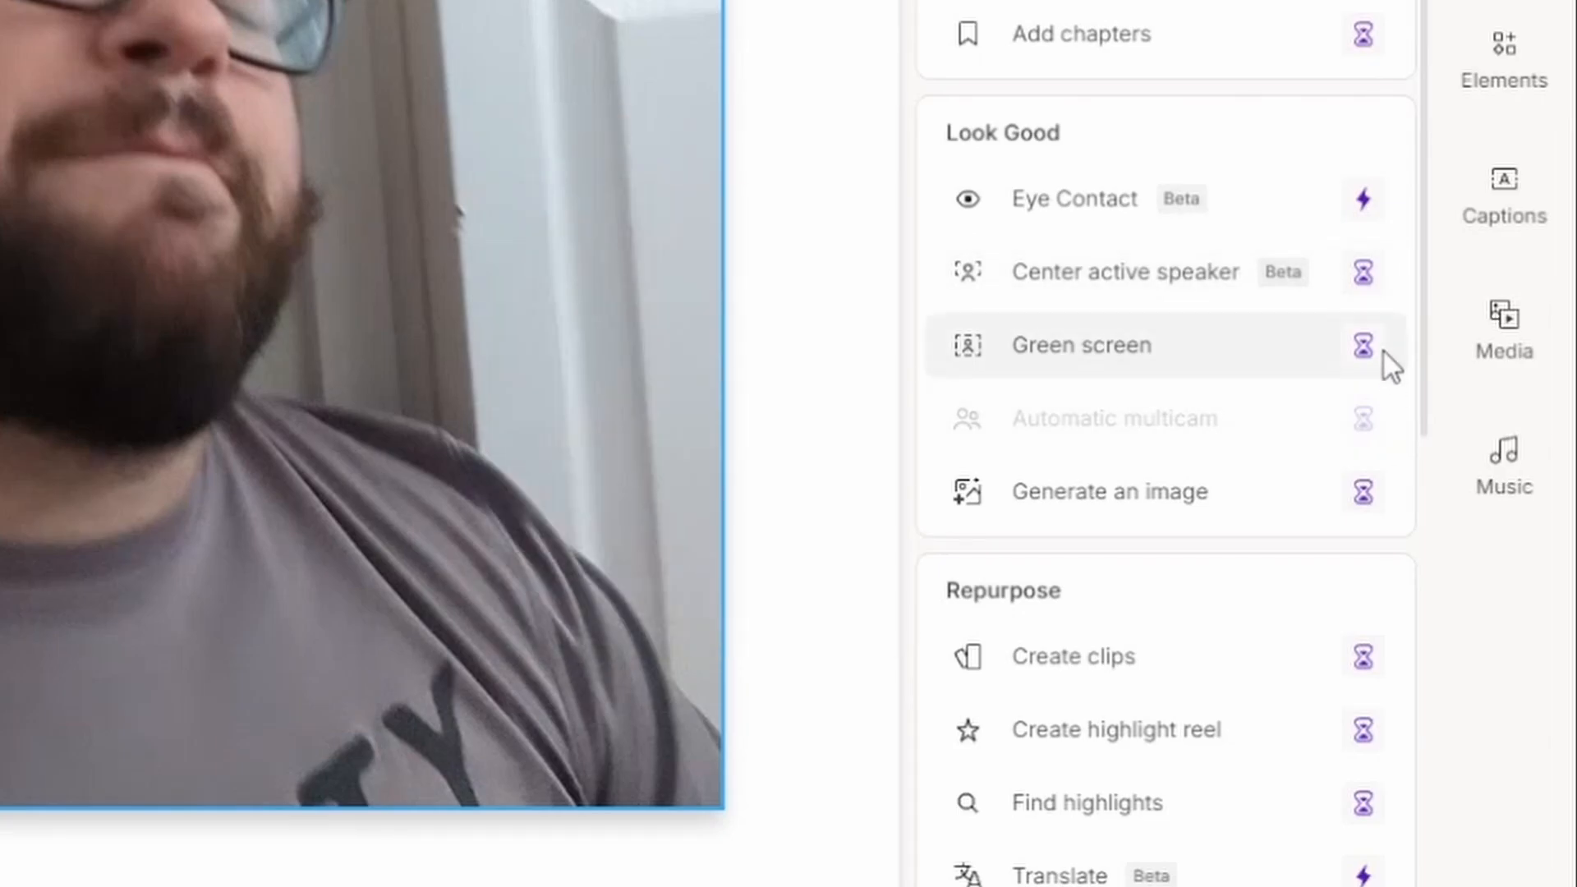
pyautogui.moveTo(1366, 223)
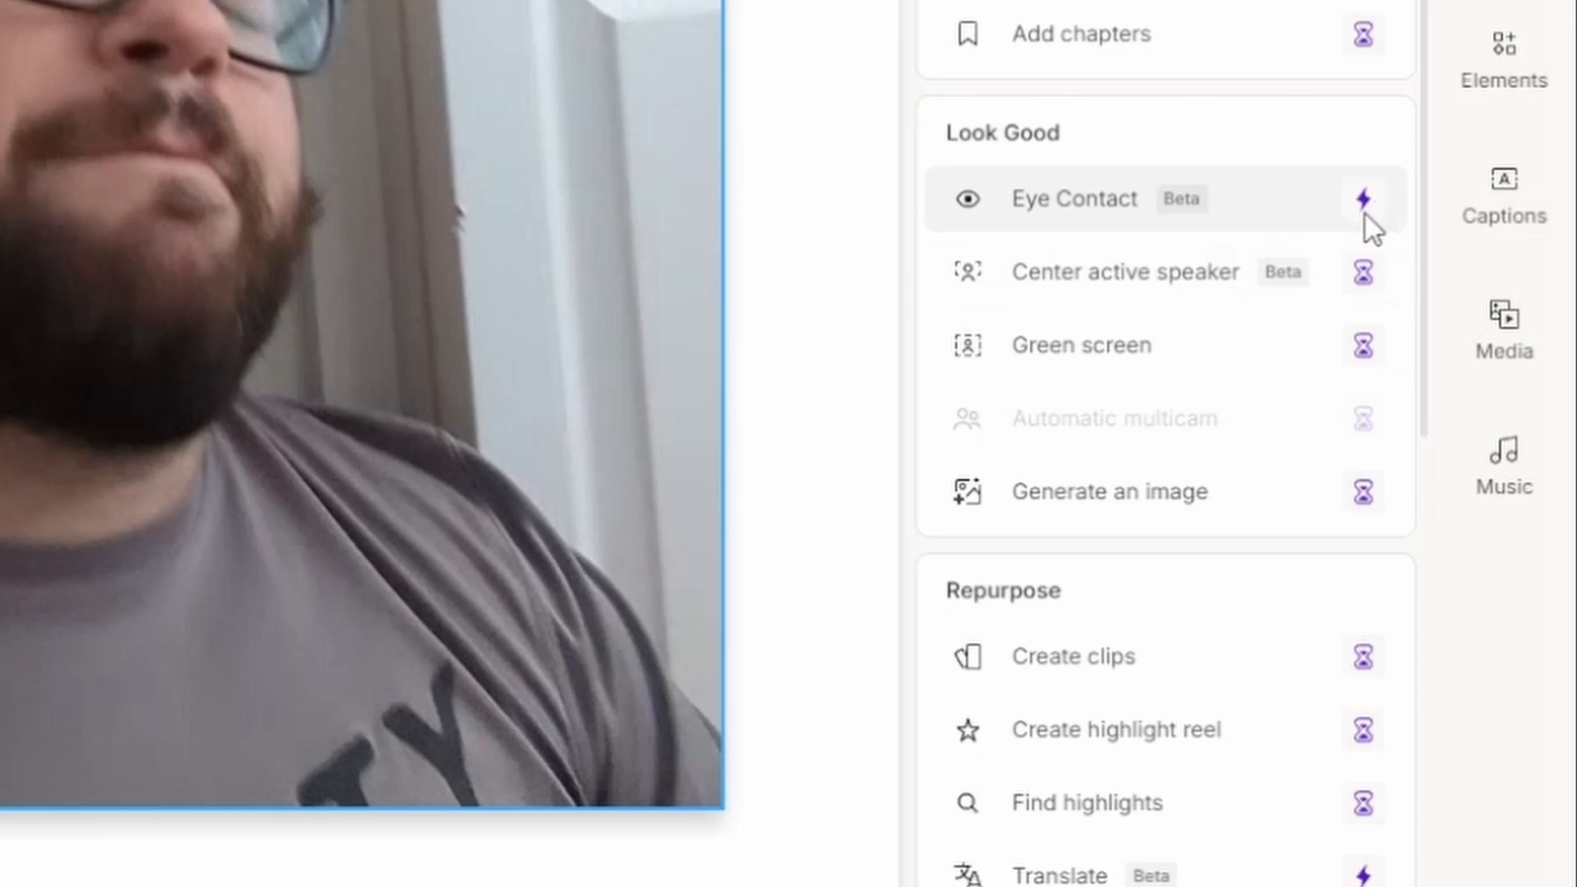
pyautogui.moveTo(1221, 232)
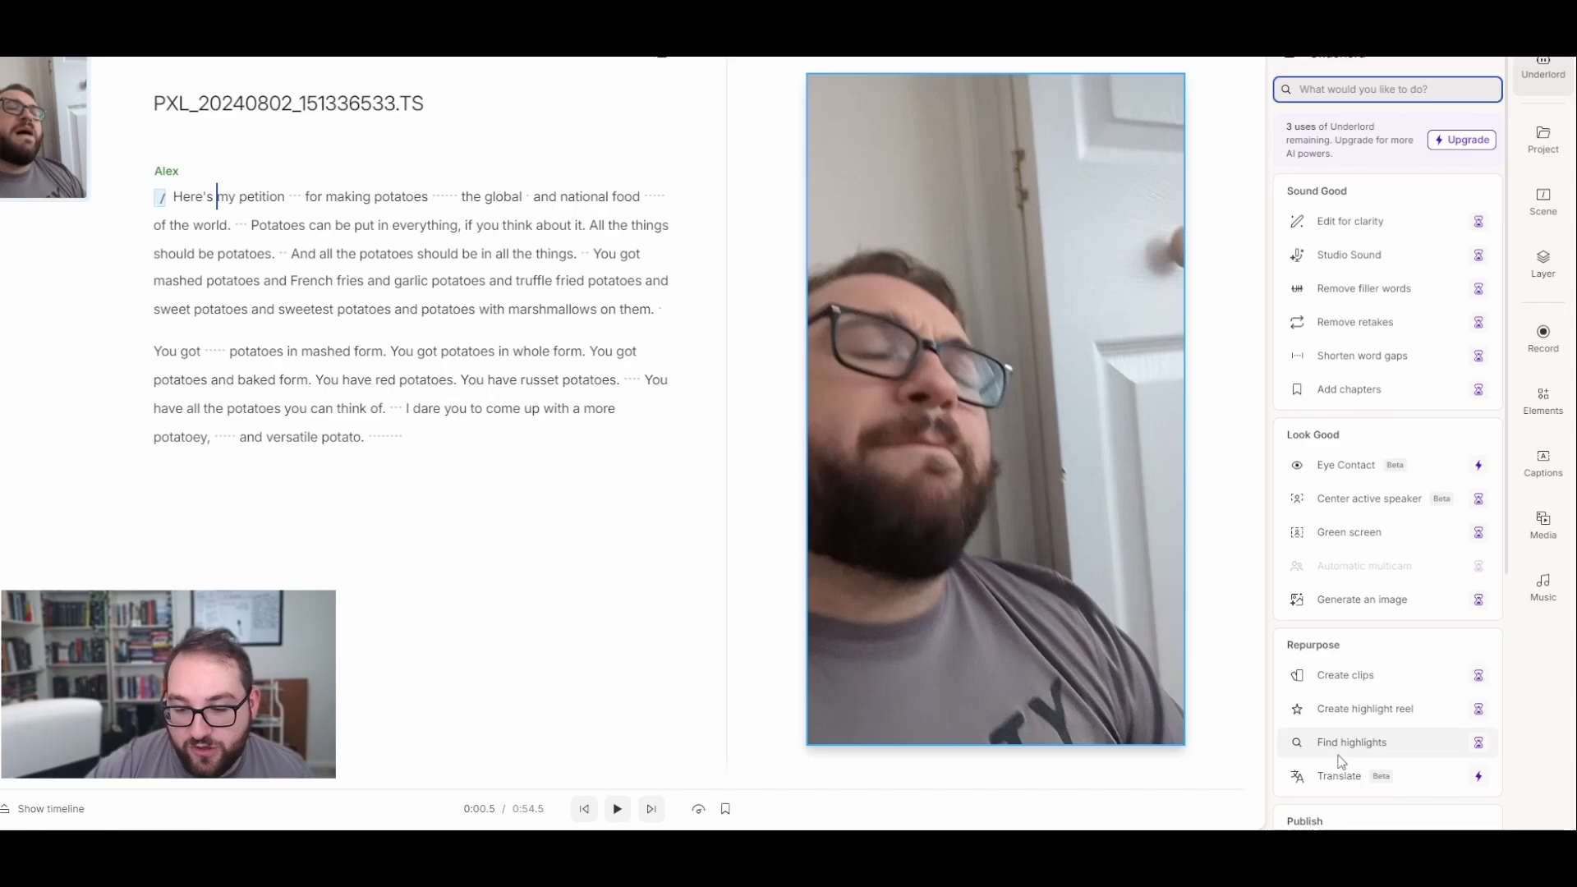
pyautogui.moveTo(1349, 531)
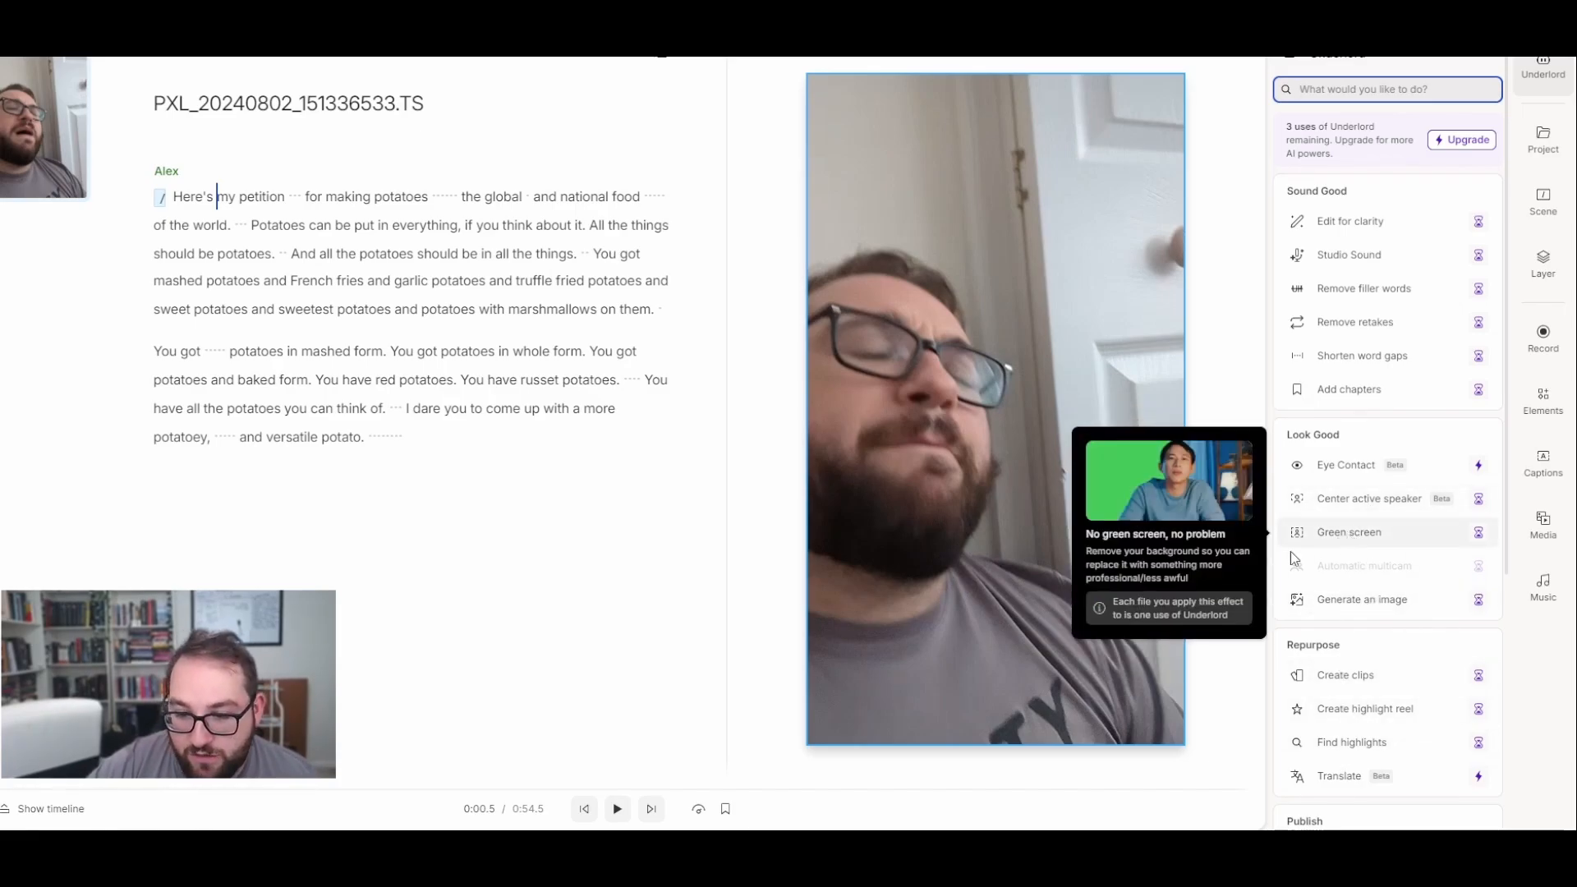
pyautogui.moveTo(1373, 545)
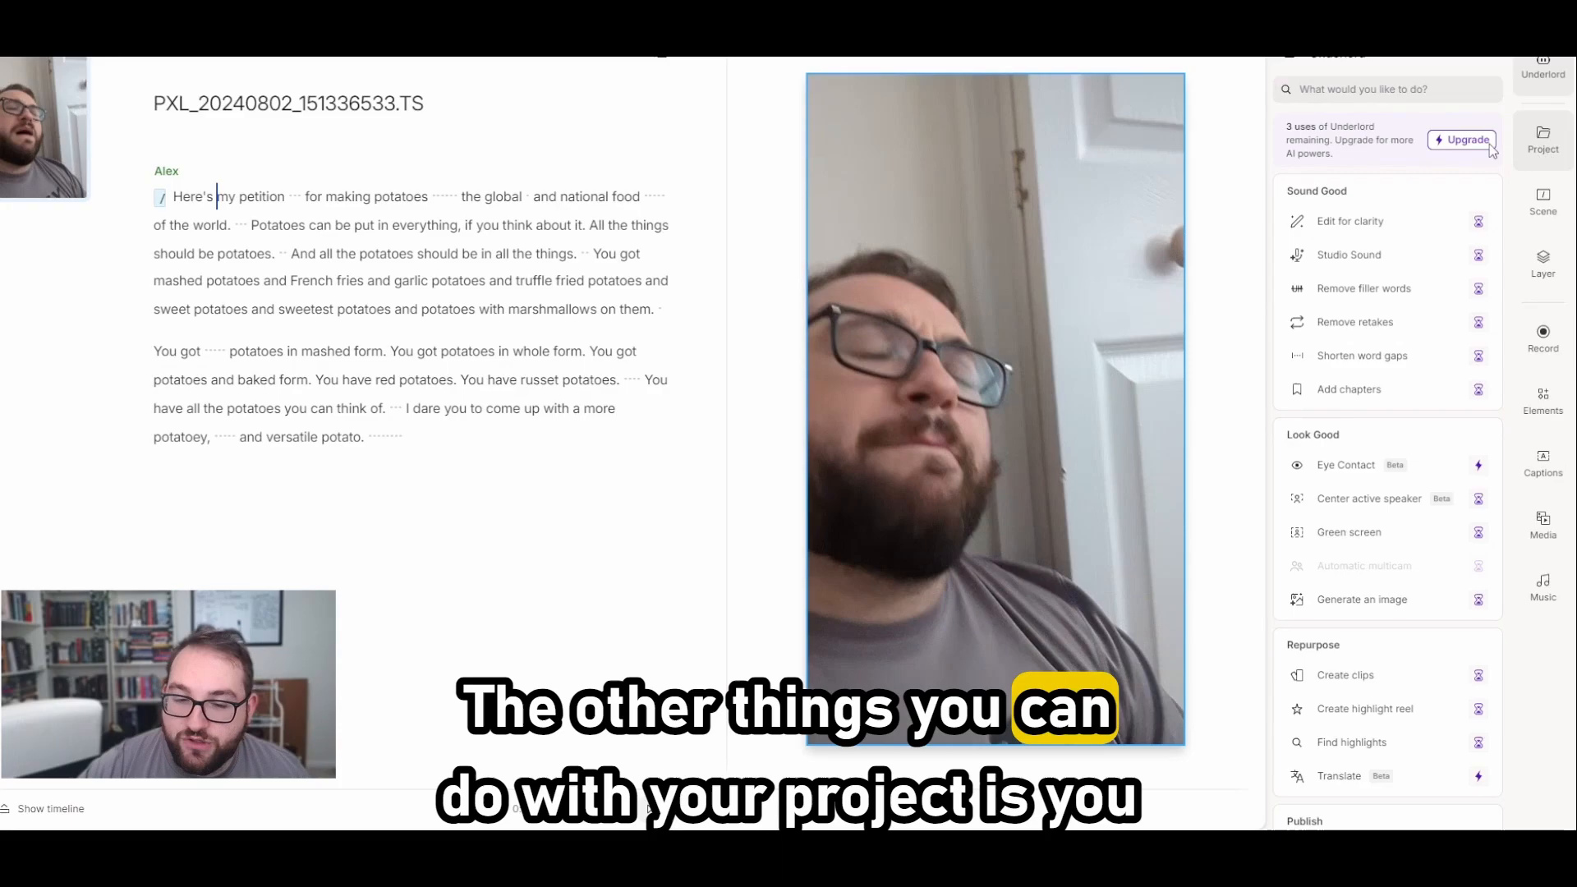
# - Apply green screen, add the GIPHY smiling potato sticker and move it lower over the speaker
pyautogui.click(1543, 265)
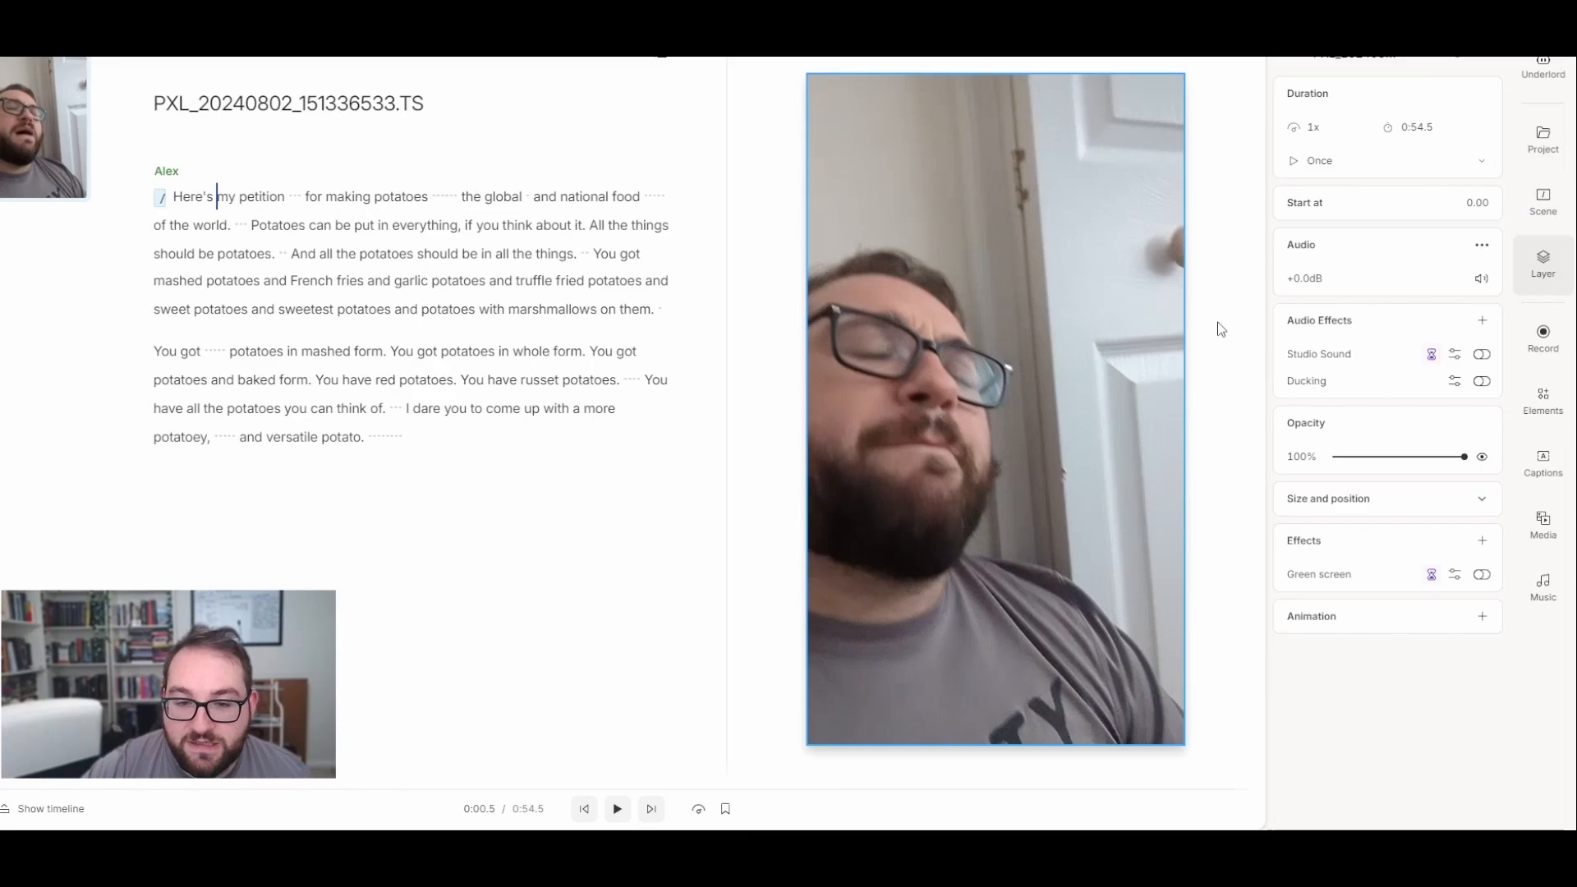
pyautogui.click(1543, 523)
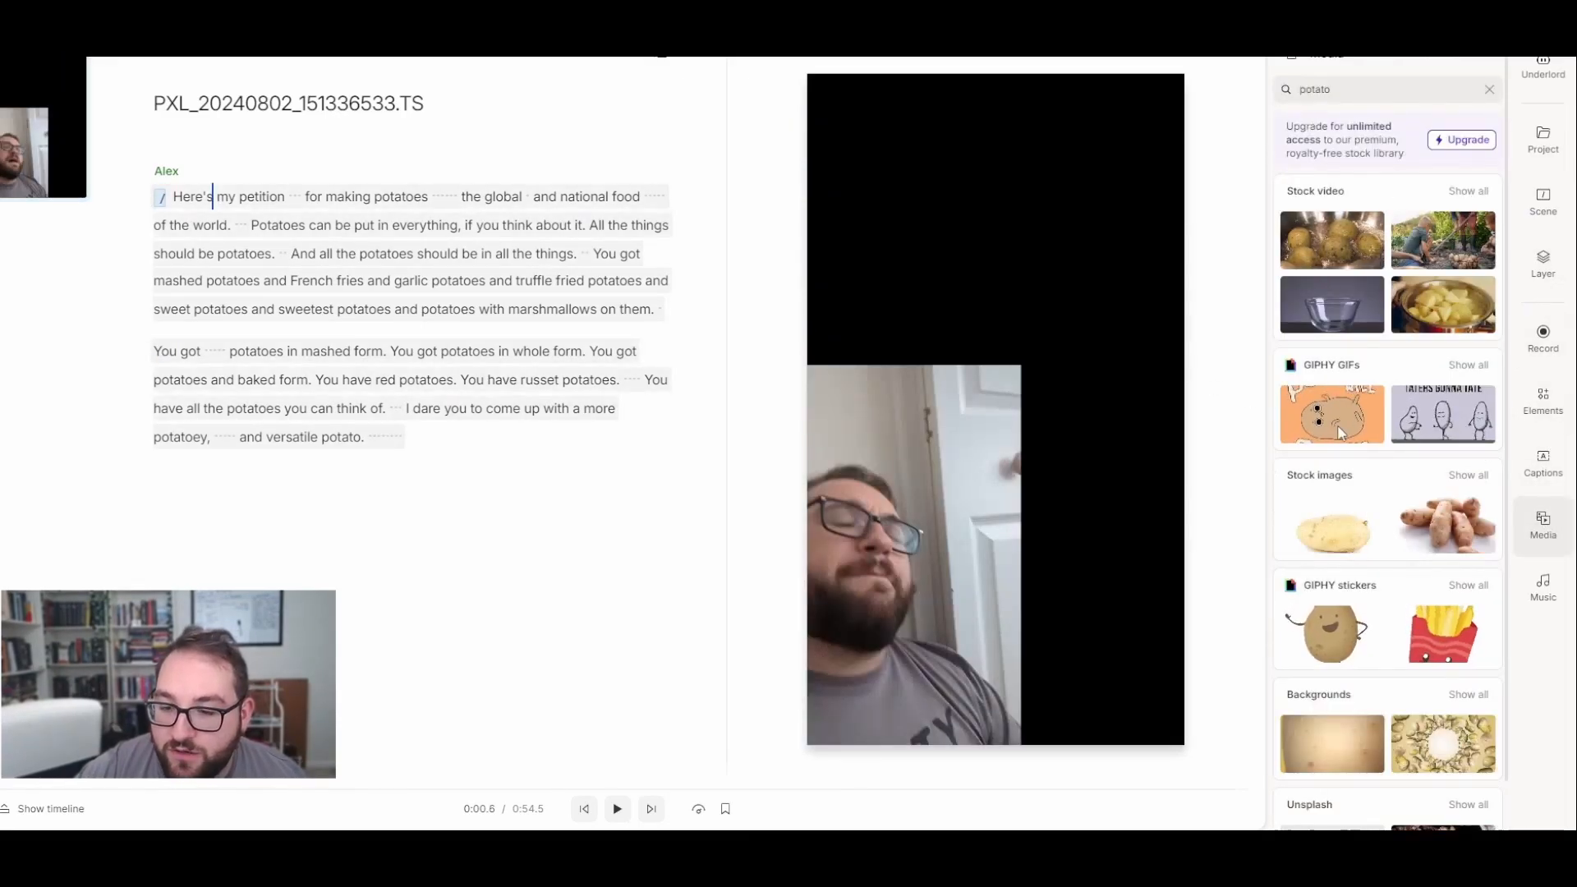
pyautogui.click(1329, 631)
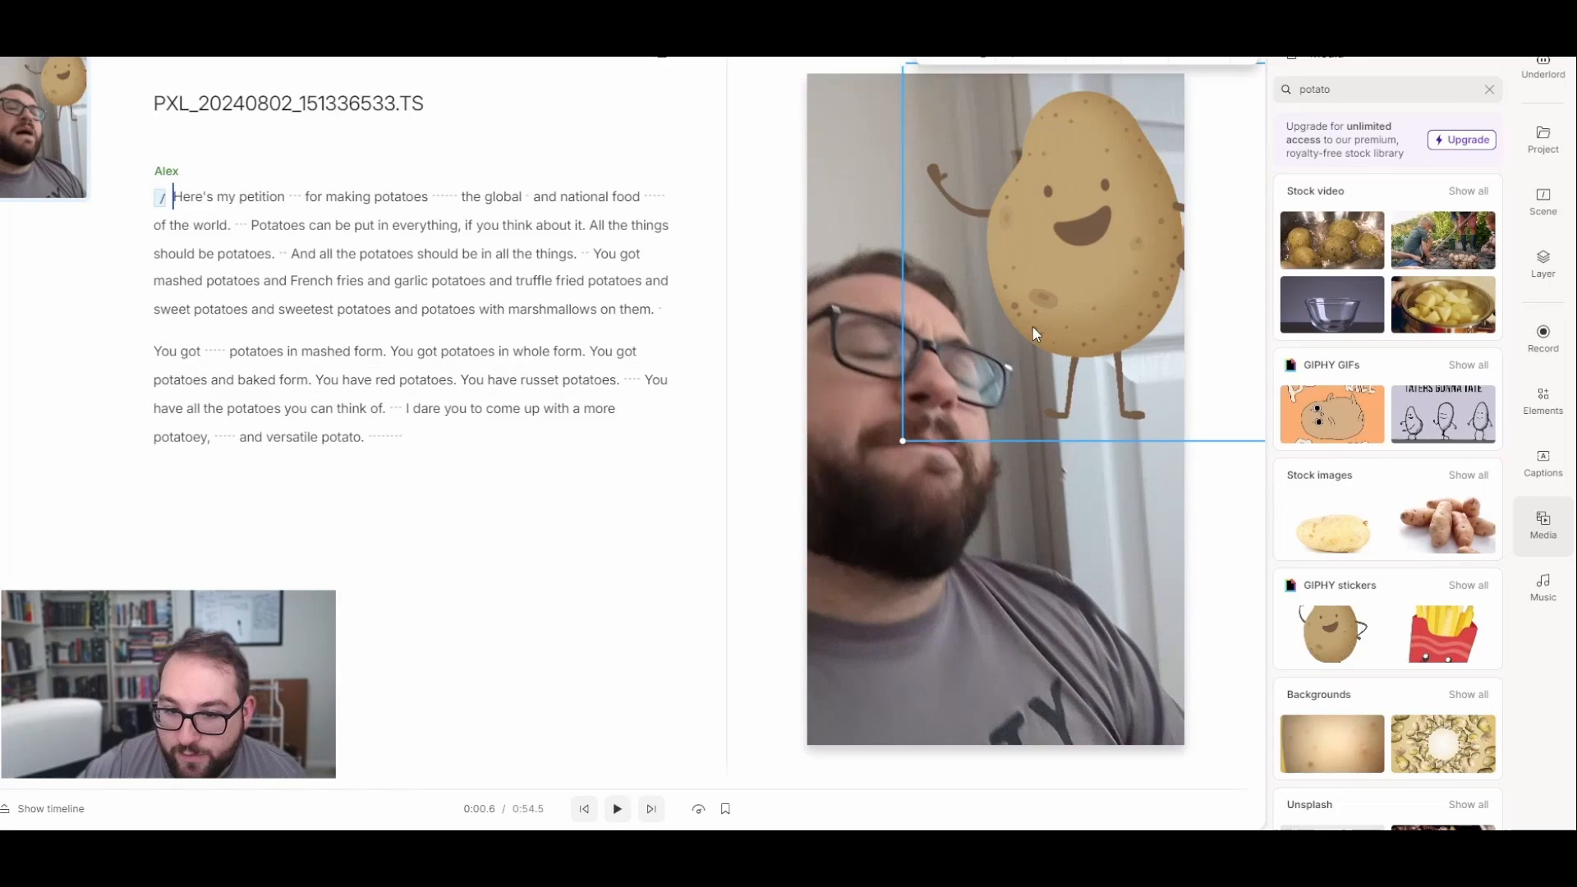
pyautogui.click(616, 809)
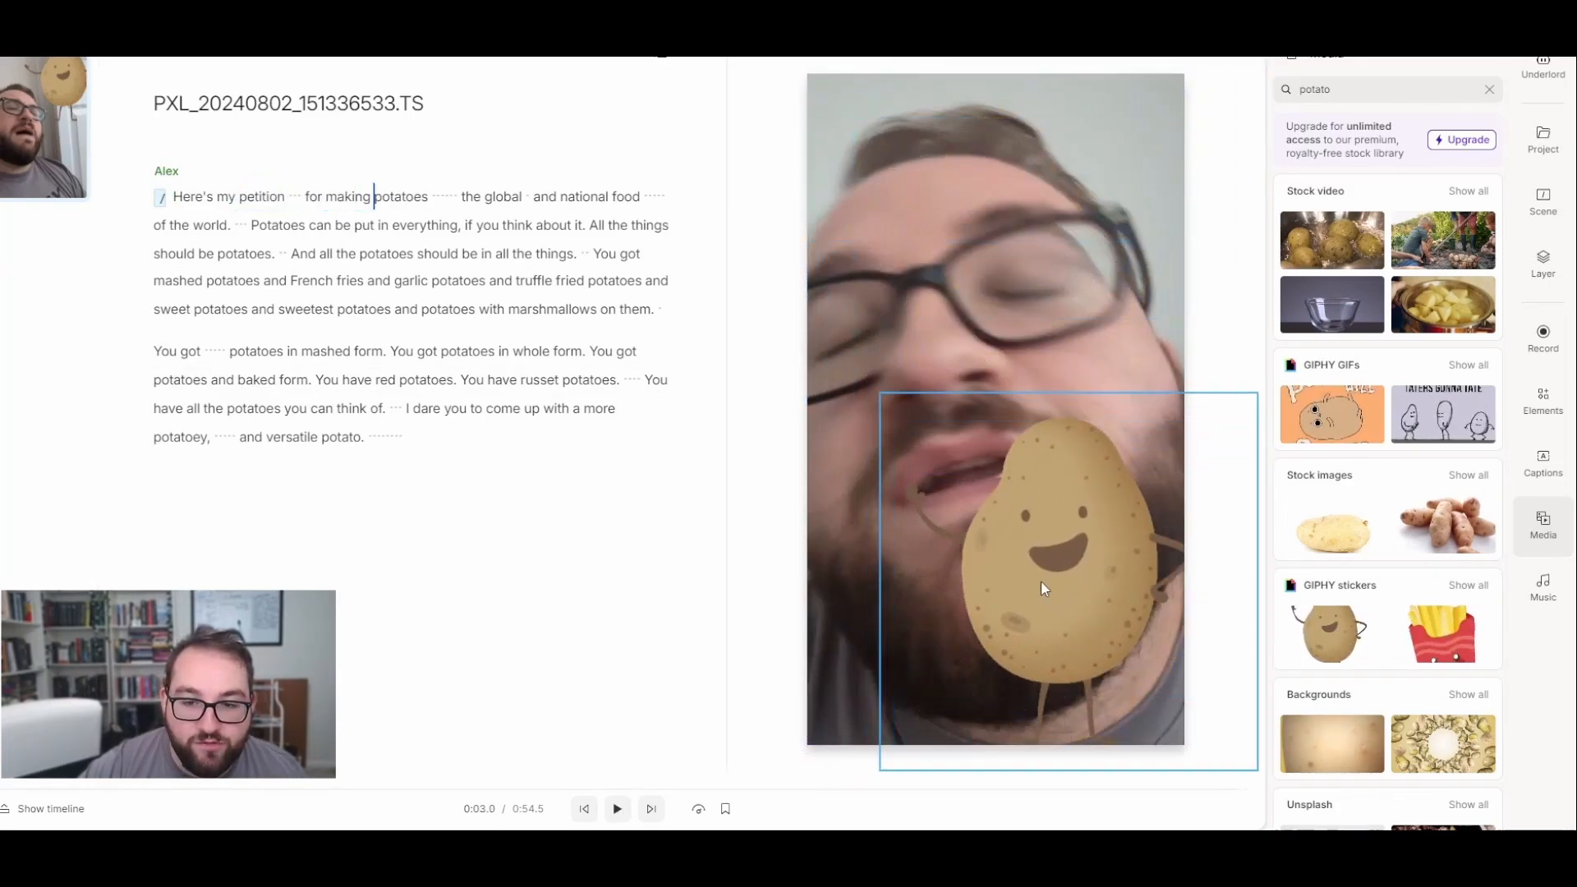
pyautogui.click(616, 809)
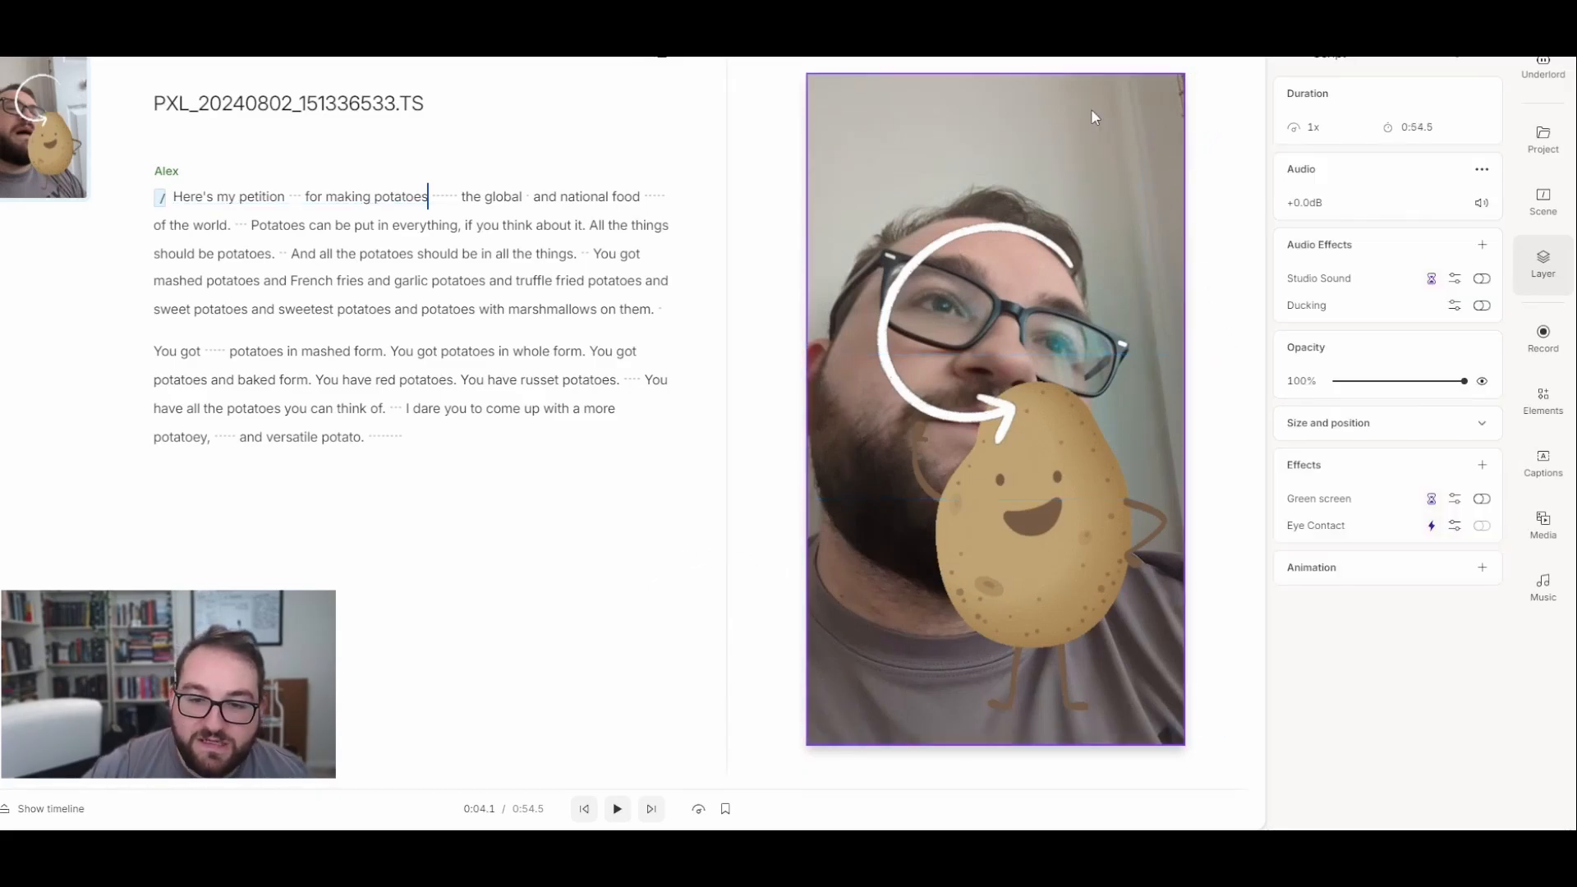
pyautogui.moveTo(1070, 129)
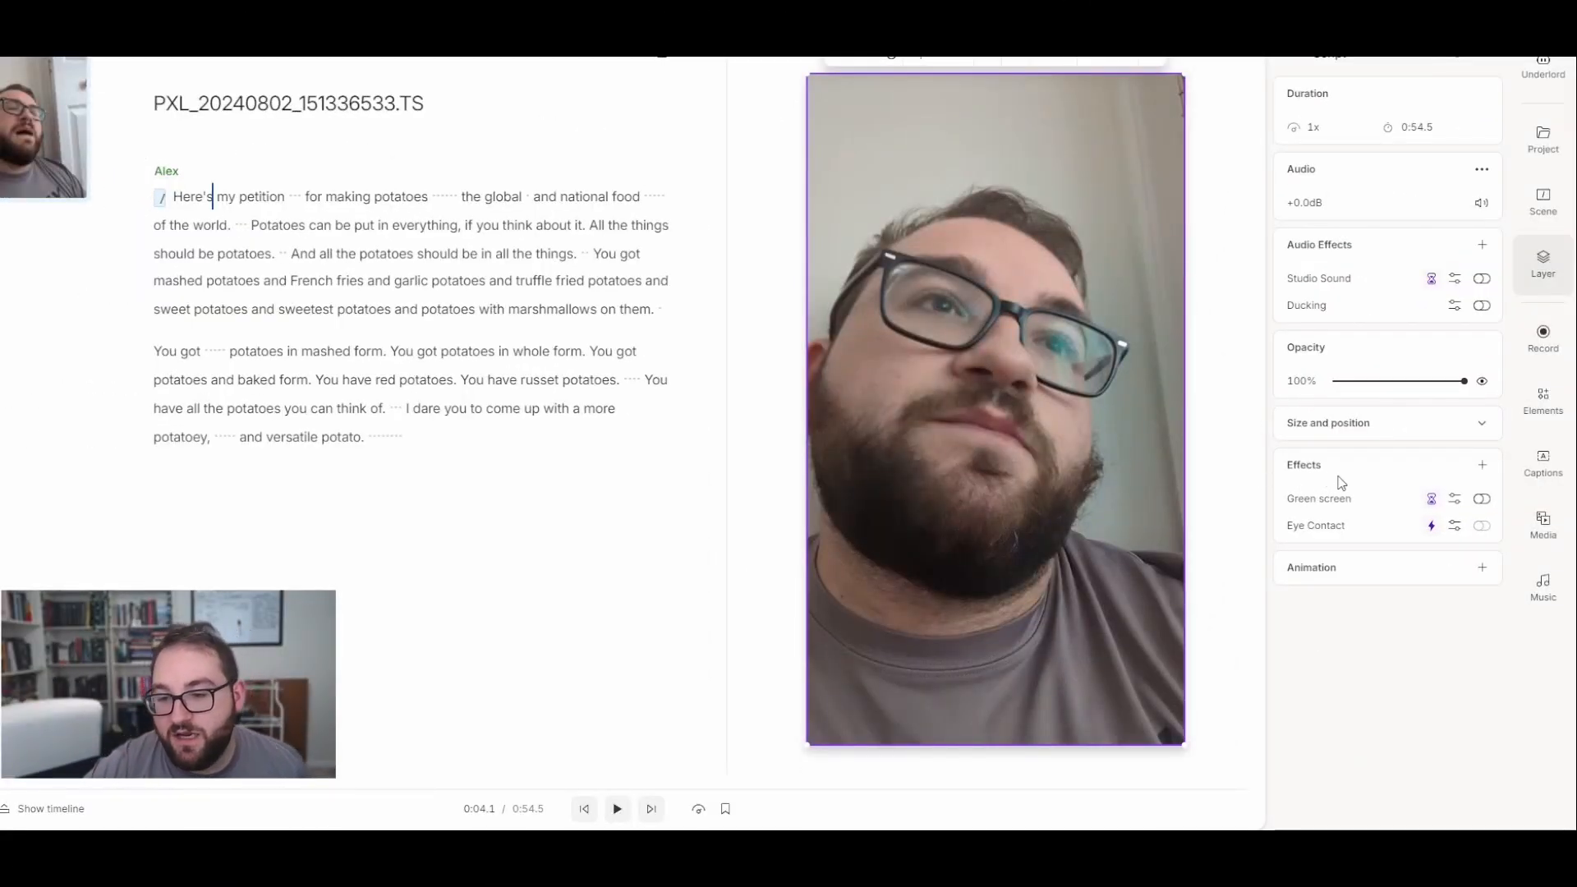
# - Enable the Green screen effect on the speaker's layer and preview the background cutout
pyautogui.click(1481, 498)
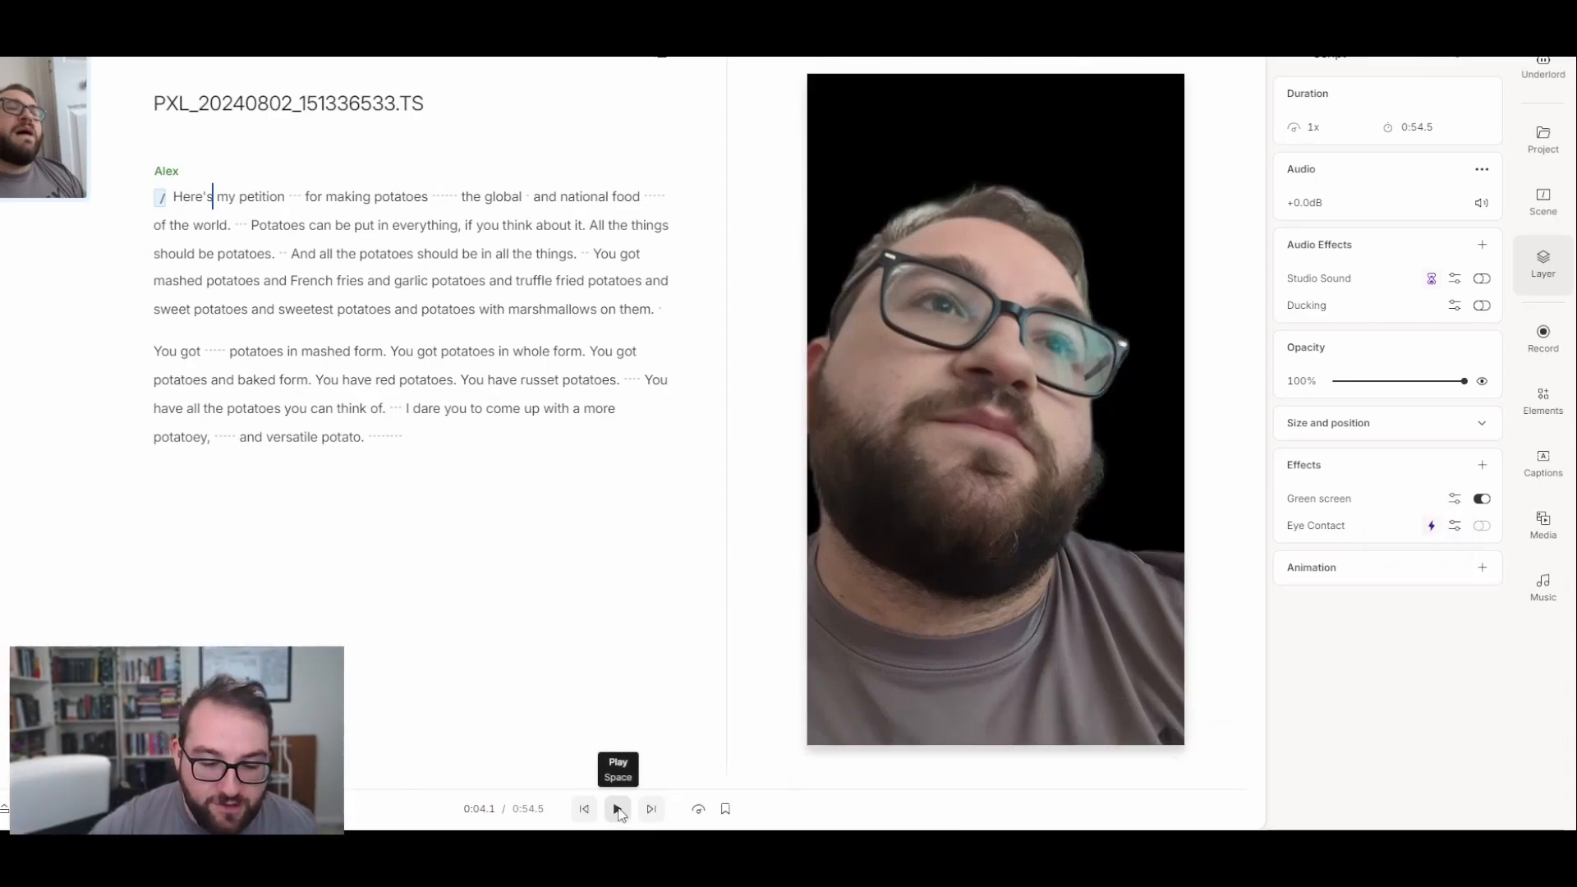
pyautogui.click(618, 808)
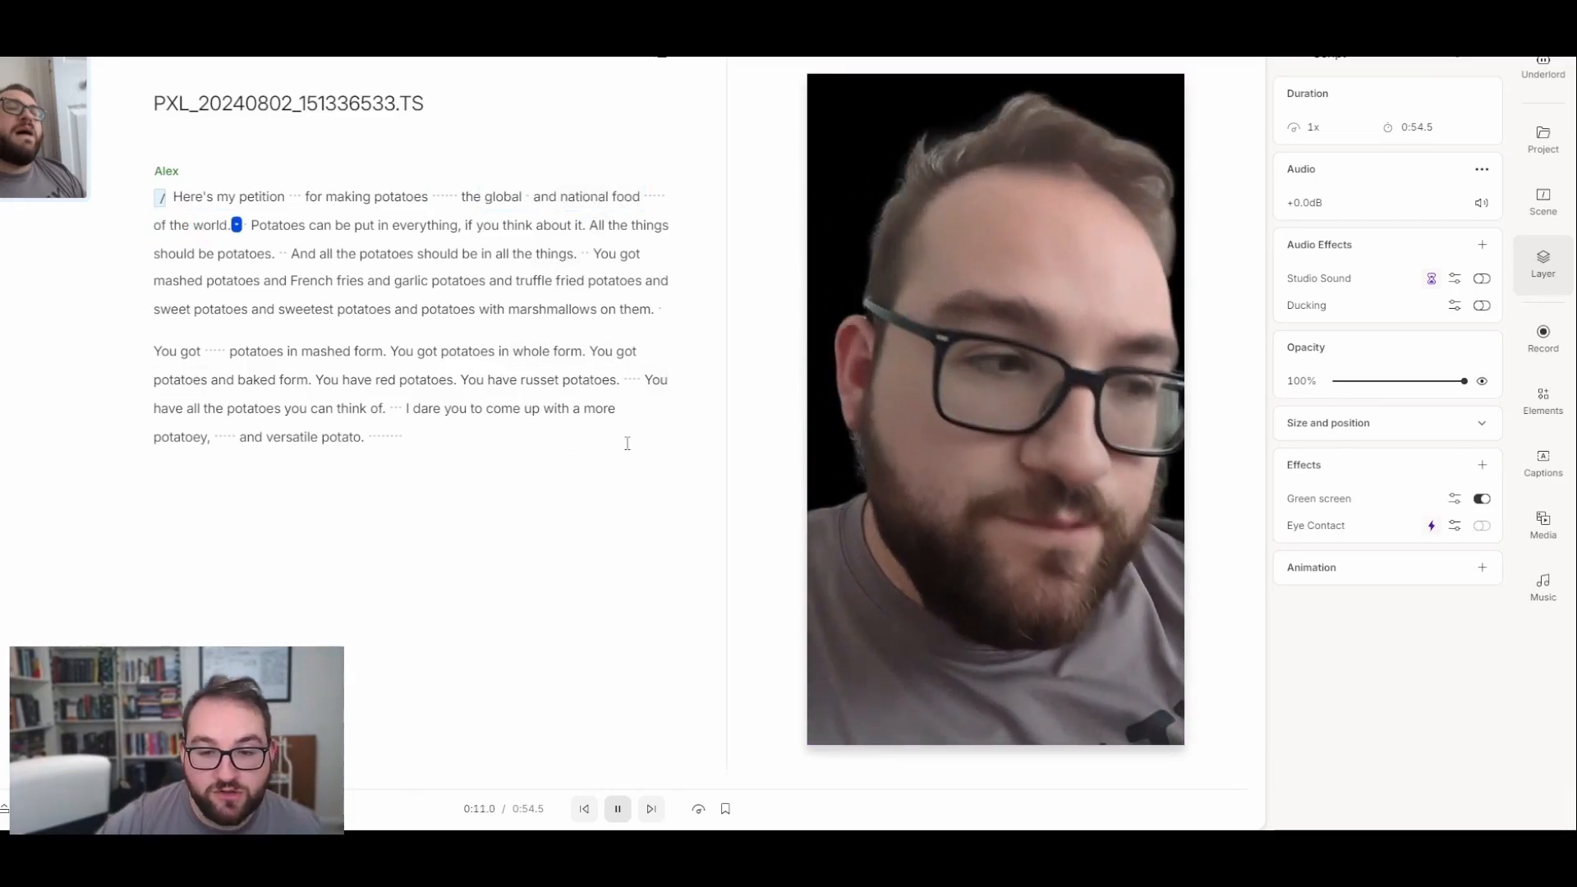
pyautogui.click(616, 808)
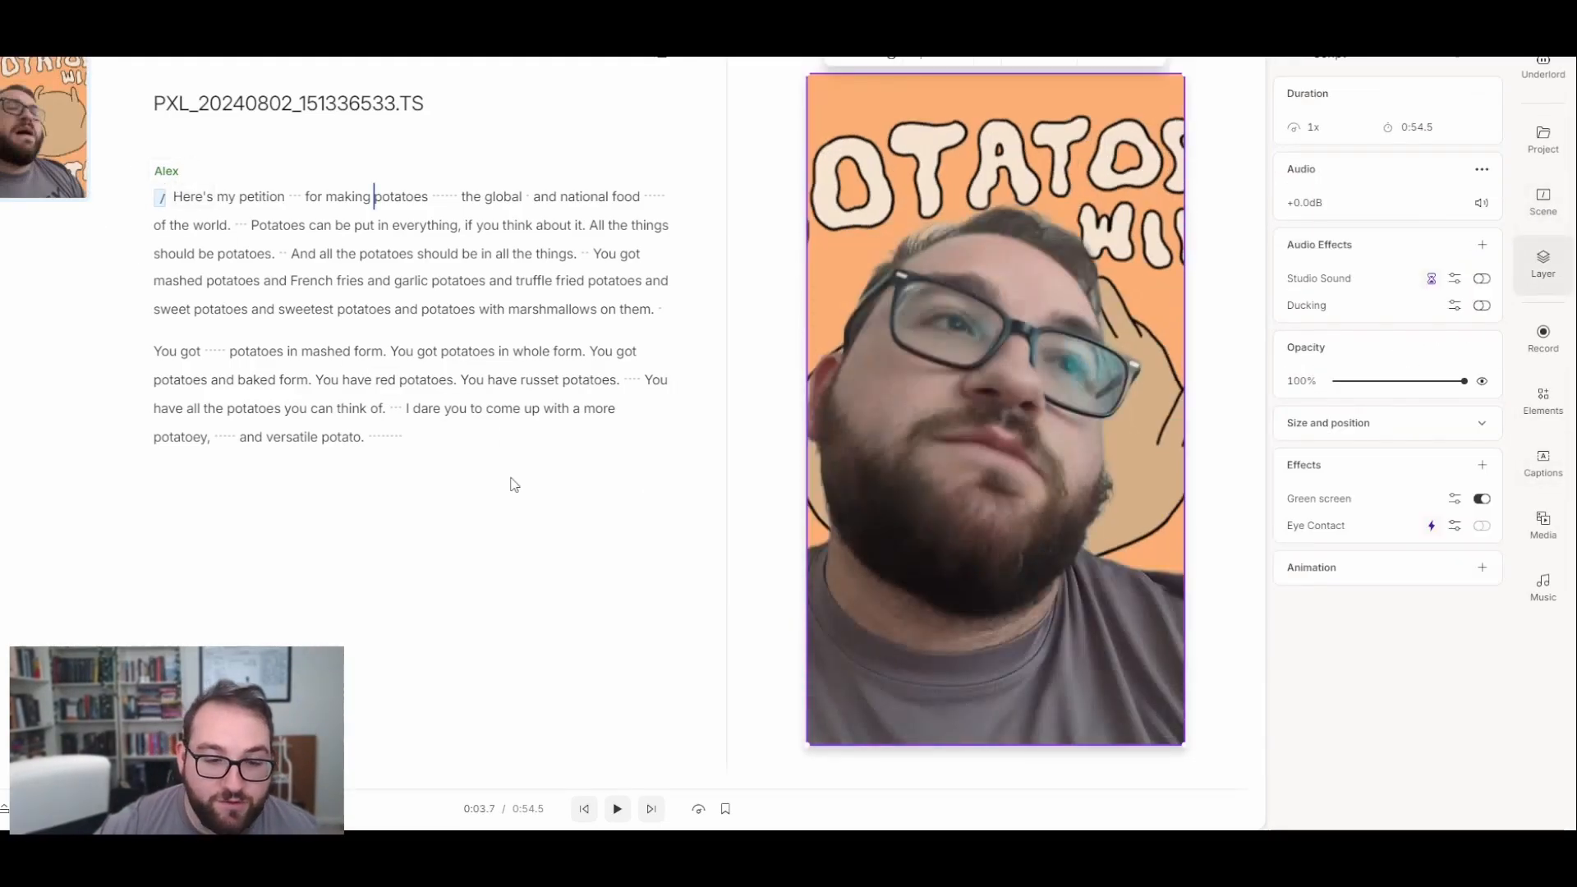
# - Browse the Record and Elements panels, then add spoken-word captions from the Captions panel
pyautogui.click(1543, 335)
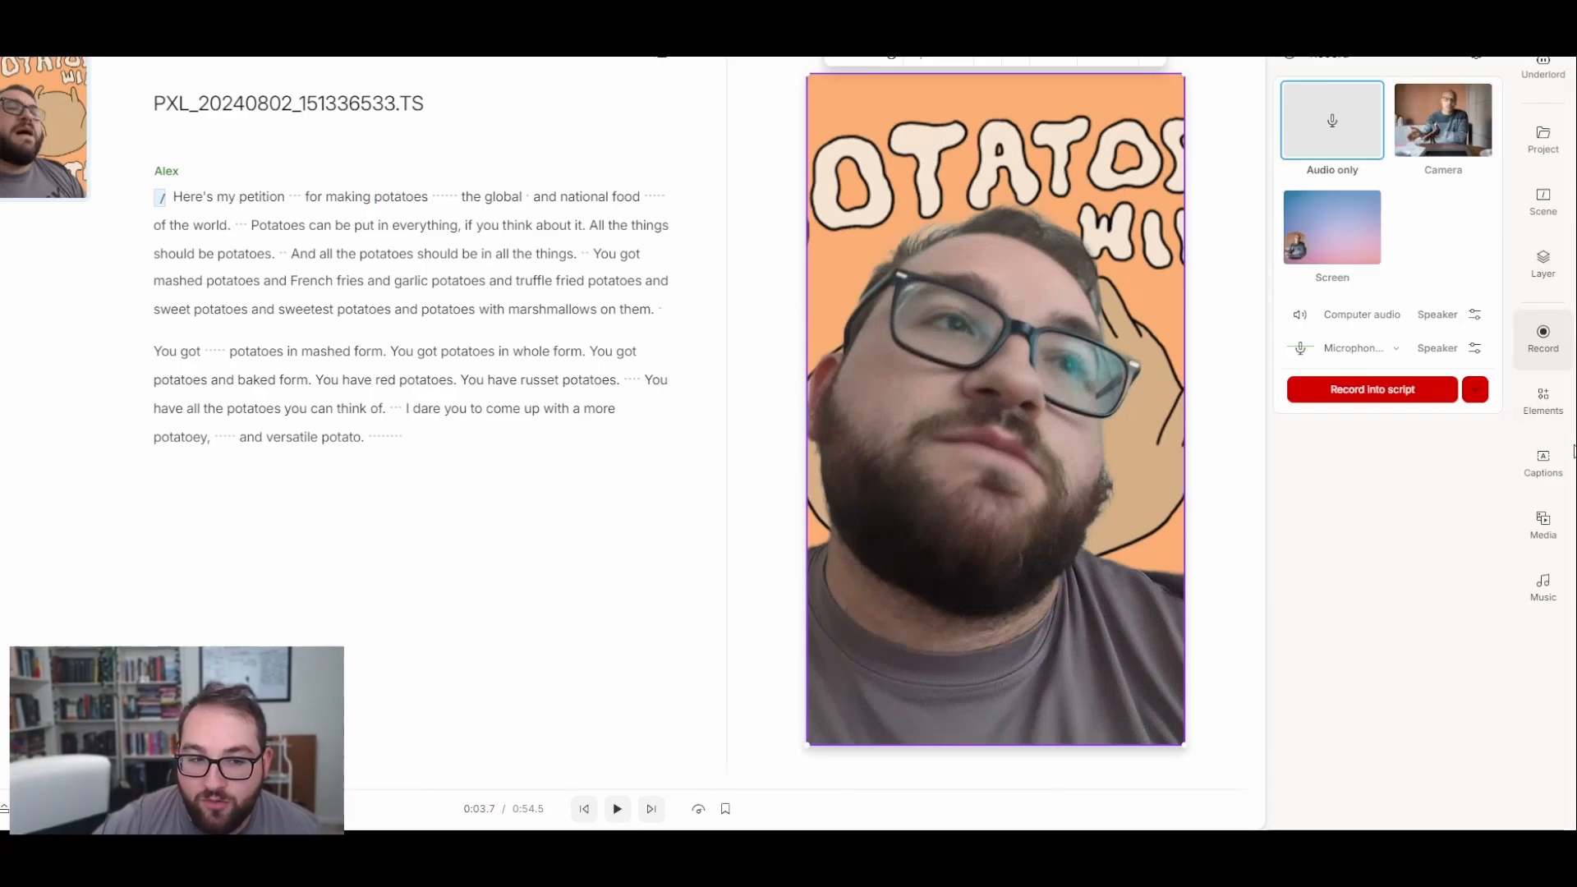
pyautogui.click(1543, 401)
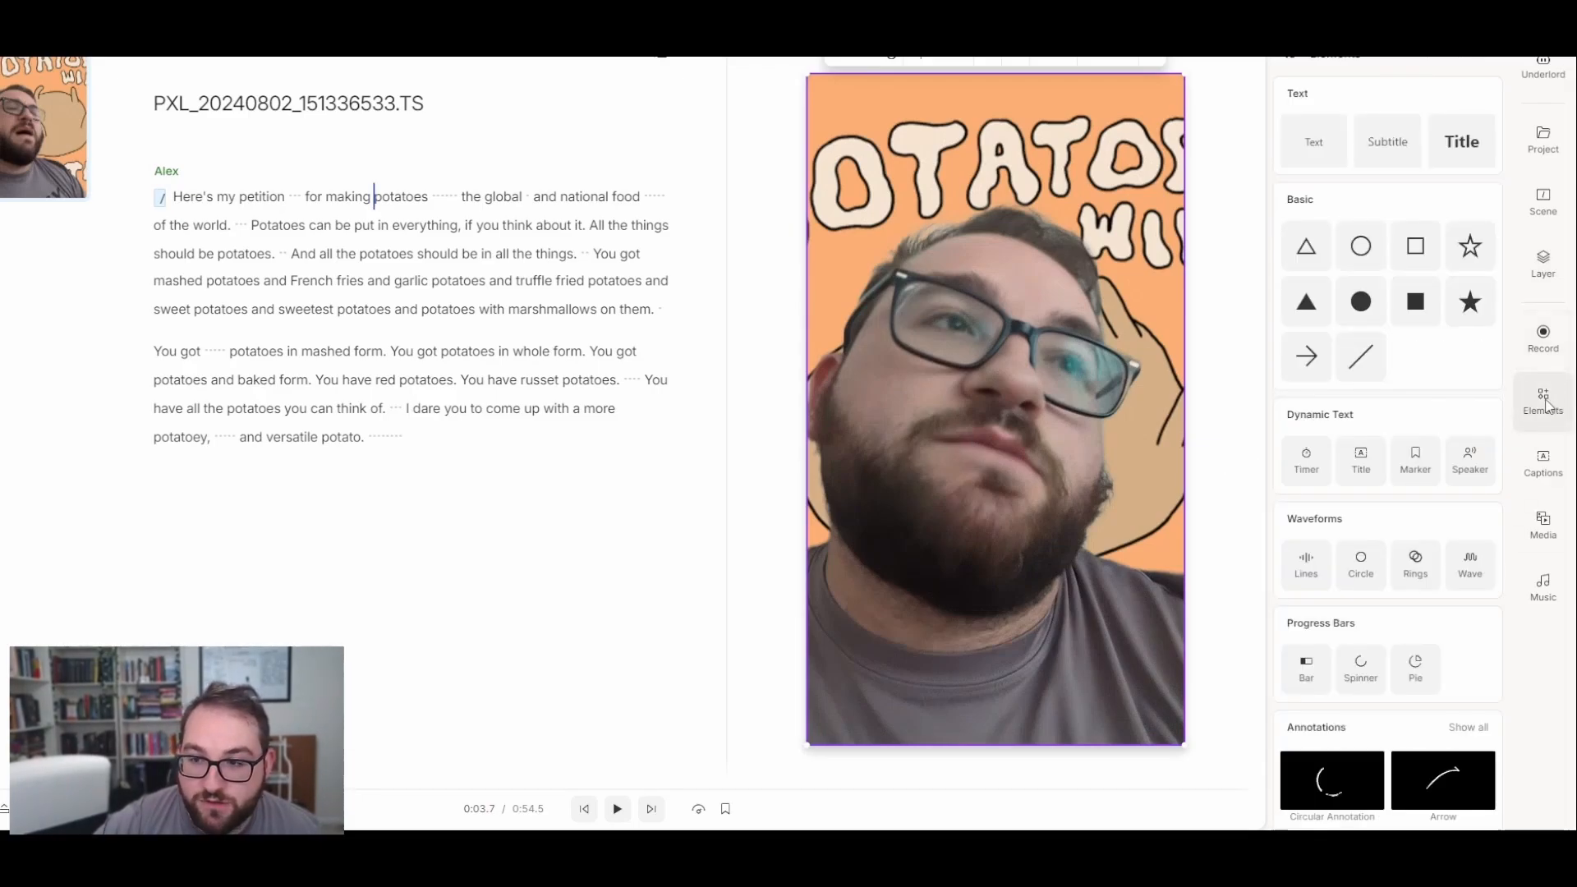
pyautogui.click(1543, 587)
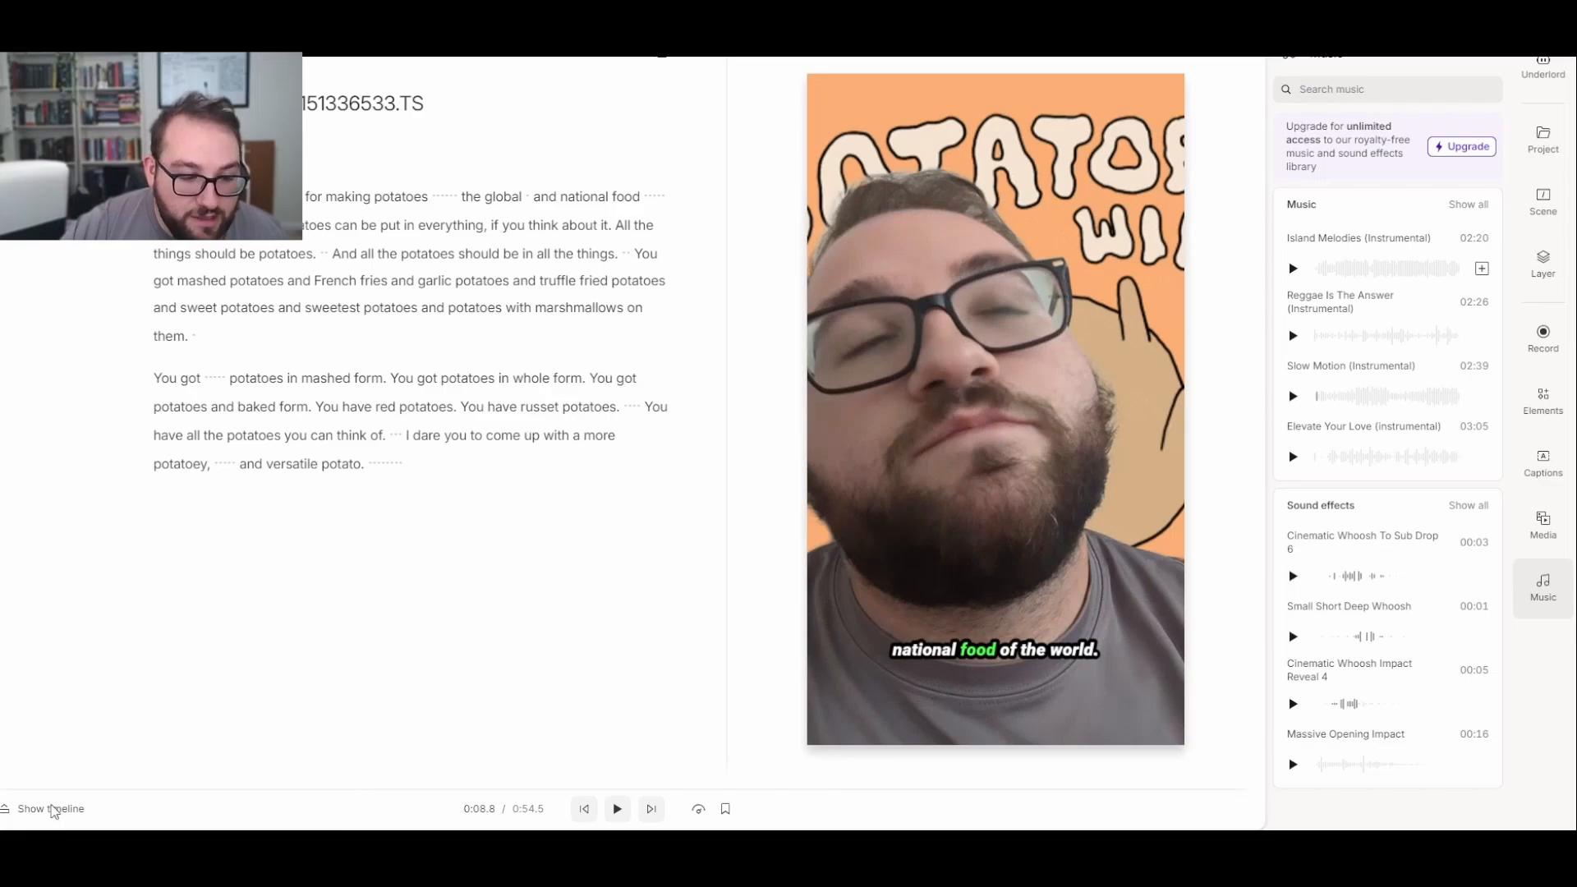
# - Show the timeline and adjust the start of the GIF background clip under the Slow Motion track
pyautogui.click(49, 809)
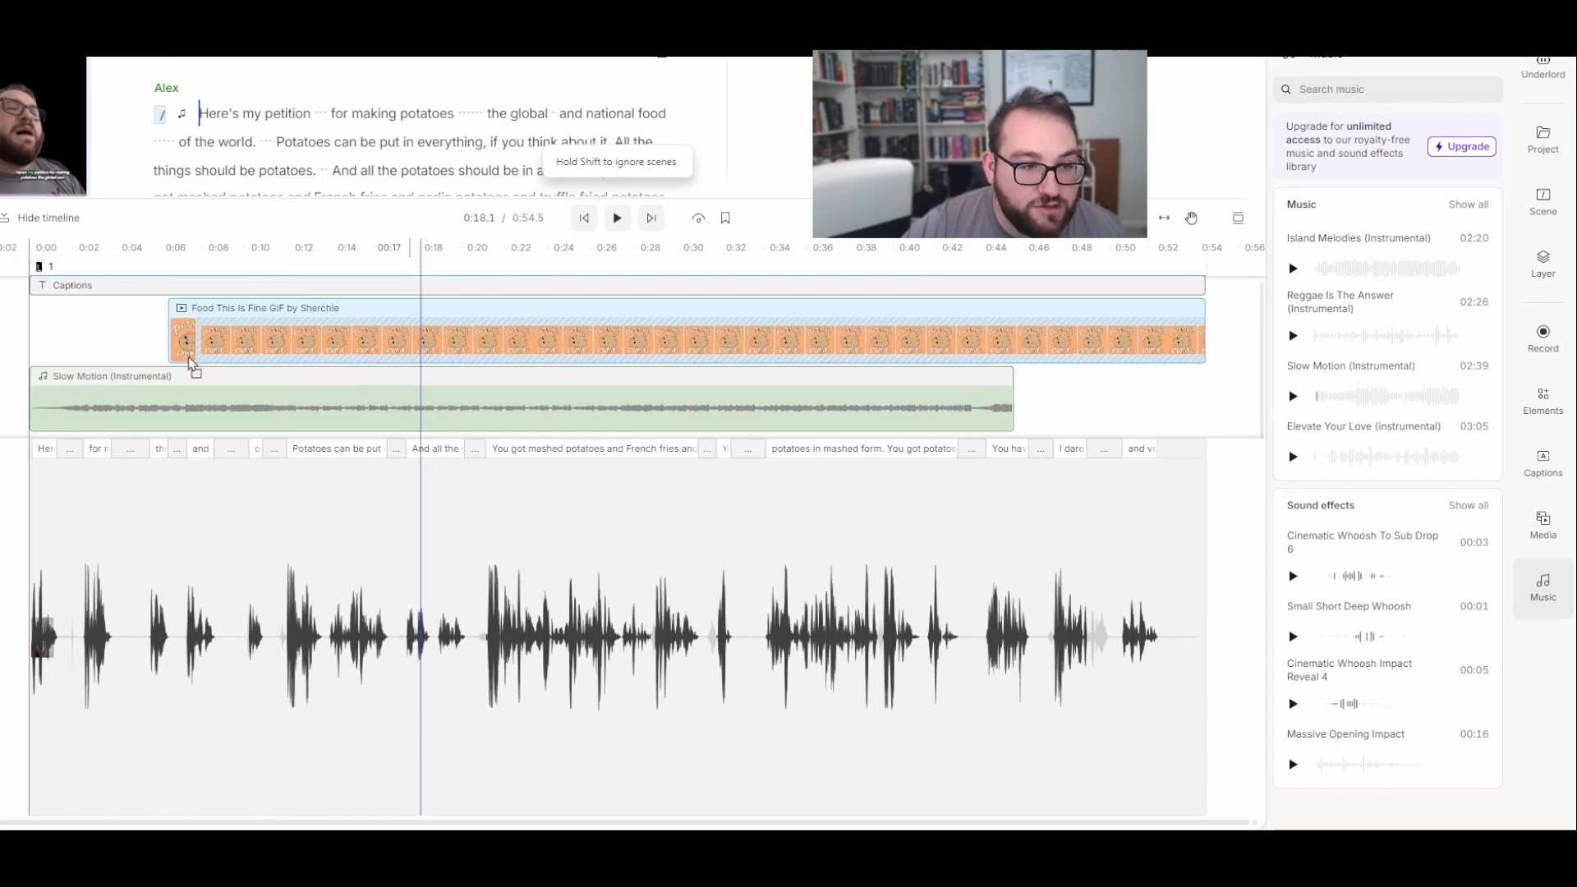
pyautogui.click(41, 217)
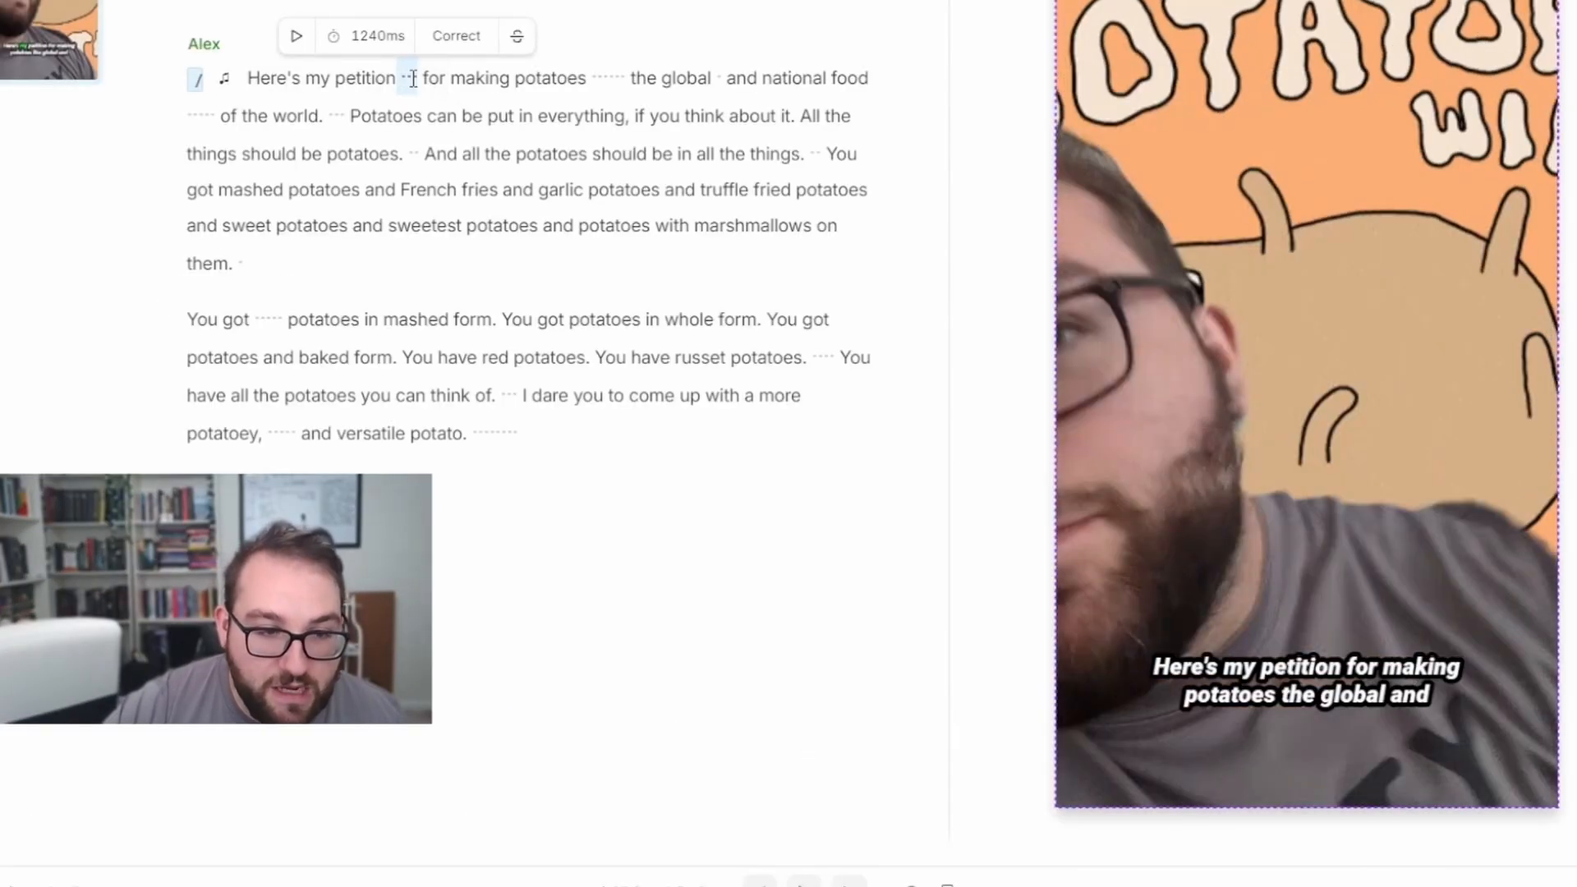
# - Shorten all script word gaps to 0.25 seconds, trimming the video to about 40 seconds
pyautogui.doubleClick(356, 78)
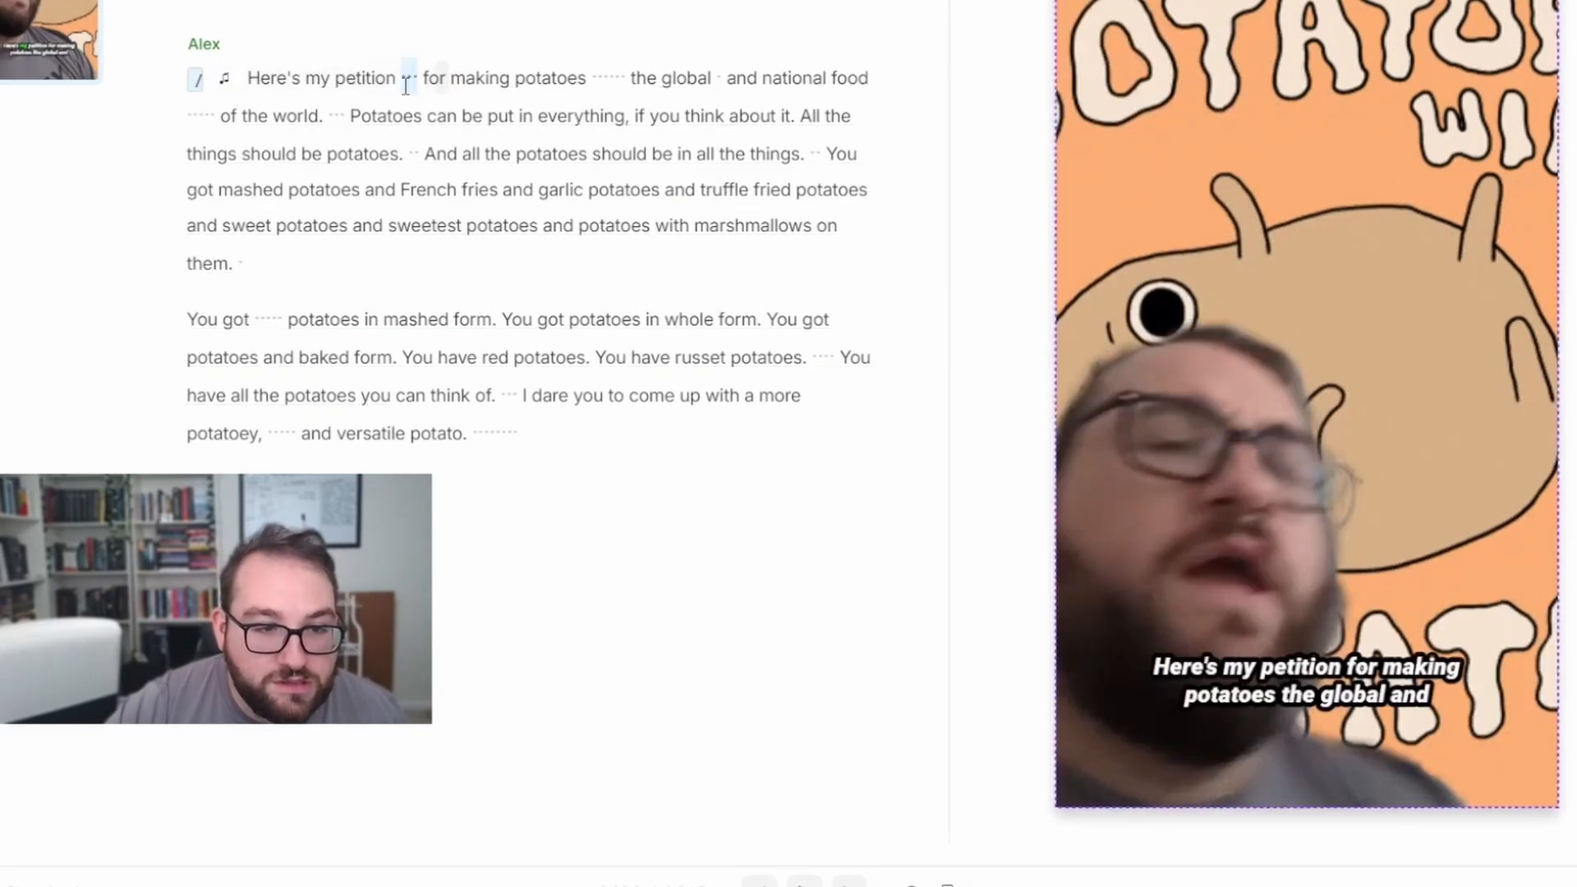
pyautogui.click(406, 84)
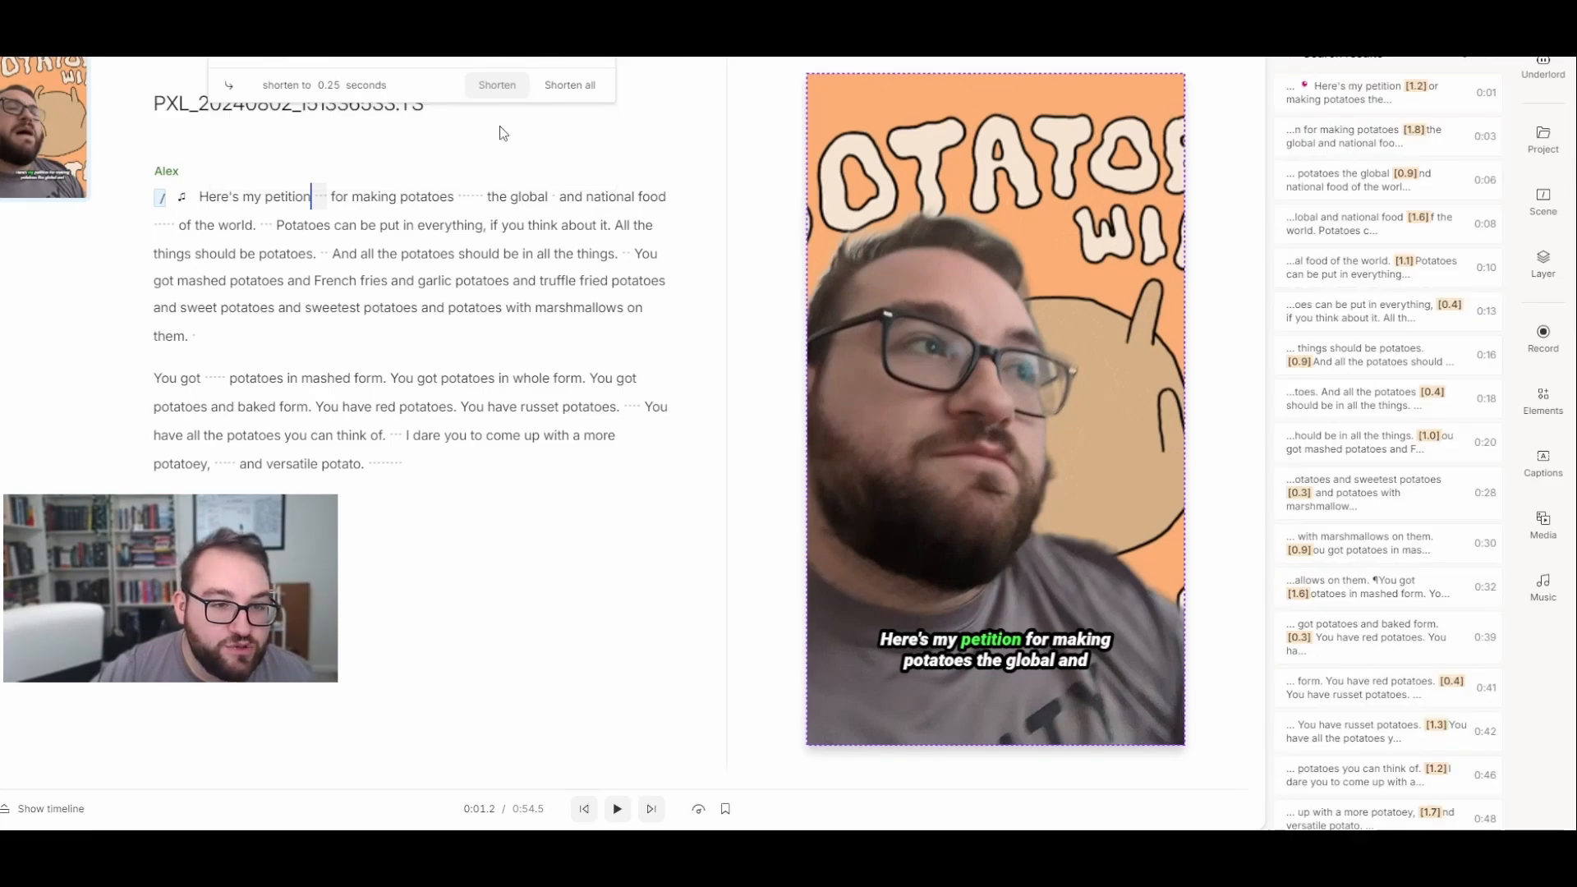
pyautogui.click(570, 84)
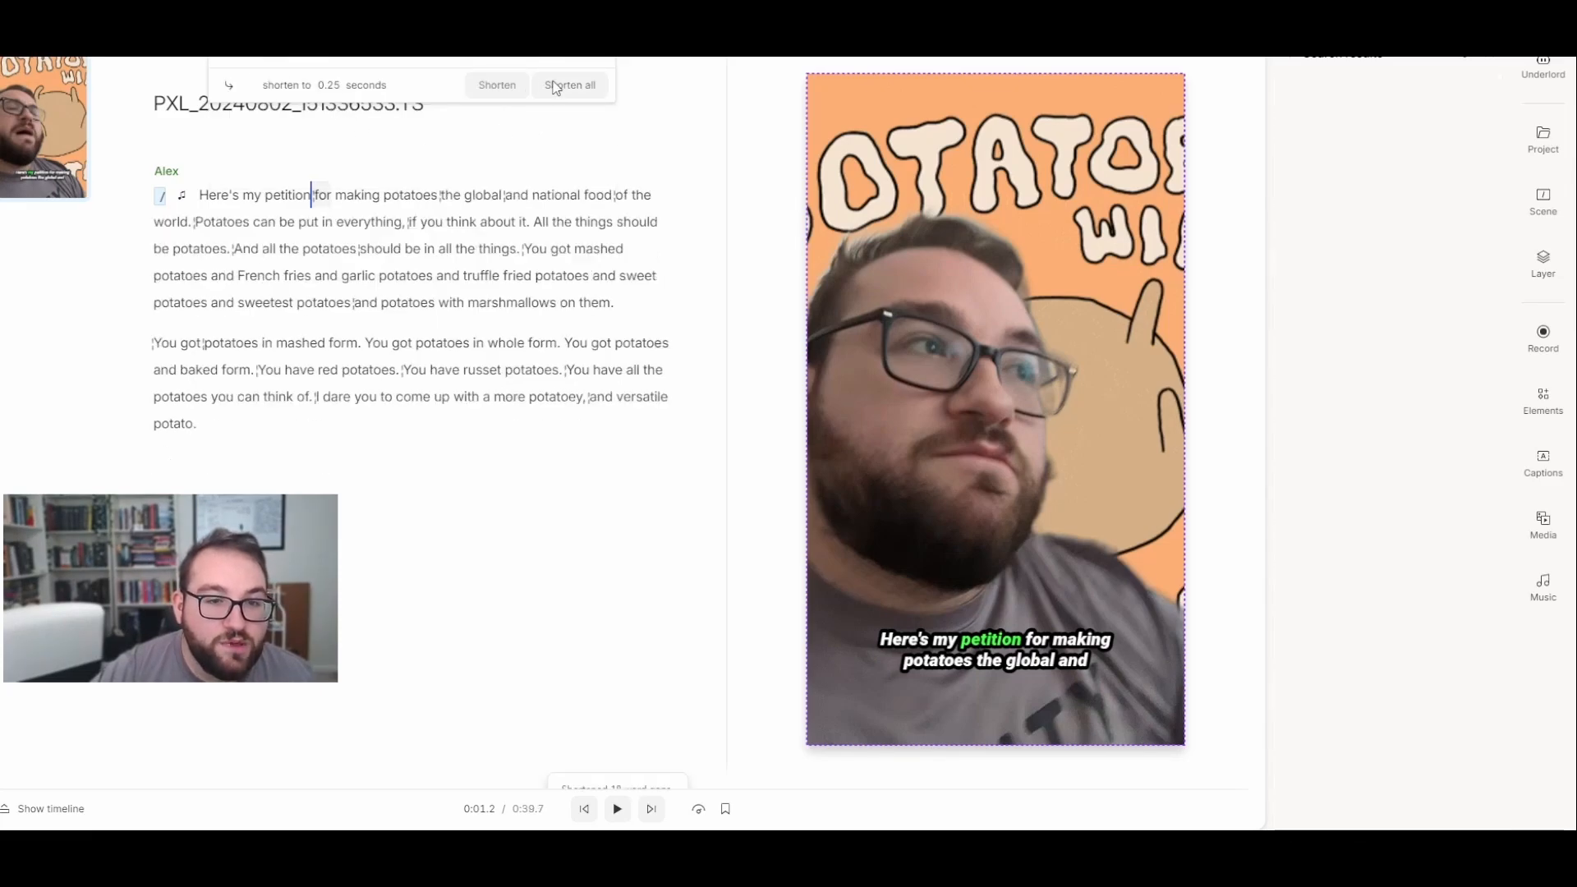
pyautogui.click(570, 84)
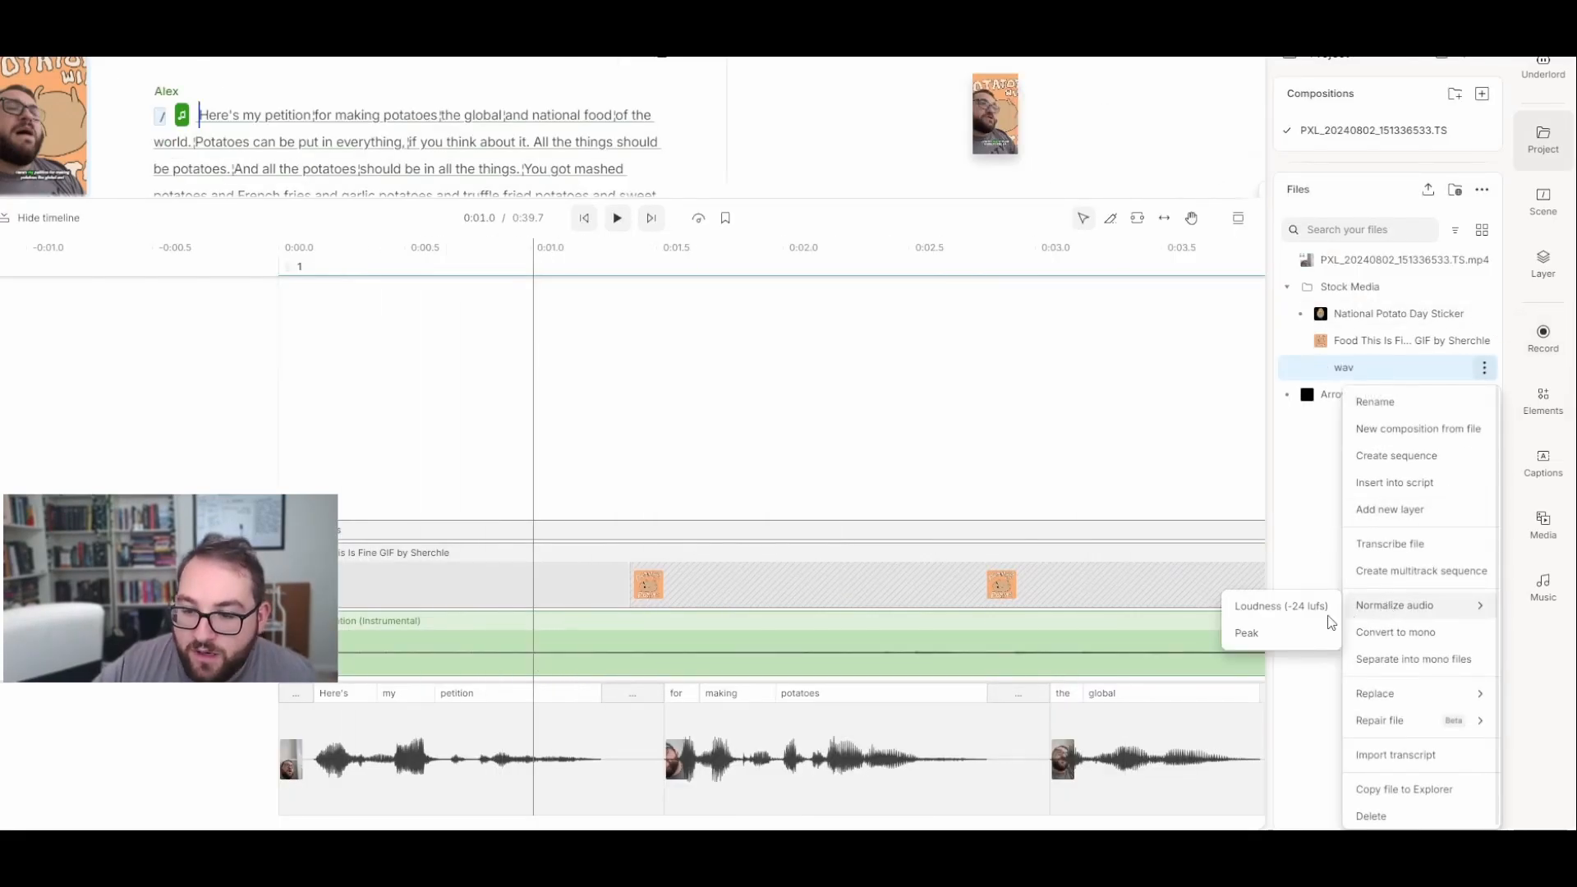
# - Normalize the wav file's audio to -24 LUFS loudness and play back to check
pyautogui.click(1280, 606)
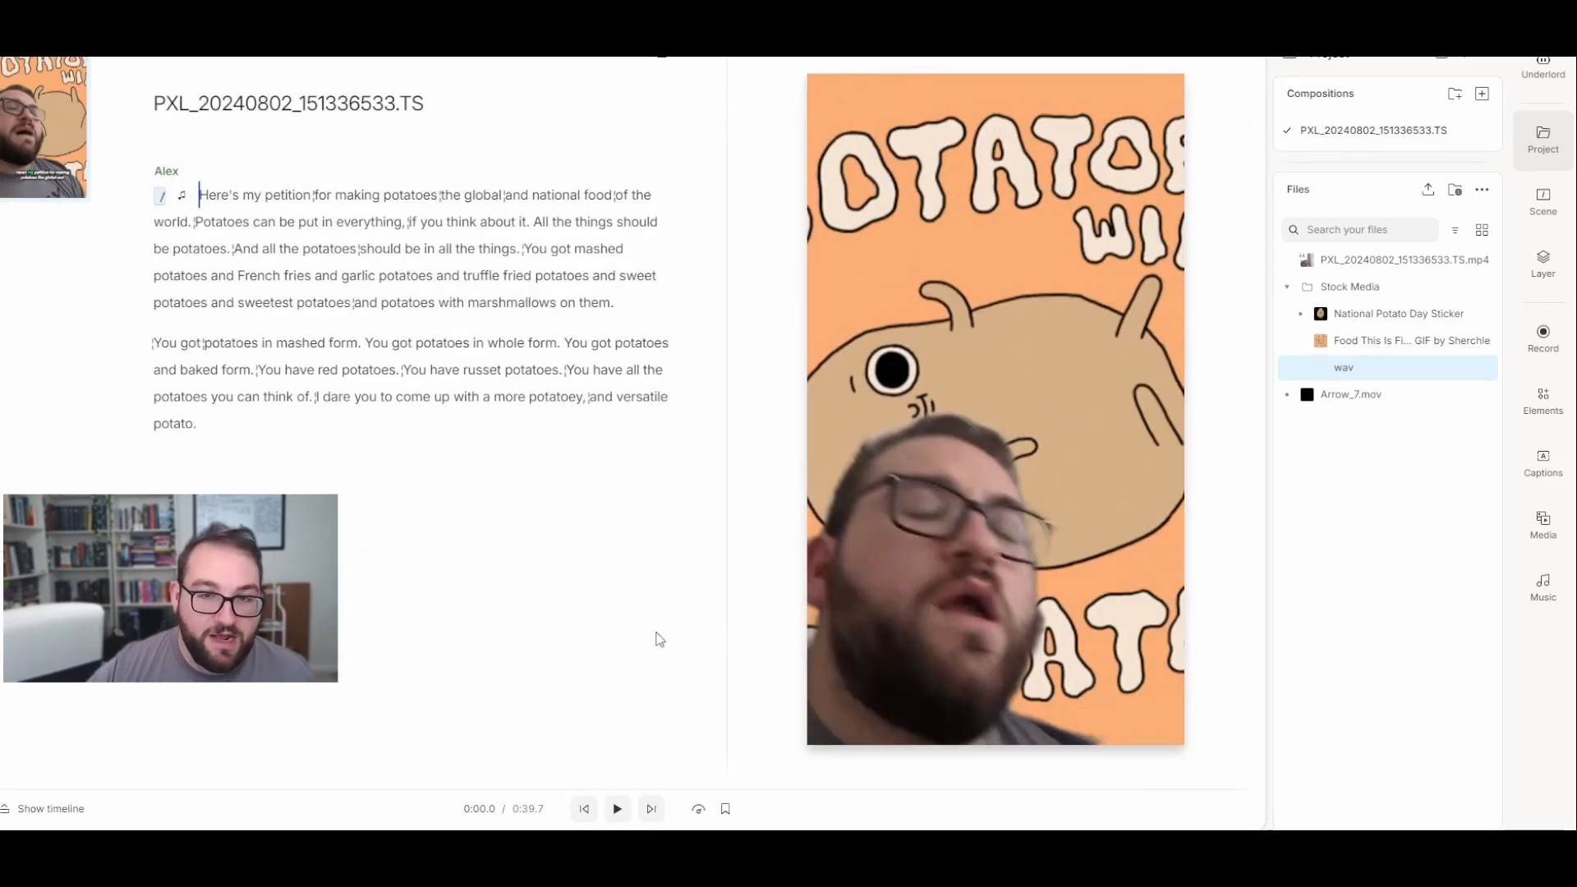
pyautogui.click(616, 808)
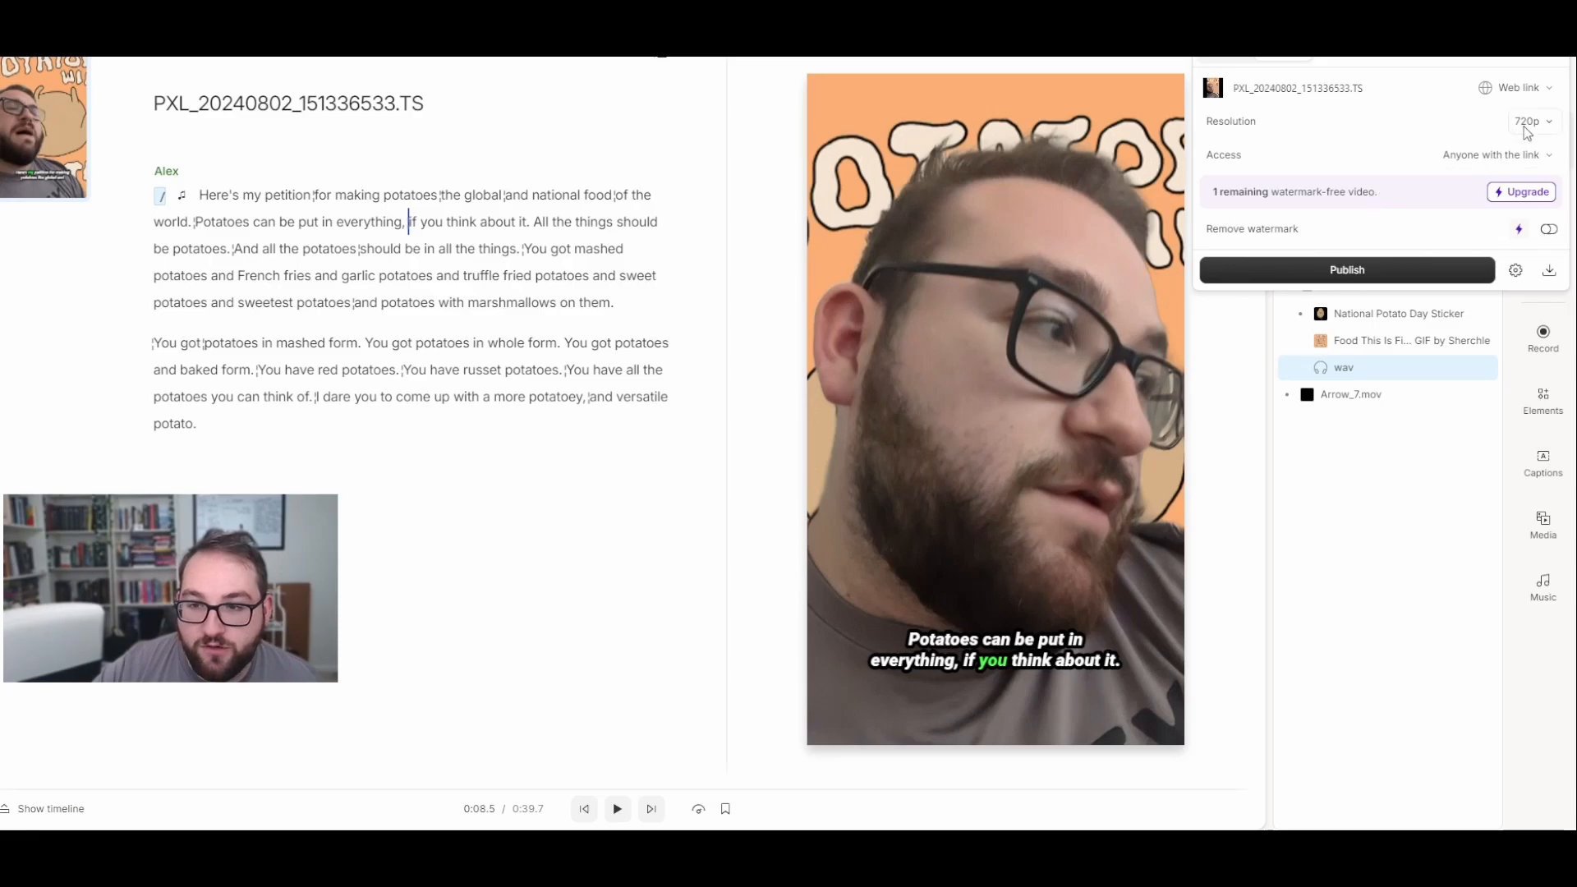
# - Confirm the web-link publish settings stay at 720p resolution, viewable by anyone with the link
pyautogui.click(1528, 120)
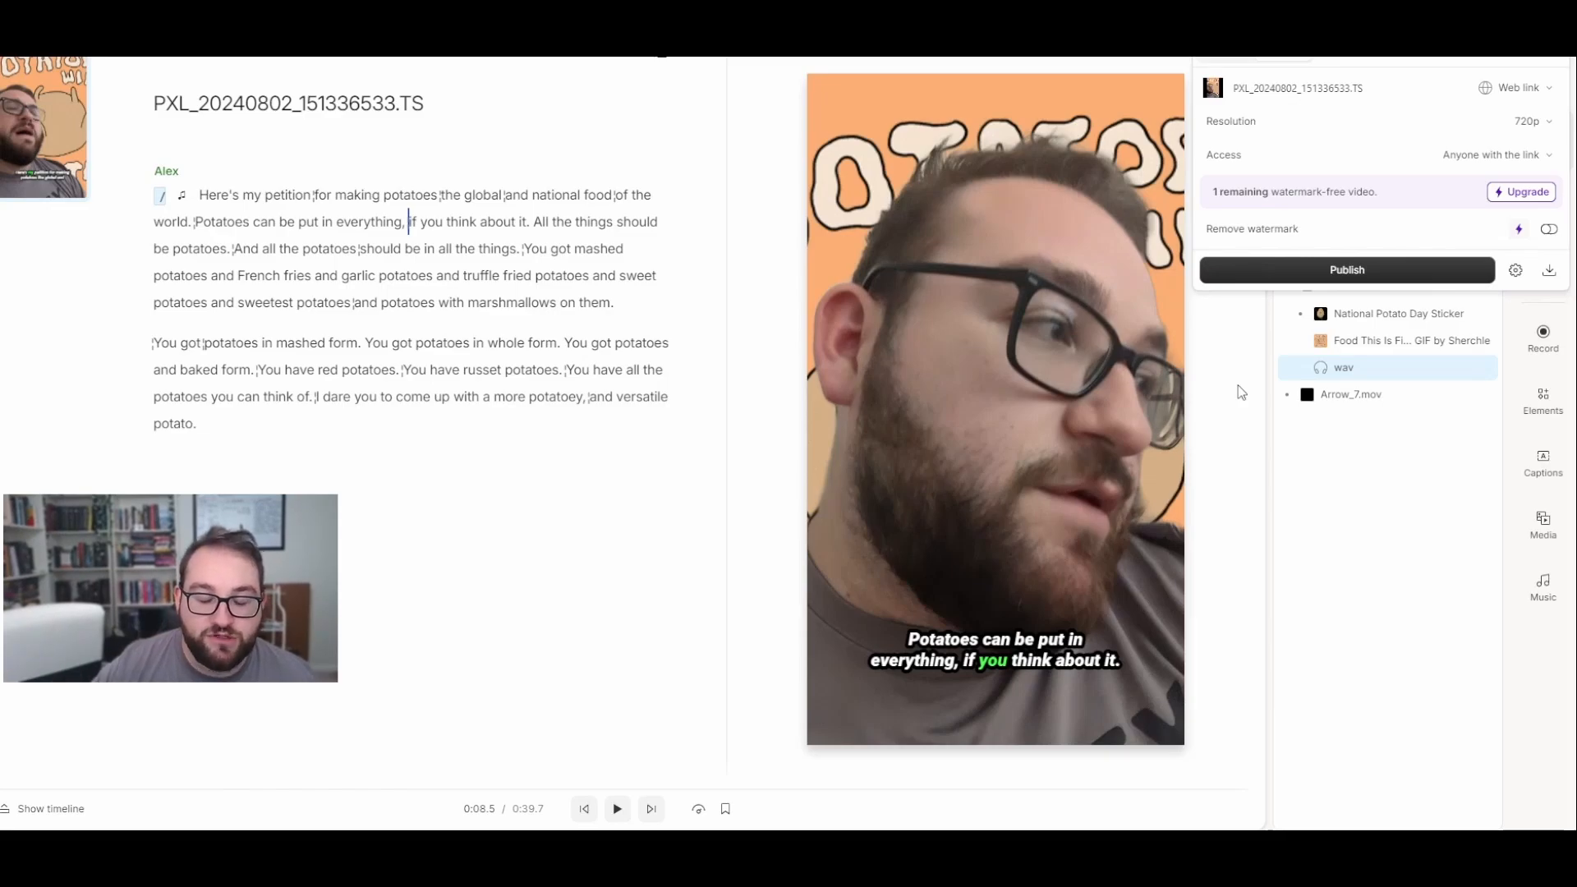
# - Publish the potatoes video as a 720p web link
pyautogui.click(1345, 270)
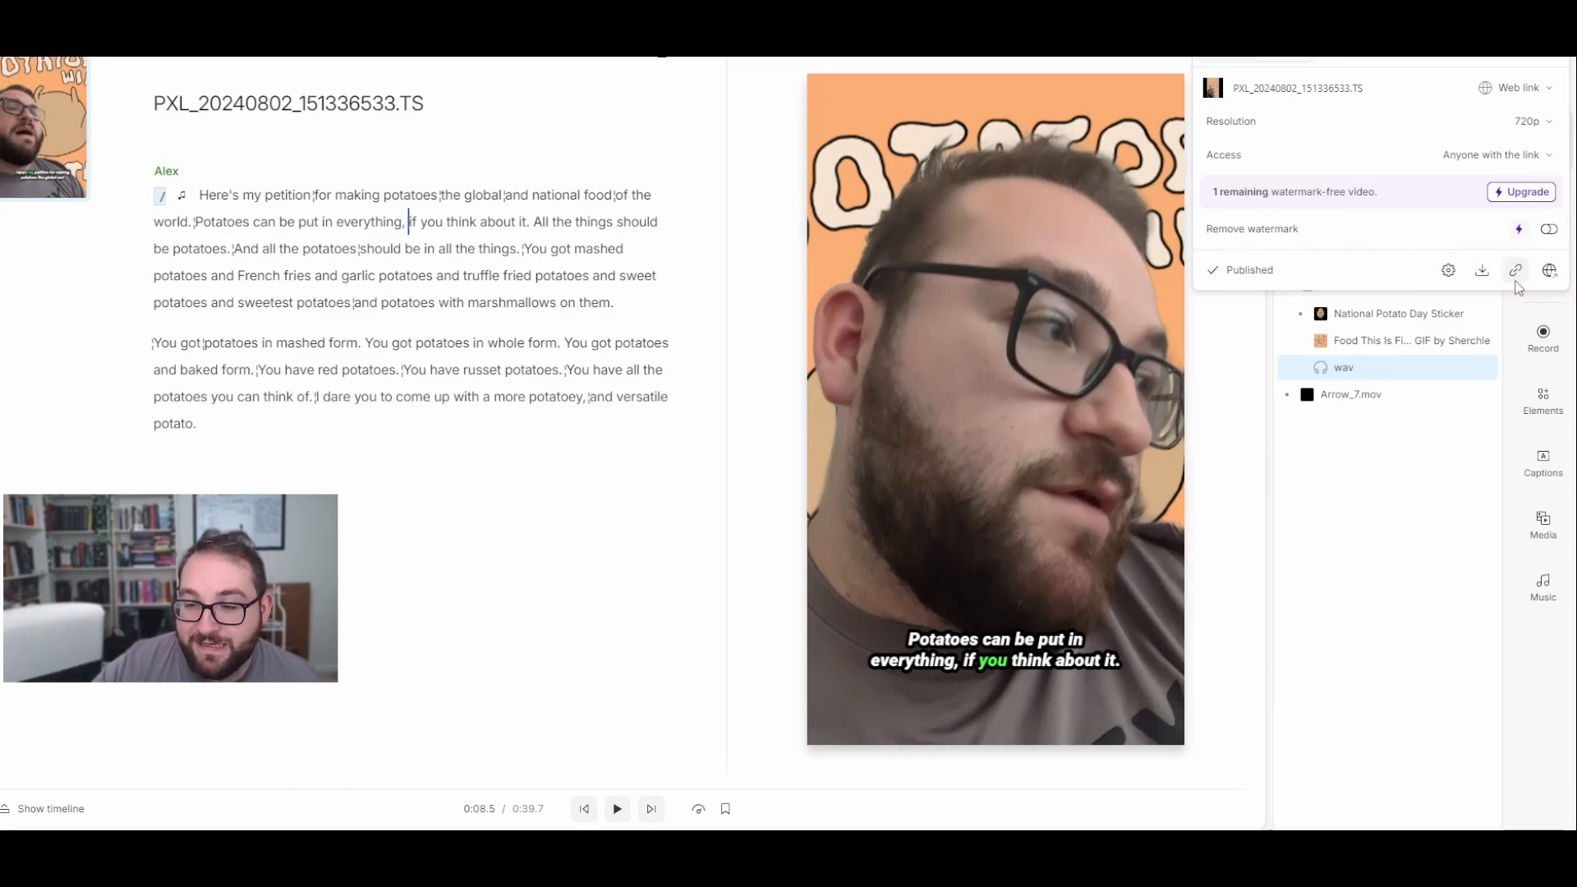